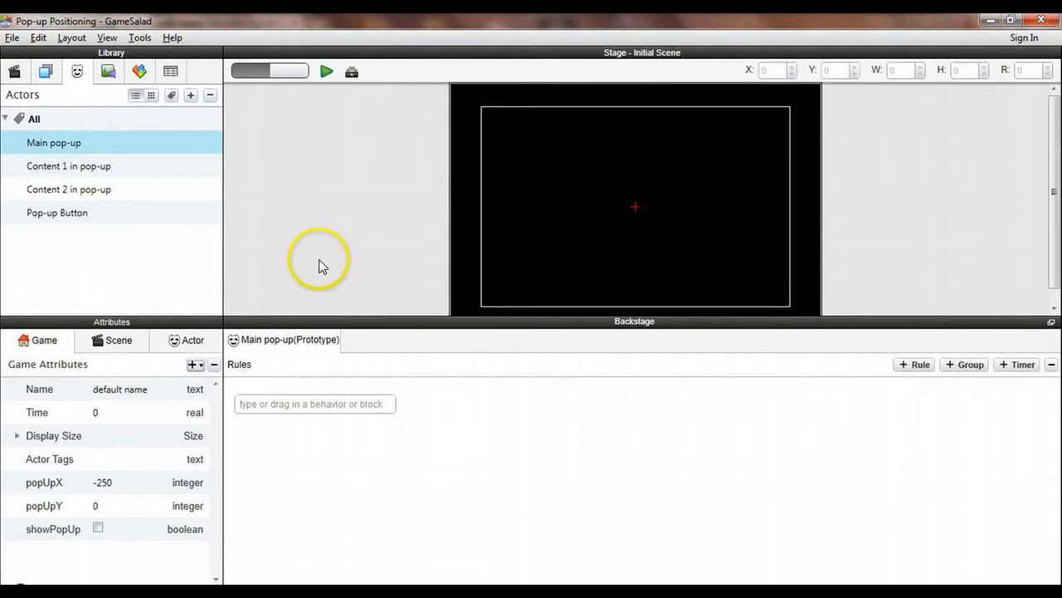
pyautogui.moveTo(306, 255)
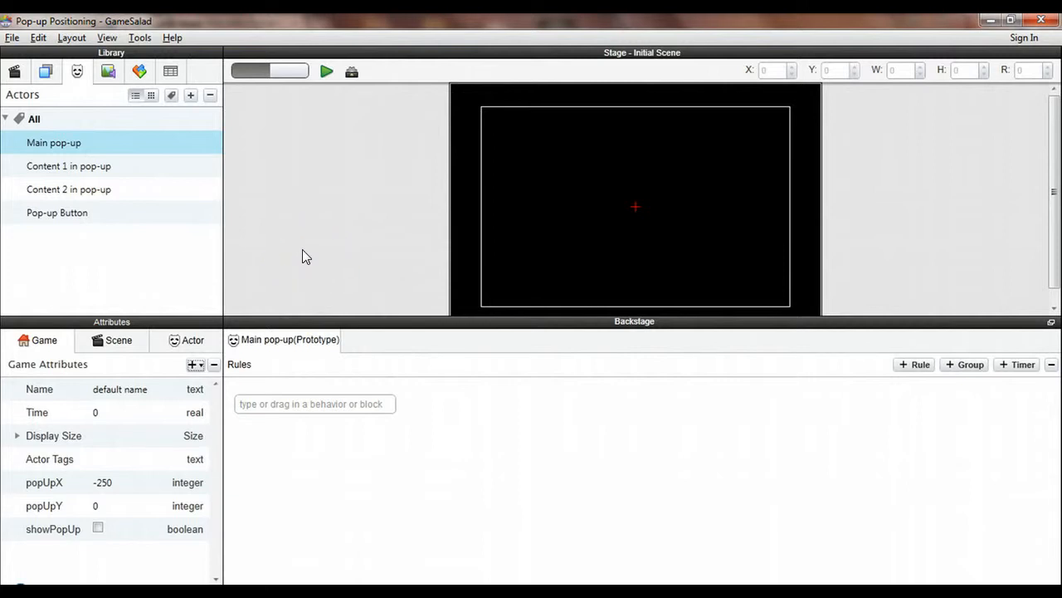
pyautogui.moveTo(301, 255)
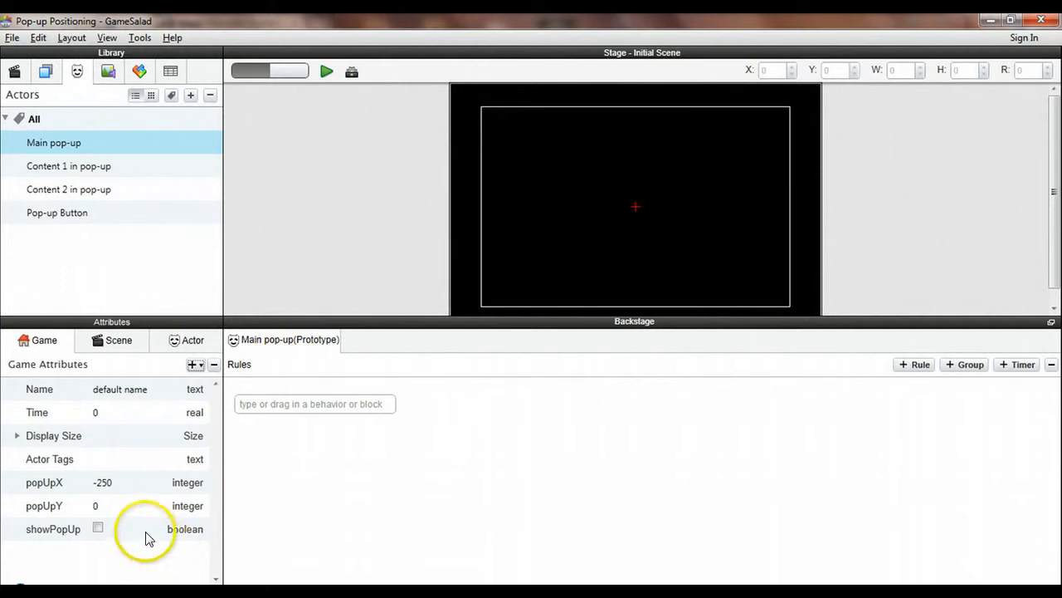
pyautogui.moveTo(66, 498)
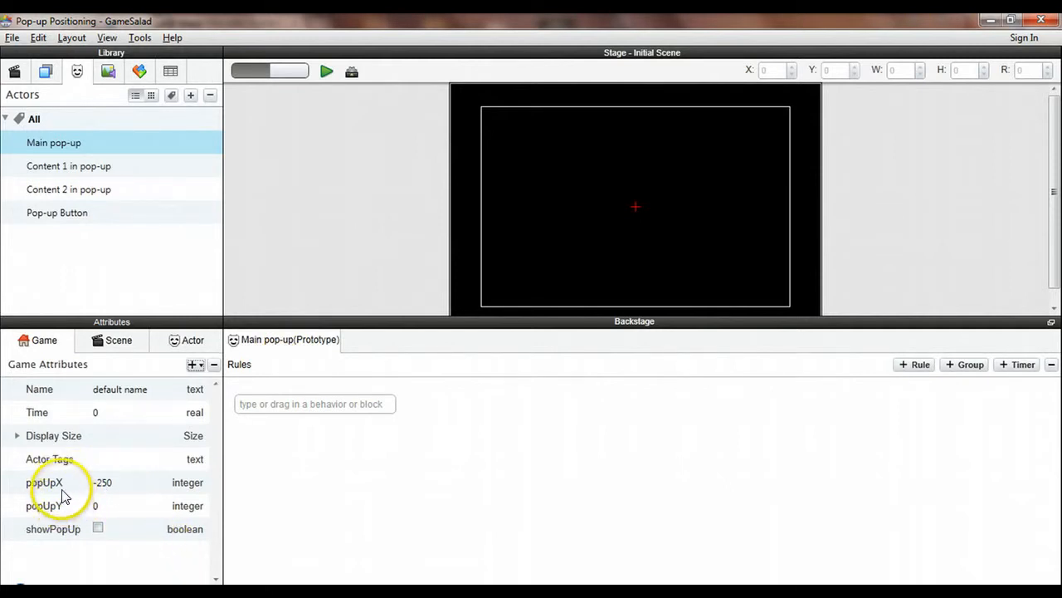
# Review the popUpX and showPopUp game attributes.
pyautogui.click(45, 482)
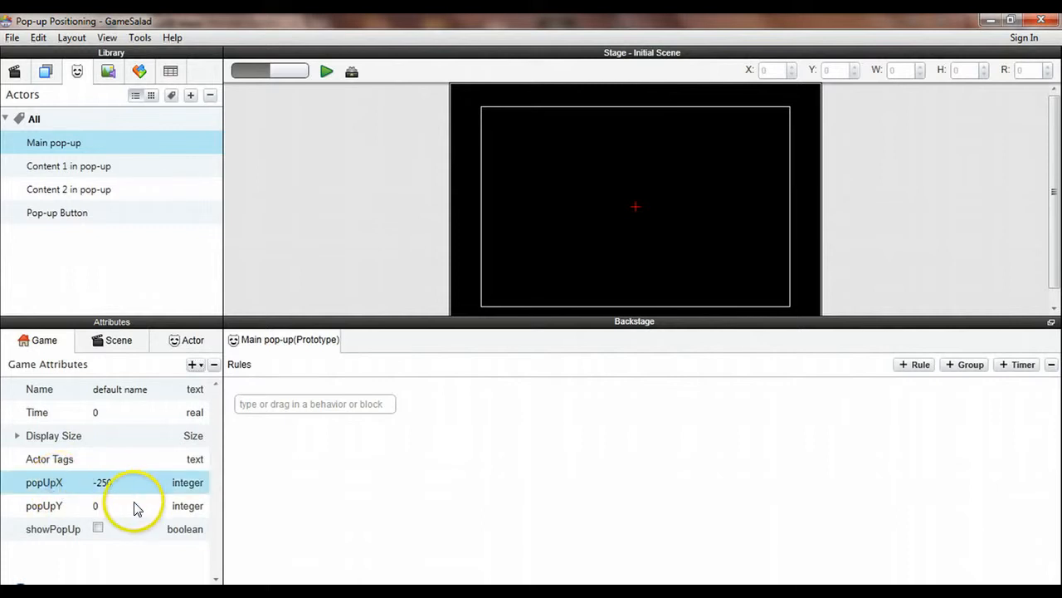
pyautogui.moveTo(141, 489)
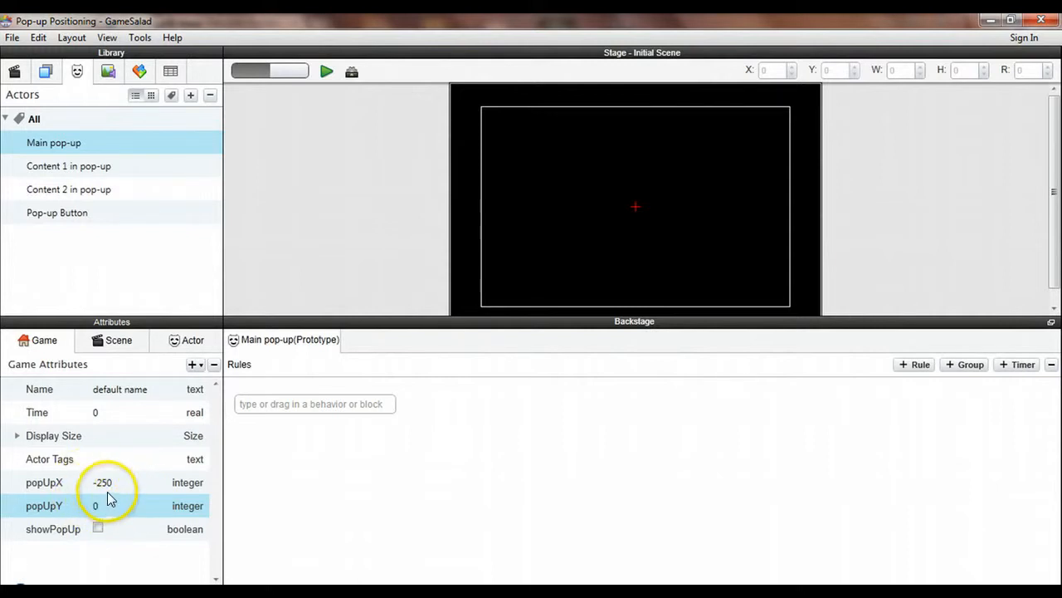
pyautogui.click(126, 483)
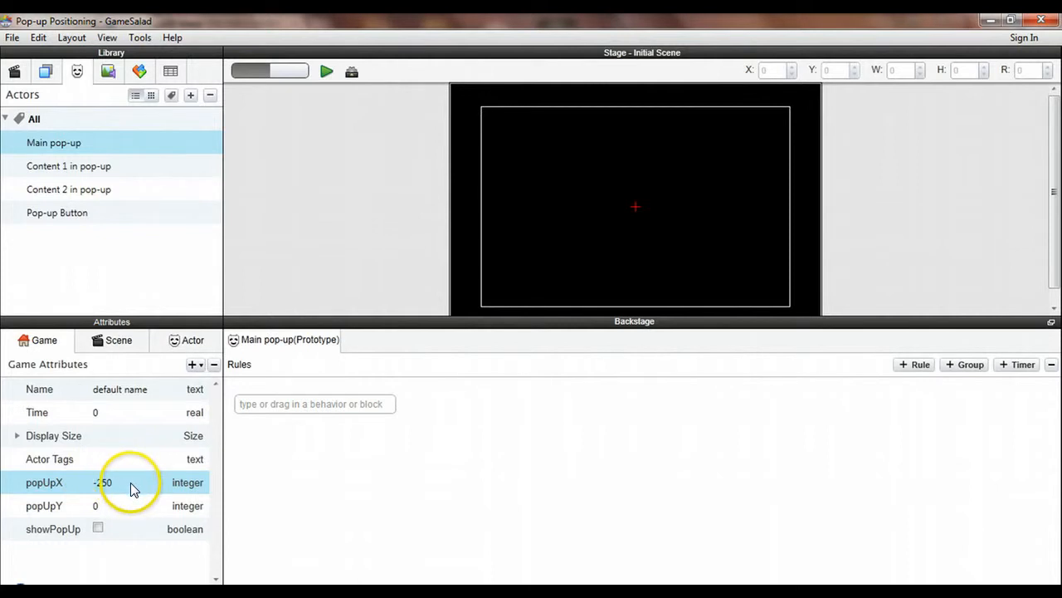
pyautogui.click(53, 529)
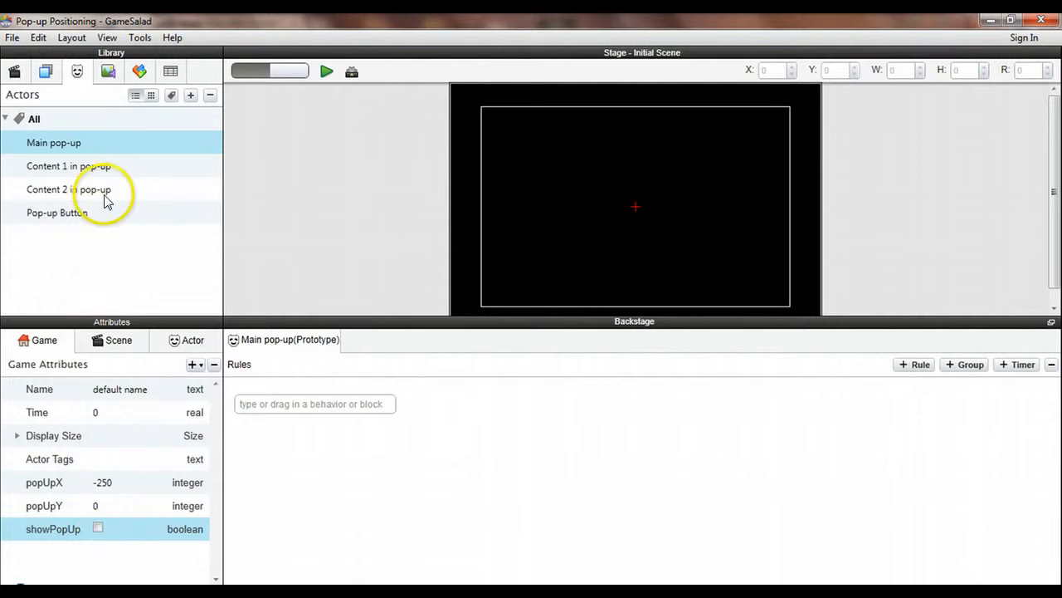
pyautogui.moveTo(90, 239)
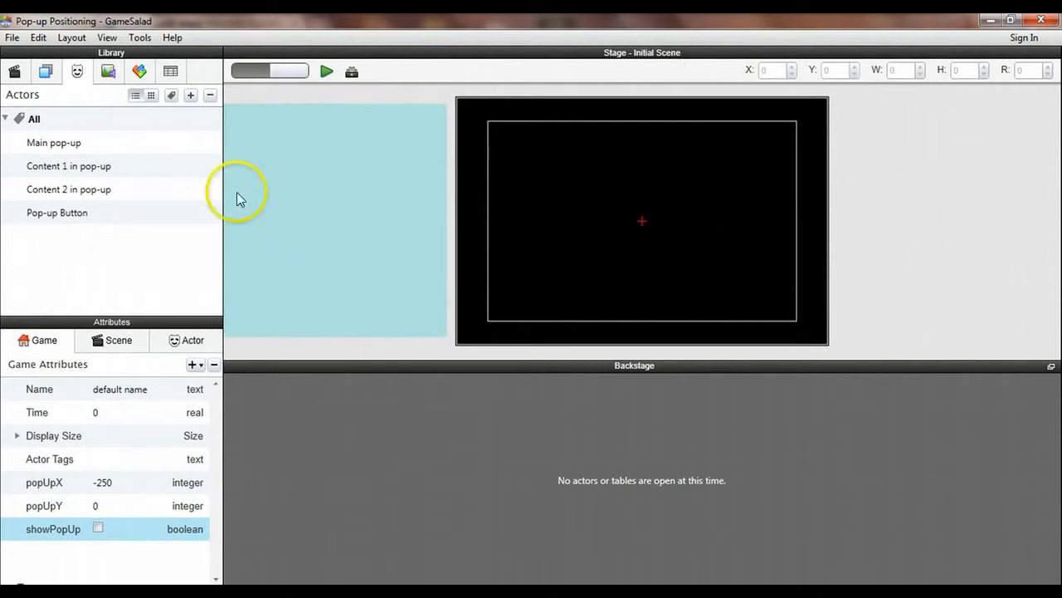
pyautogui.moveTo(104, 171)
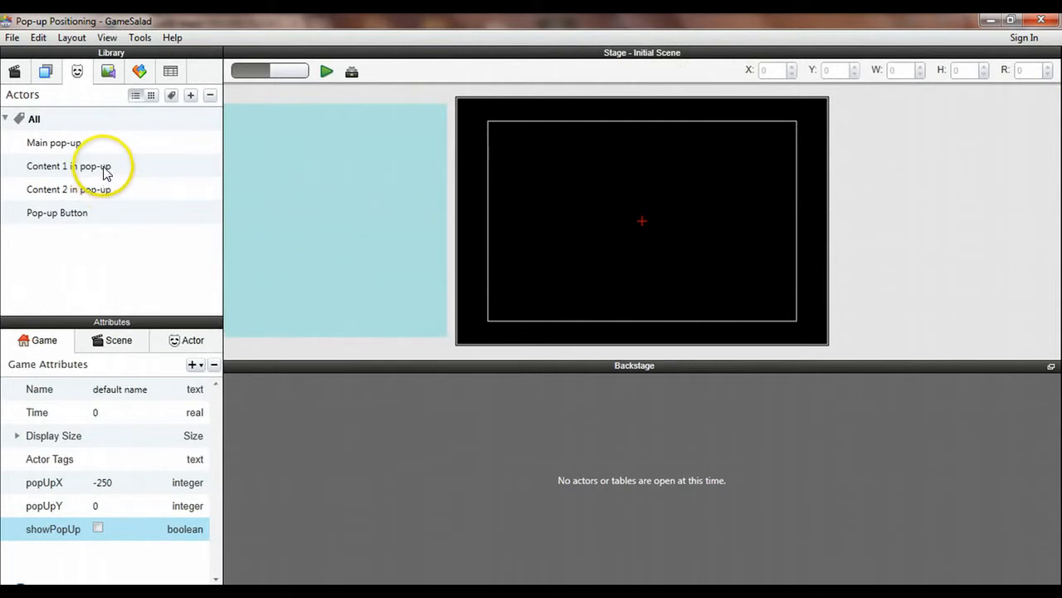
# Place Content 1 at the pop-up's left edge and Content 2 on its right side.
pyautogui.click(89, 166)
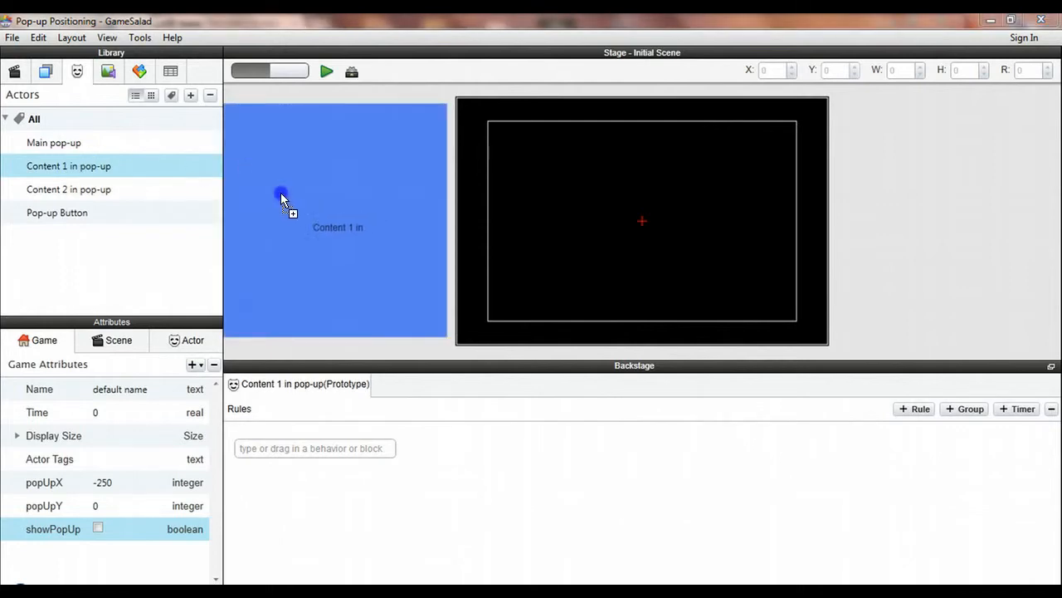
pyautogui.click(282, 195)
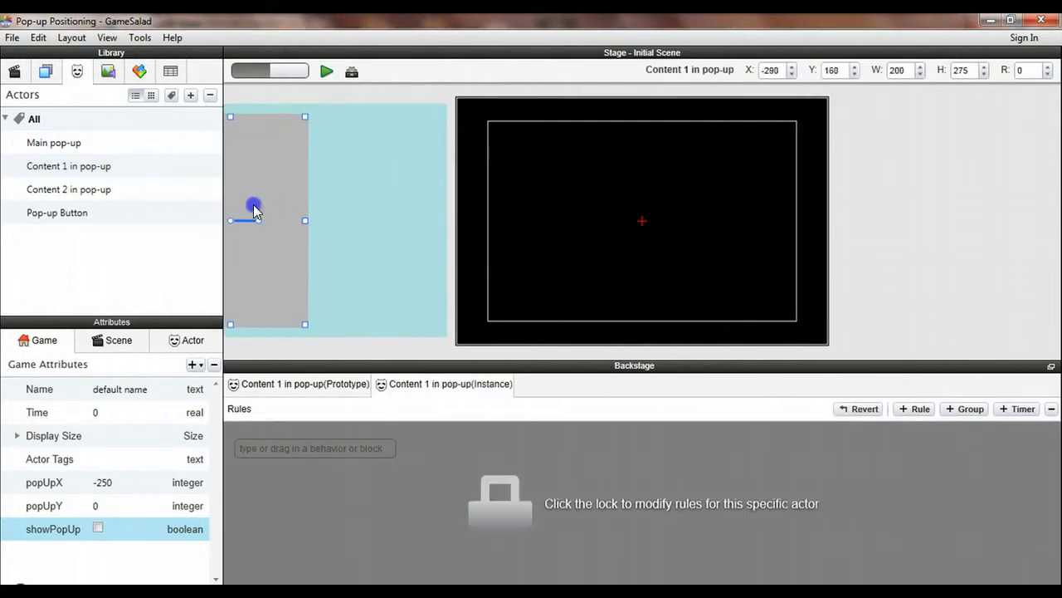
pyautogui.moveTo(255, 208); pyautogui.dragTo(225, 205)
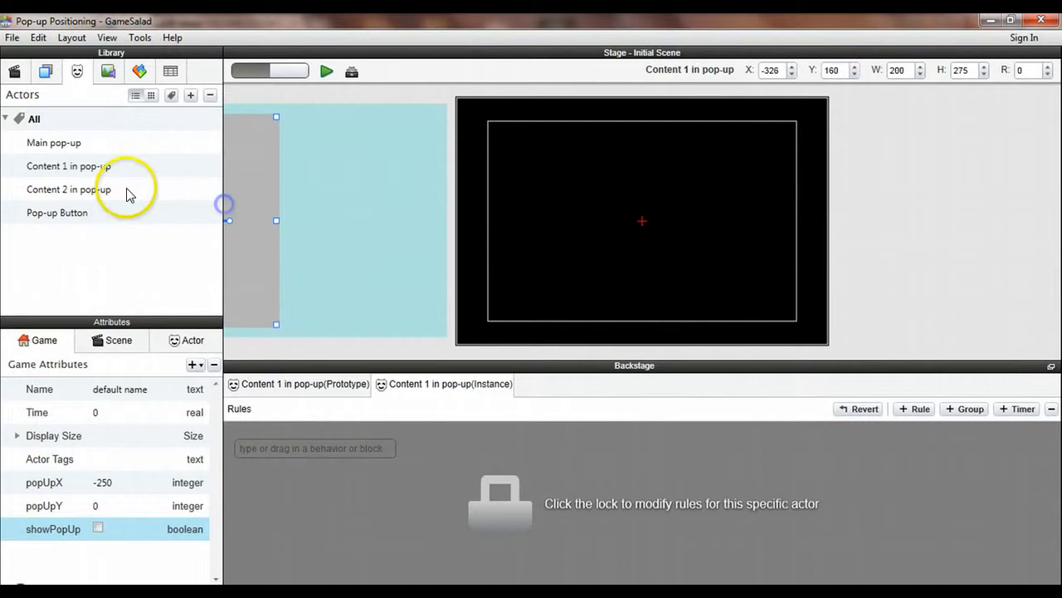
pyautogui.click(68, 189)
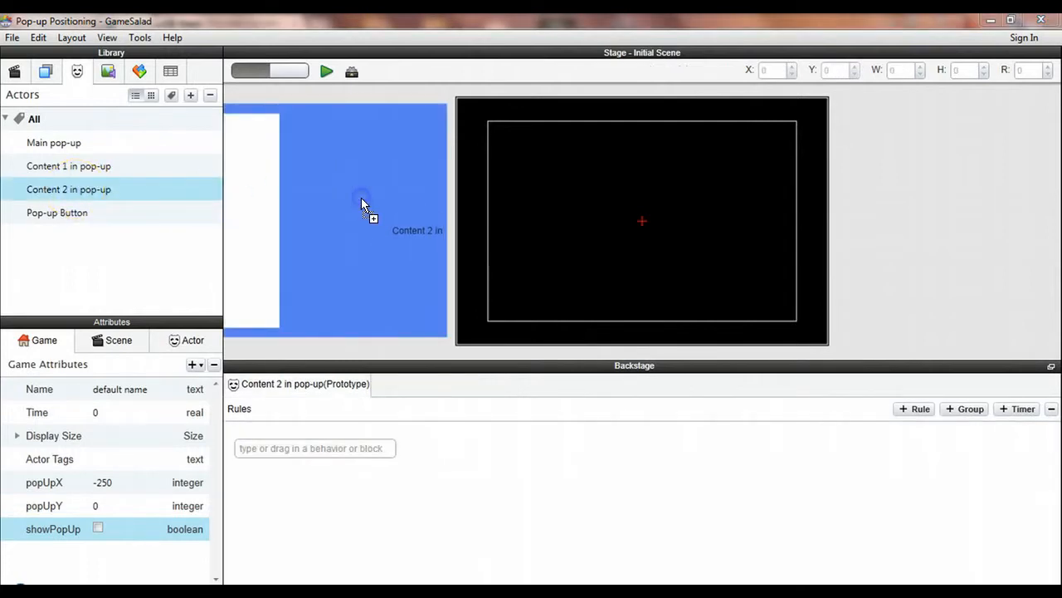
pyautogui.click(364, 204)
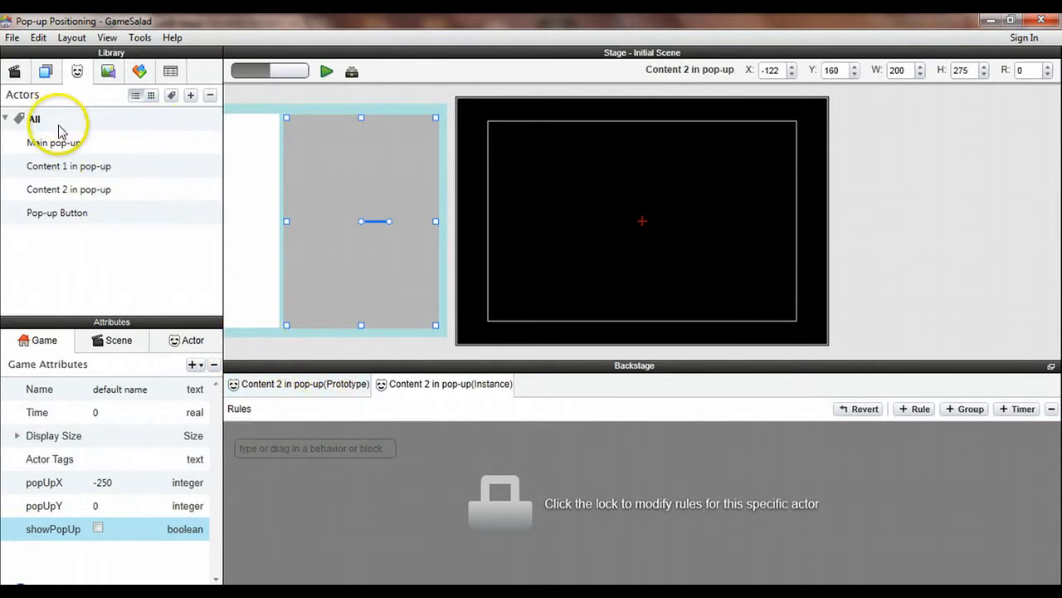
pyautogui.moveTo(360, 141)
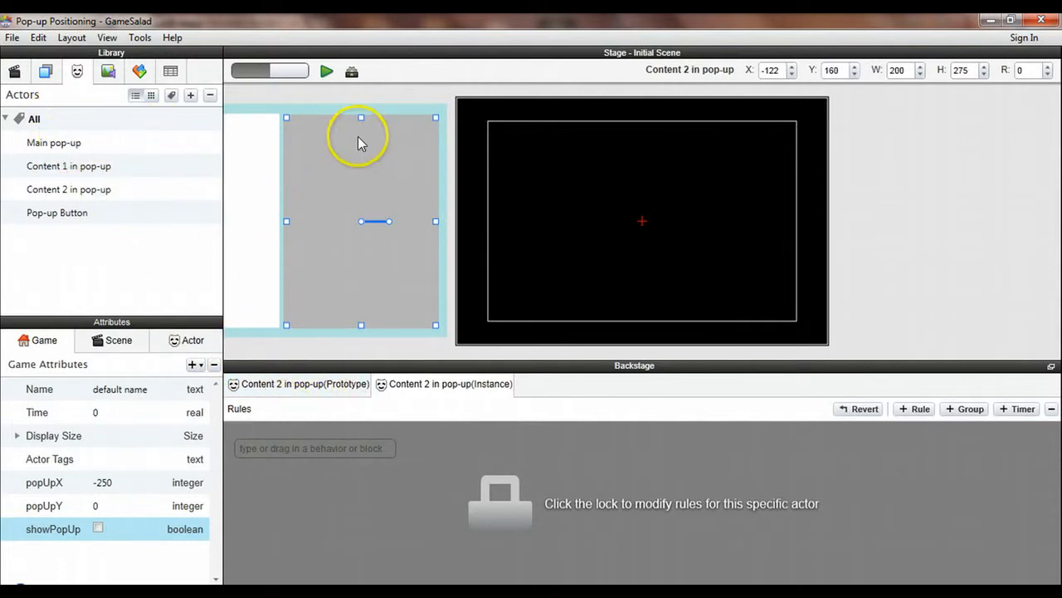
pyautogui.moveTo(311, 116)
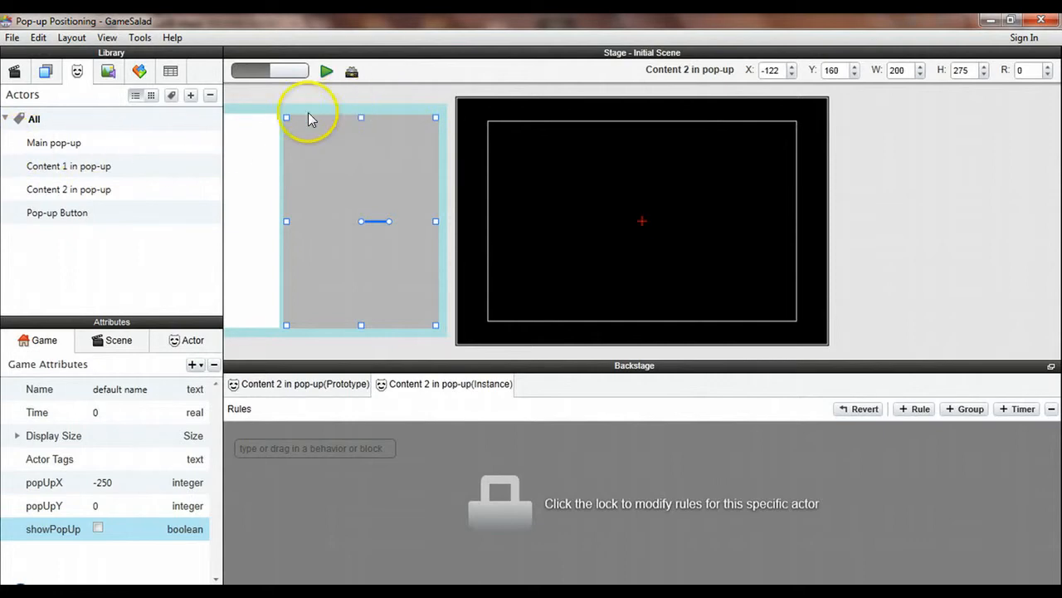
pyautogui.click(53, 142)
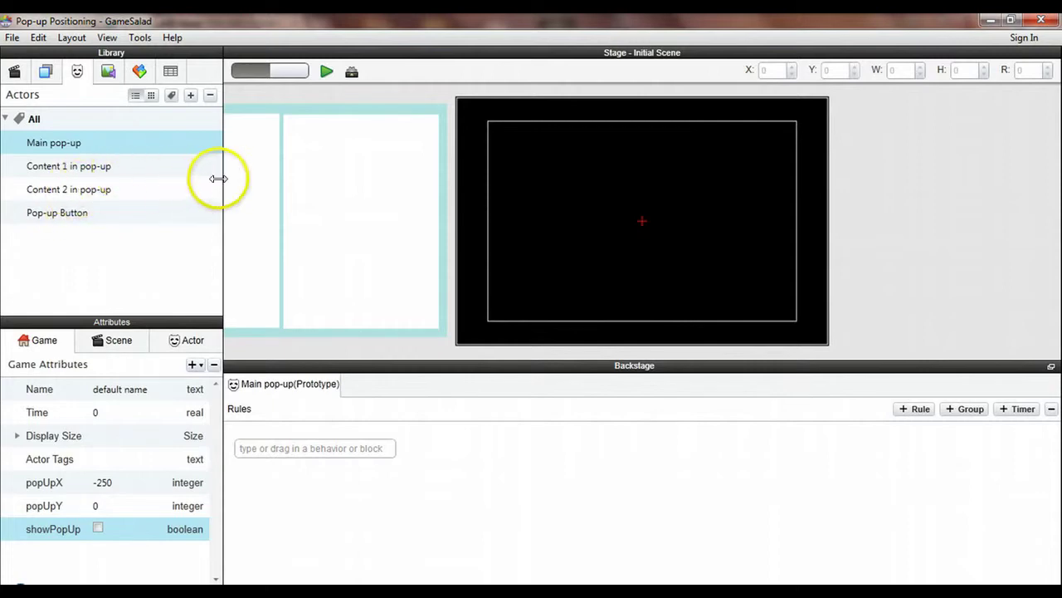
pyautogui.moveTo(351, 212)
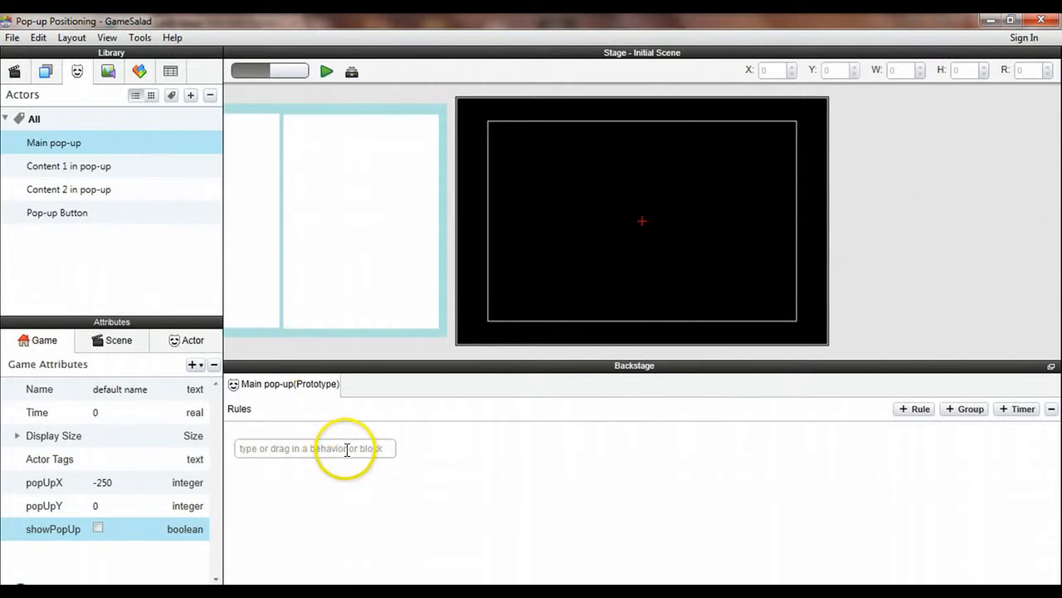
# Add a Constrain Attribute binding Main pop-up's self.position.x to game.popUpX.
pyautogui.click(315, 449)
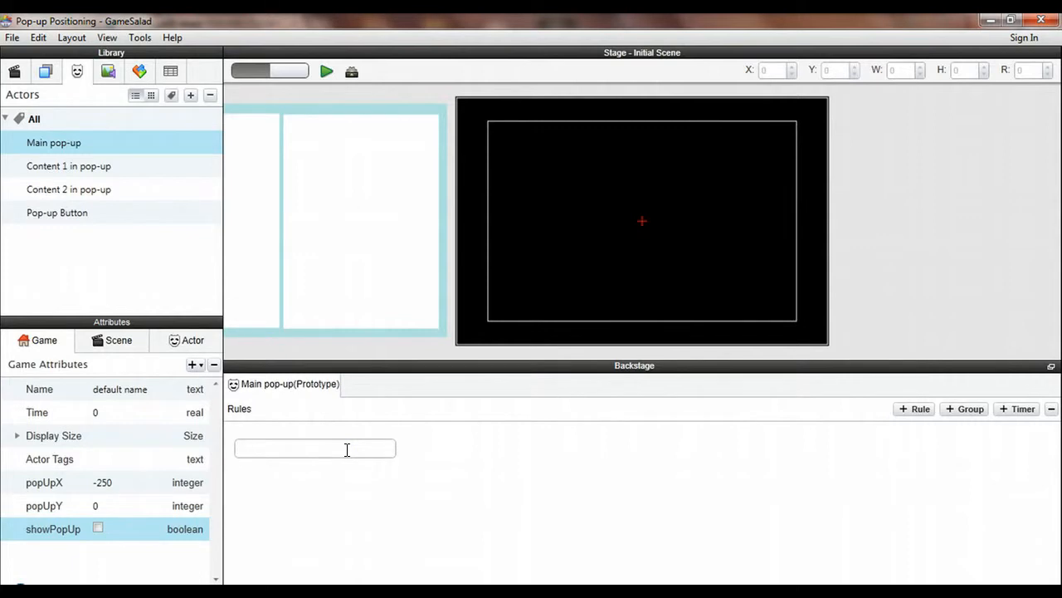
pyautogui.click(314, 448)
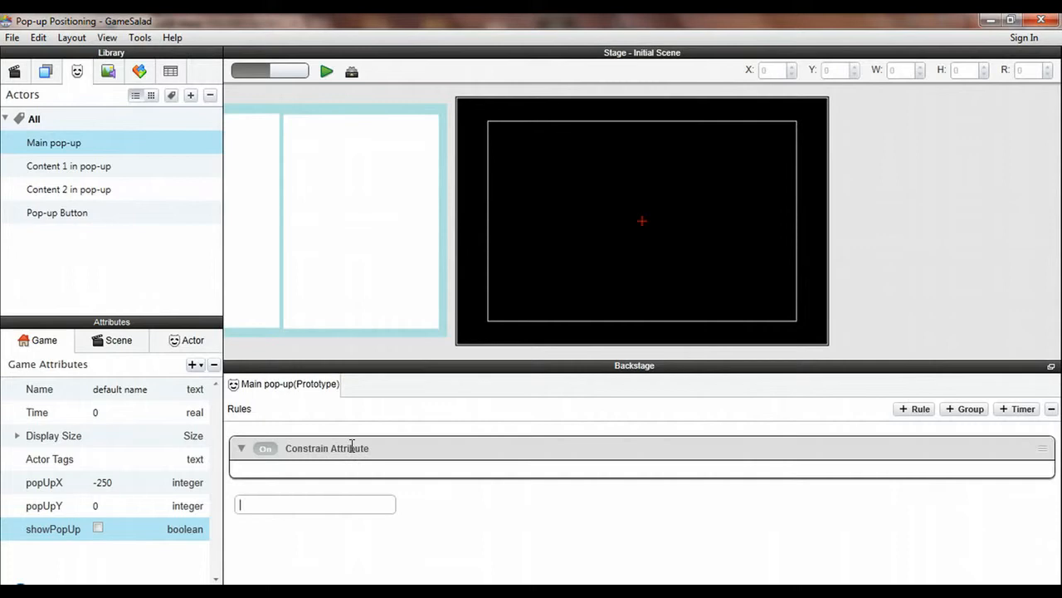
pyautogui.click(415, 478)
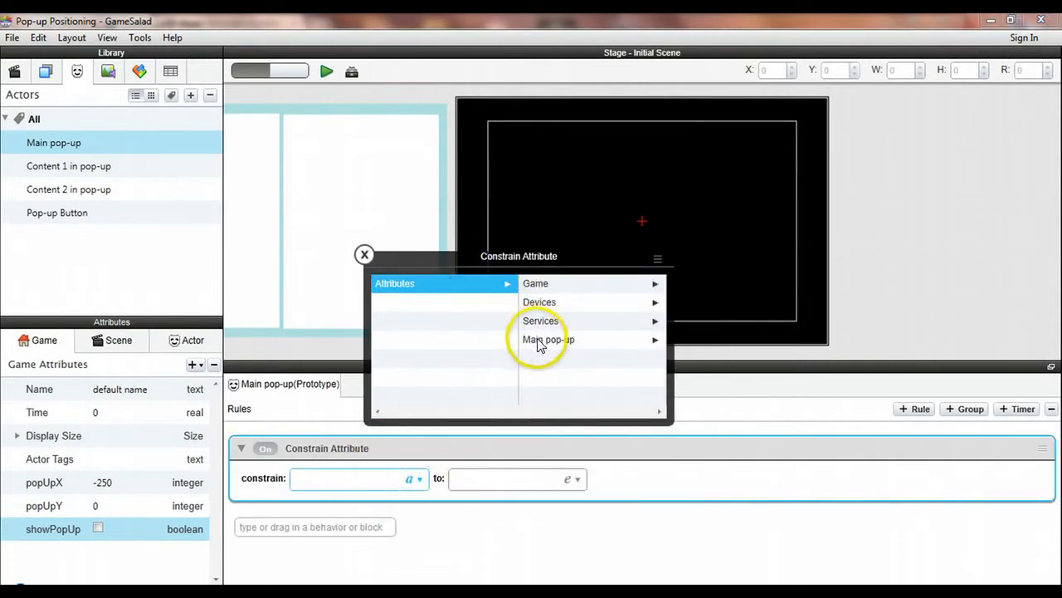
pyautogui.click(548, 339)
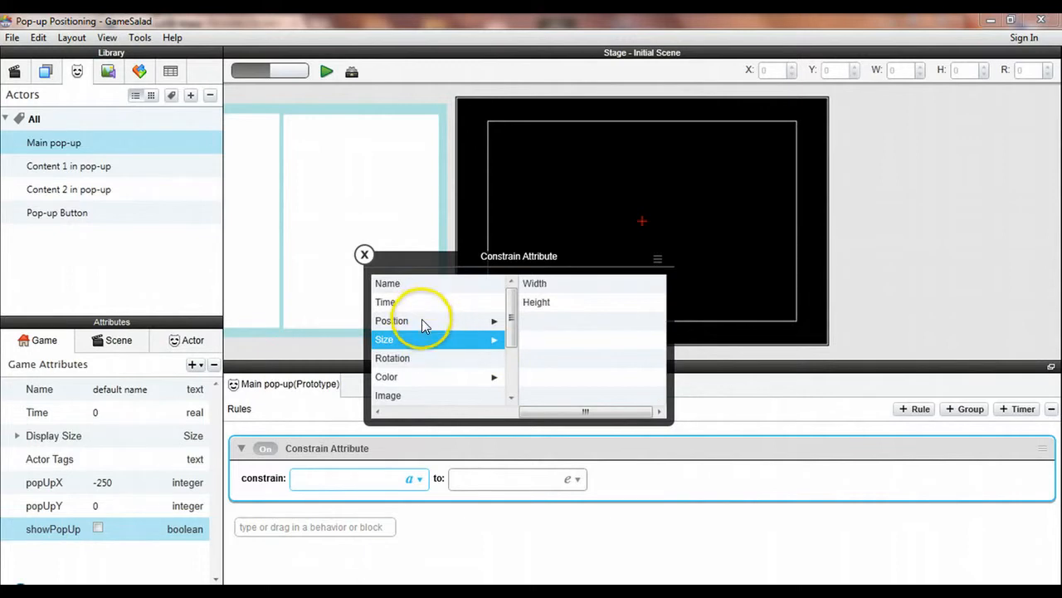
pyautogui.click(391, 320)
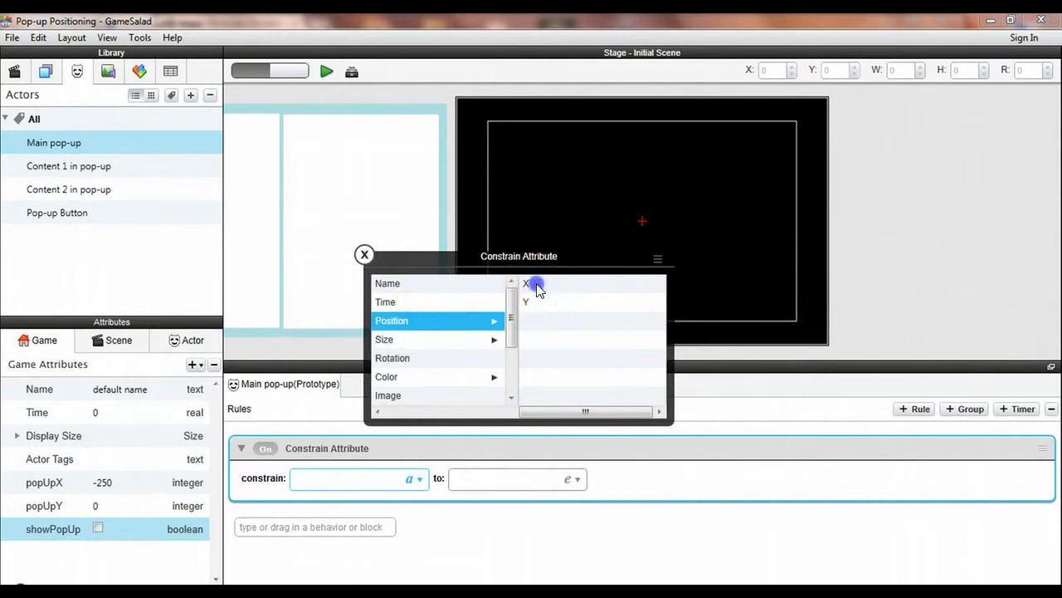
pyautogui.click(527, 284)
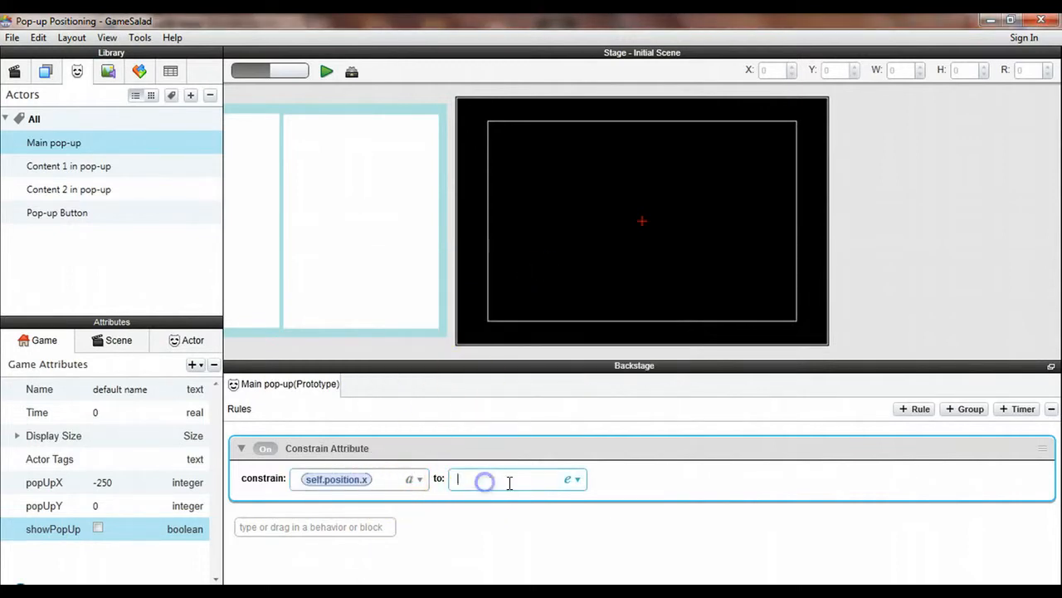
pyautogui.click(569, 479)
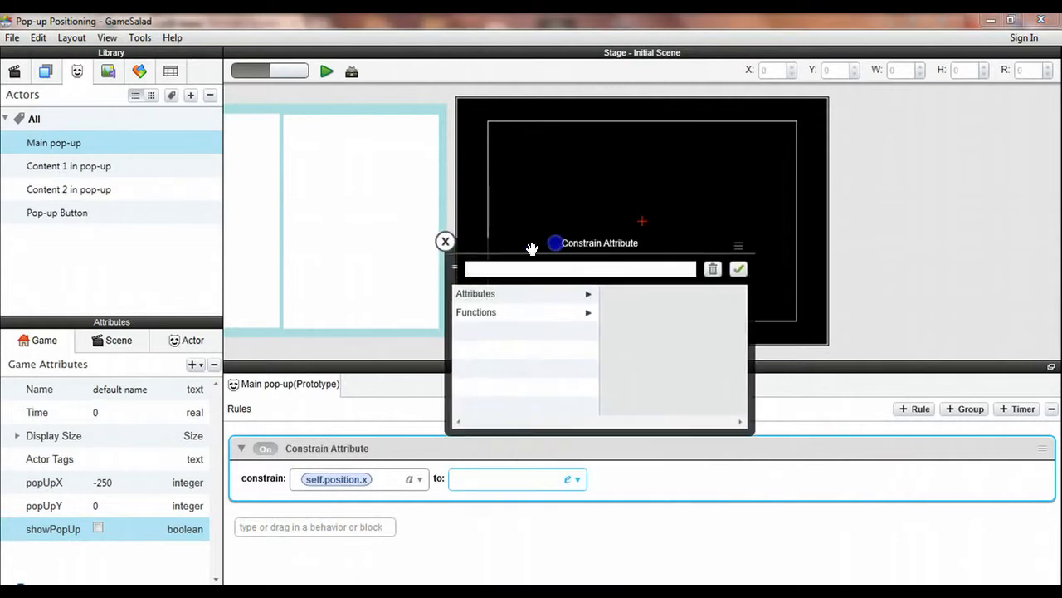
pyautogui.click(475, 293)
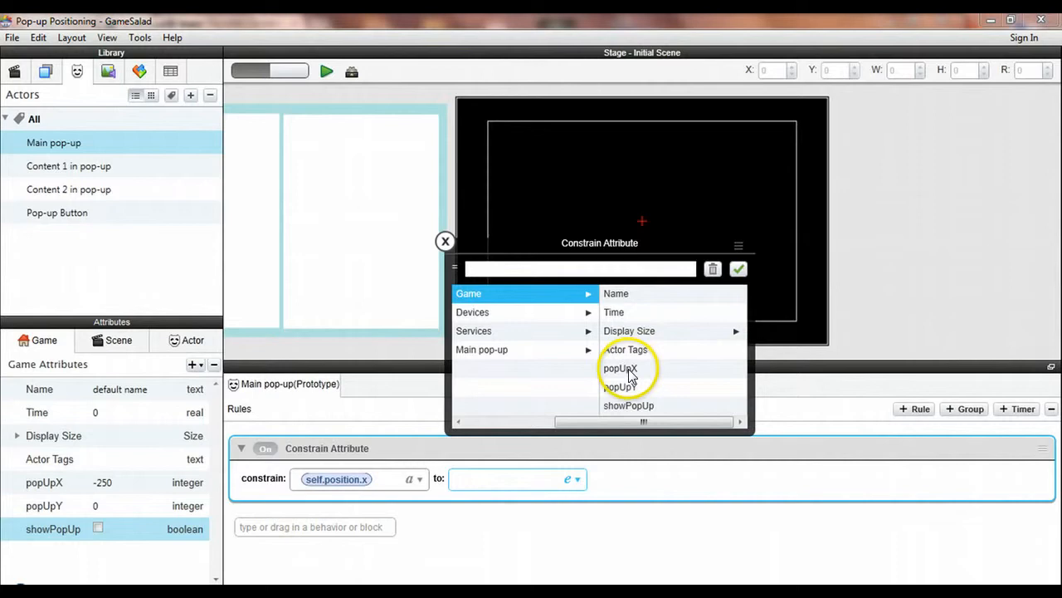
pyautogui.click(620, 368)
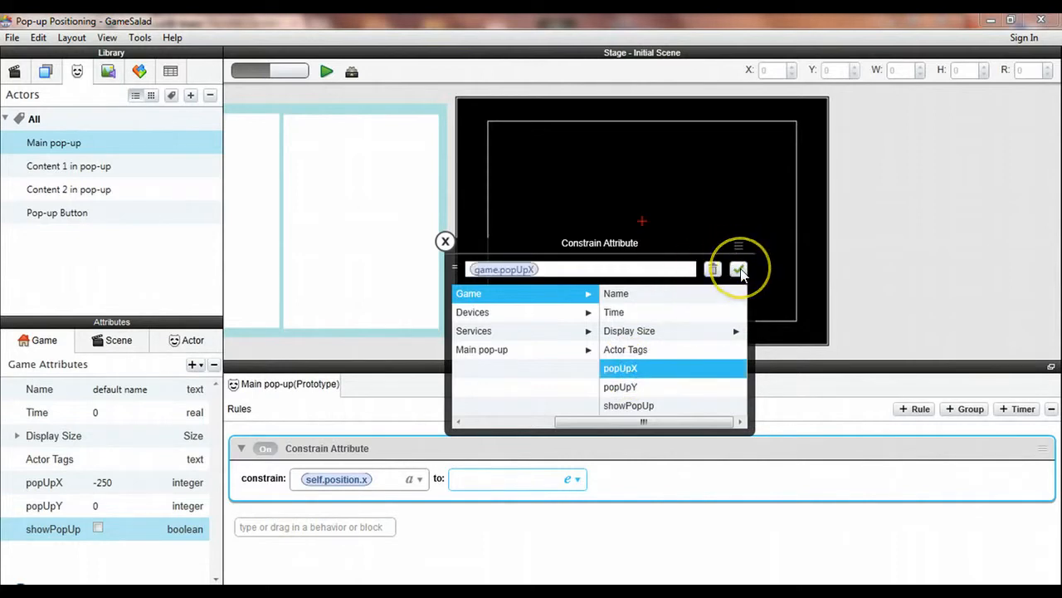
pyautogui.click(739, 269)
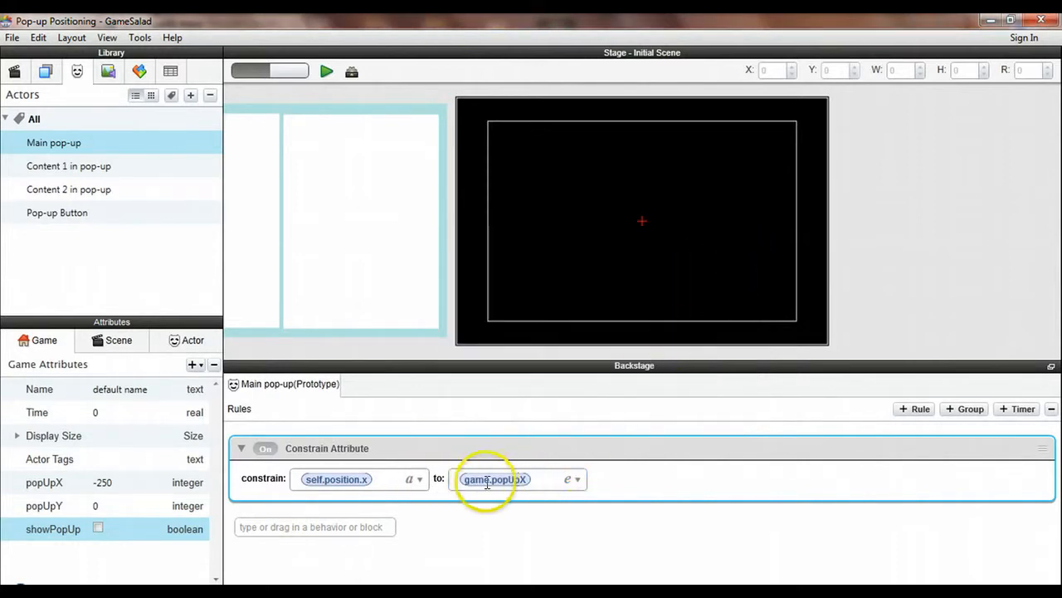
# Add a second constraint binding self.position.y to game.popUpY.
pyautogui.click(315, 527)
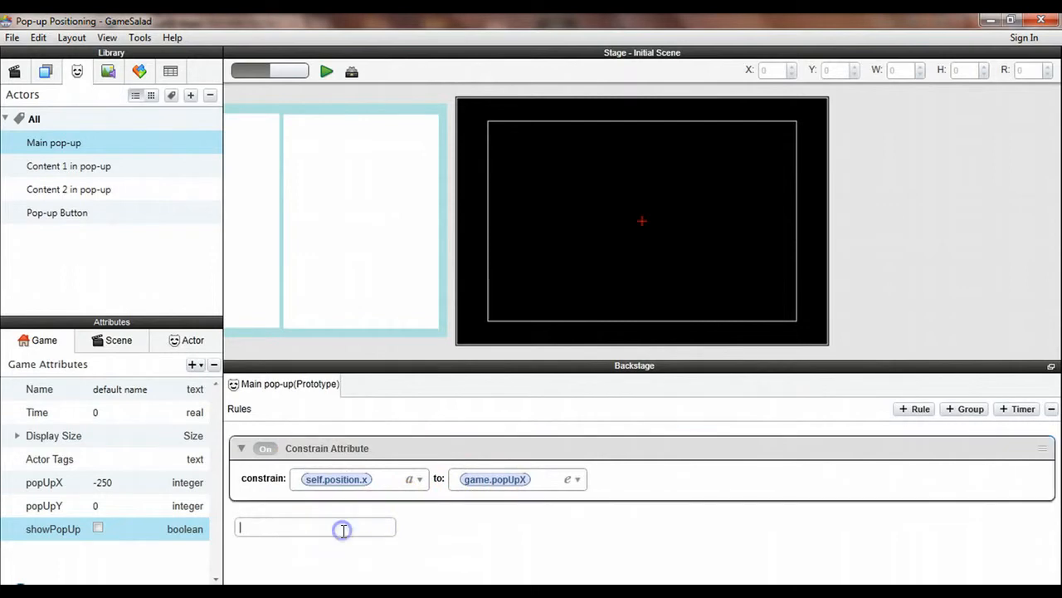
pyautogui.moveTo(346, 537)
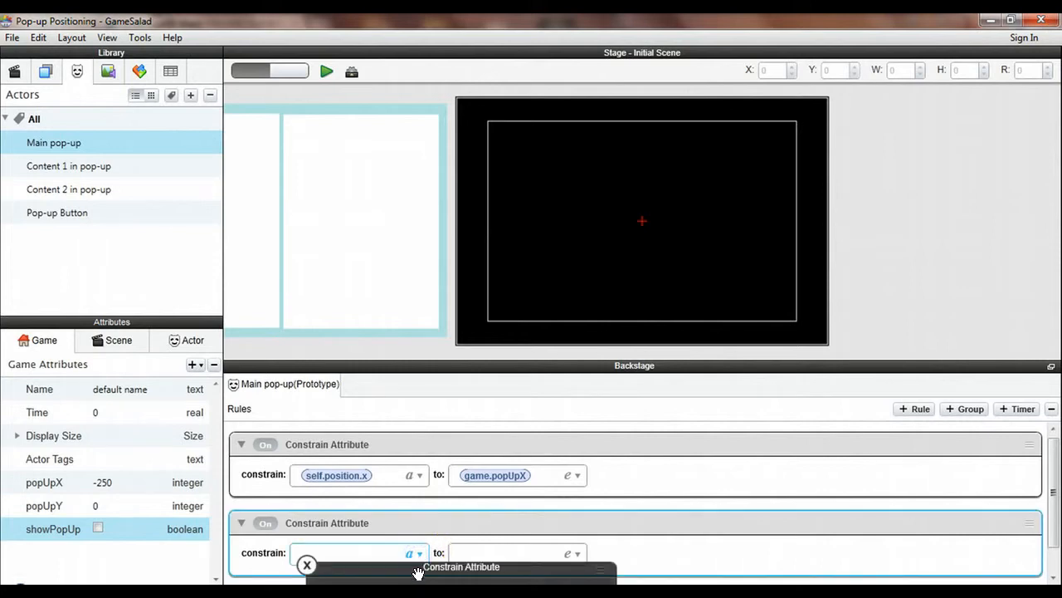
pyautogui.click(392, 552)
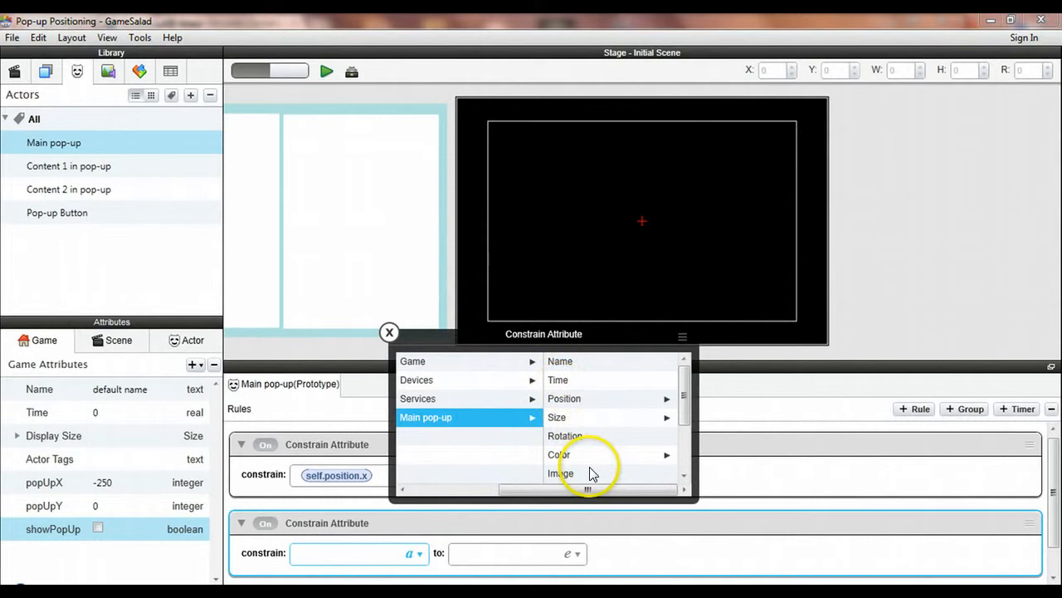
pyautogui.moveTo(574, 398)
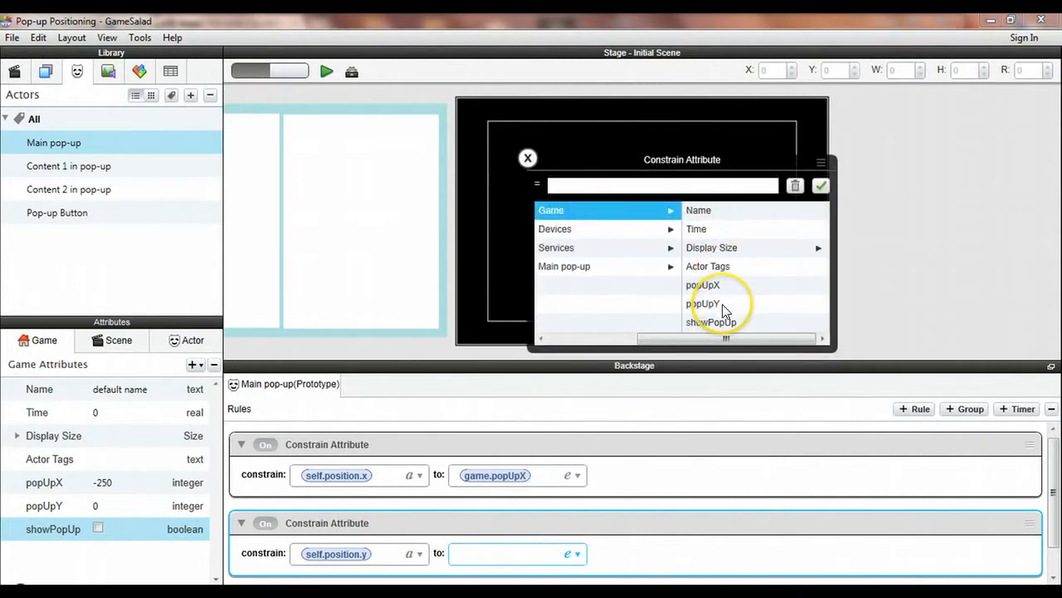
pyautogui.click(724, 303)
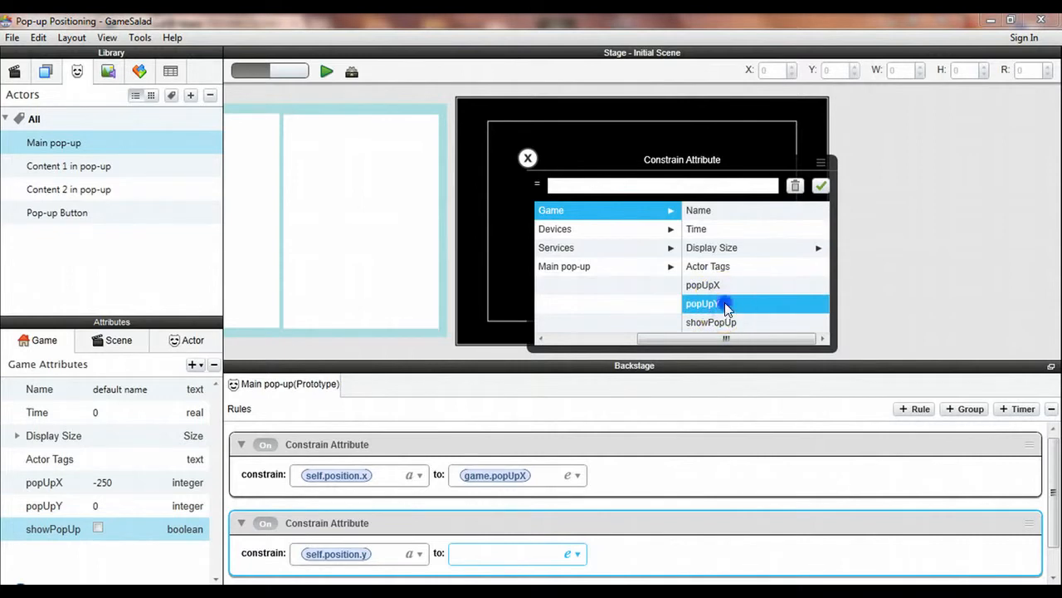
pyautogui.click(726, 303)
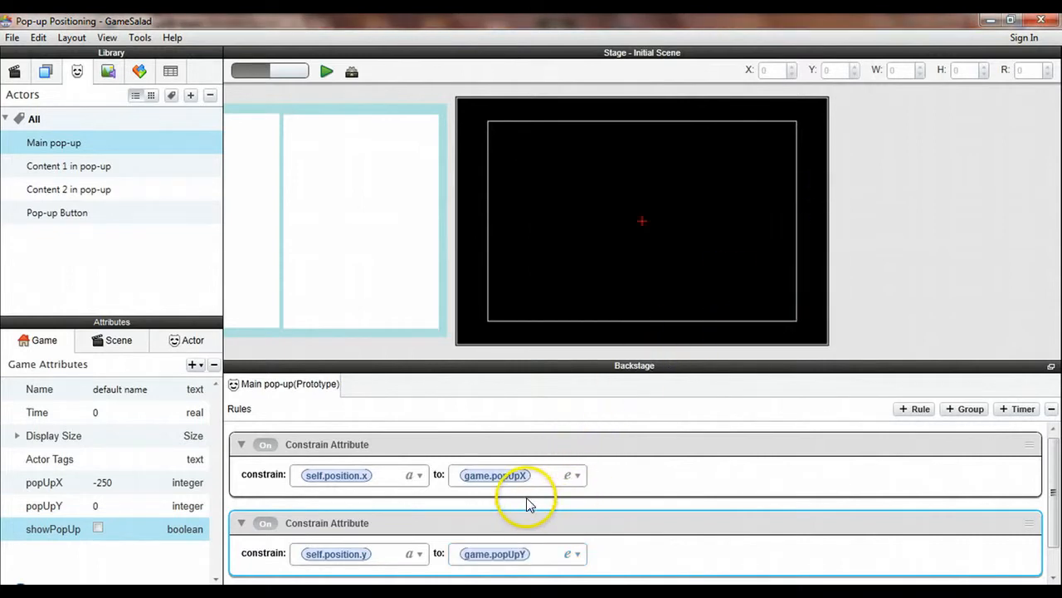
pyautogui.moveTo(423, 361)
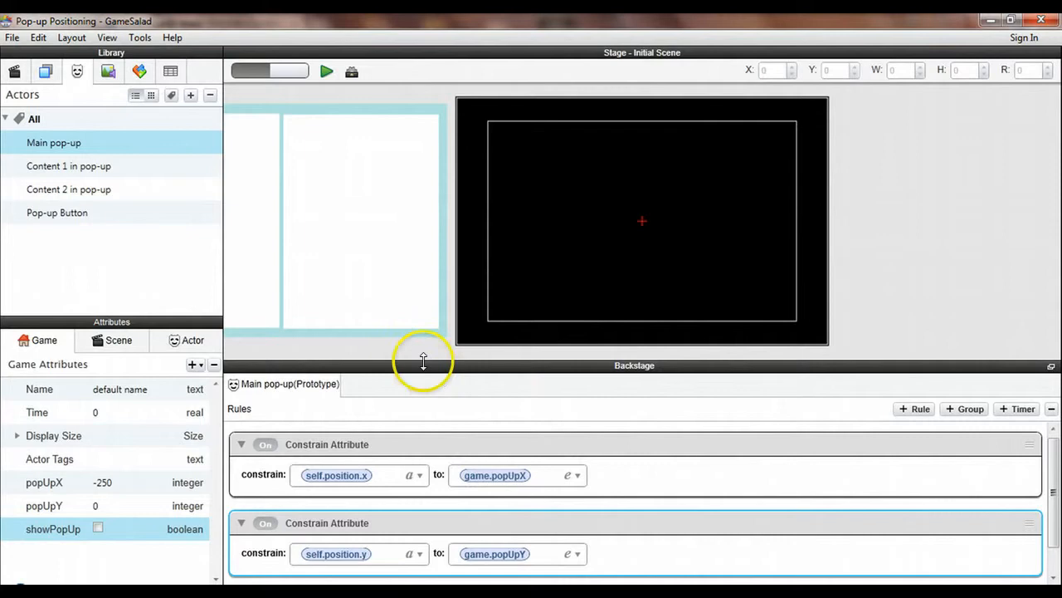
pyautogui.moveTo(409, 286)
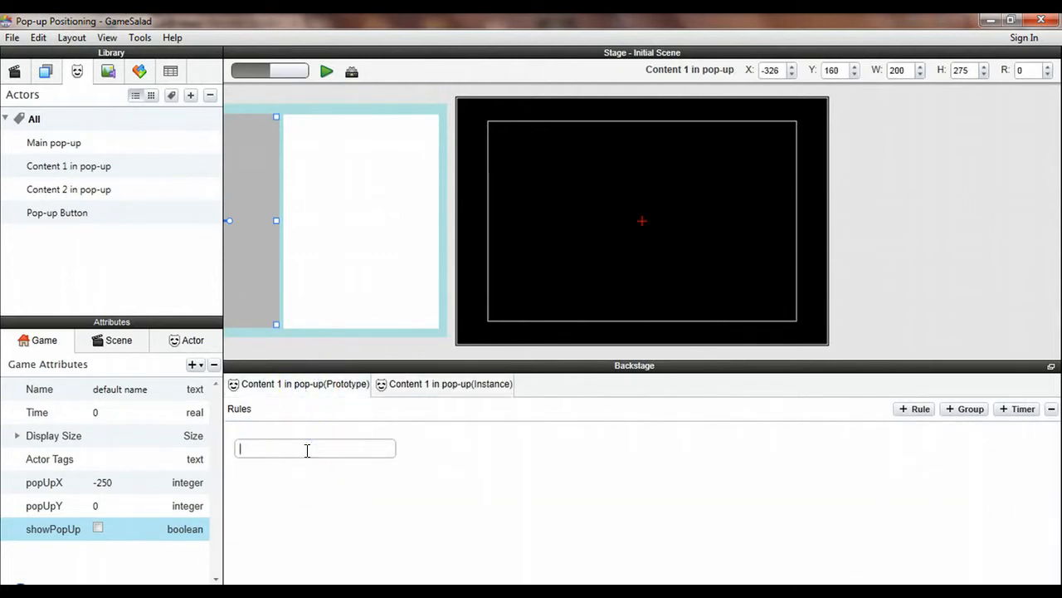
# Add a Constrain Attribute tying Content 1's self.position.x to game.popUpX minus 105.
pyautogui.write('constrain Attribute')
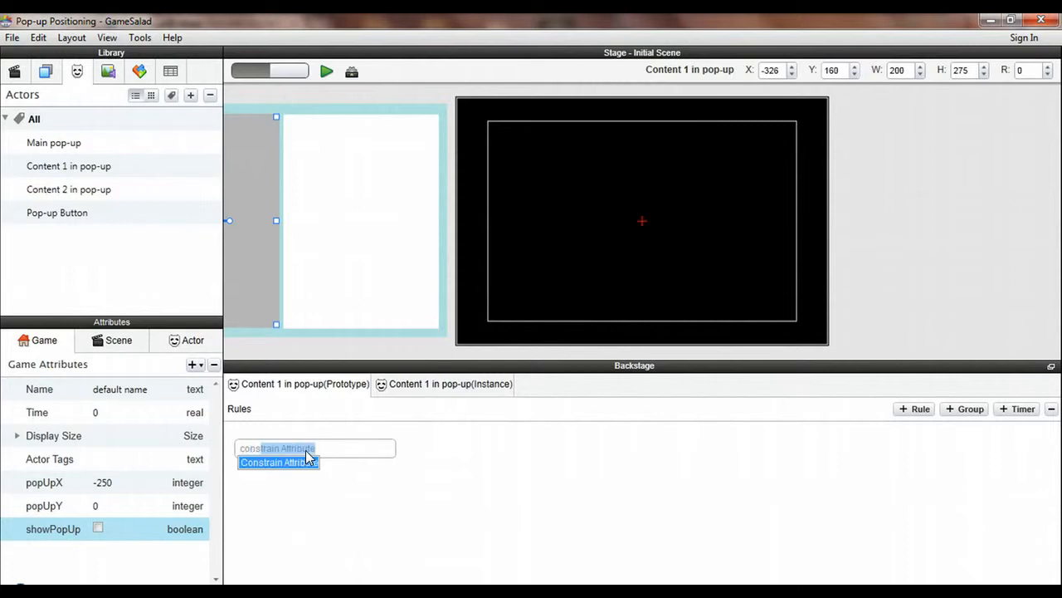
pyautogui.click(278, 462)
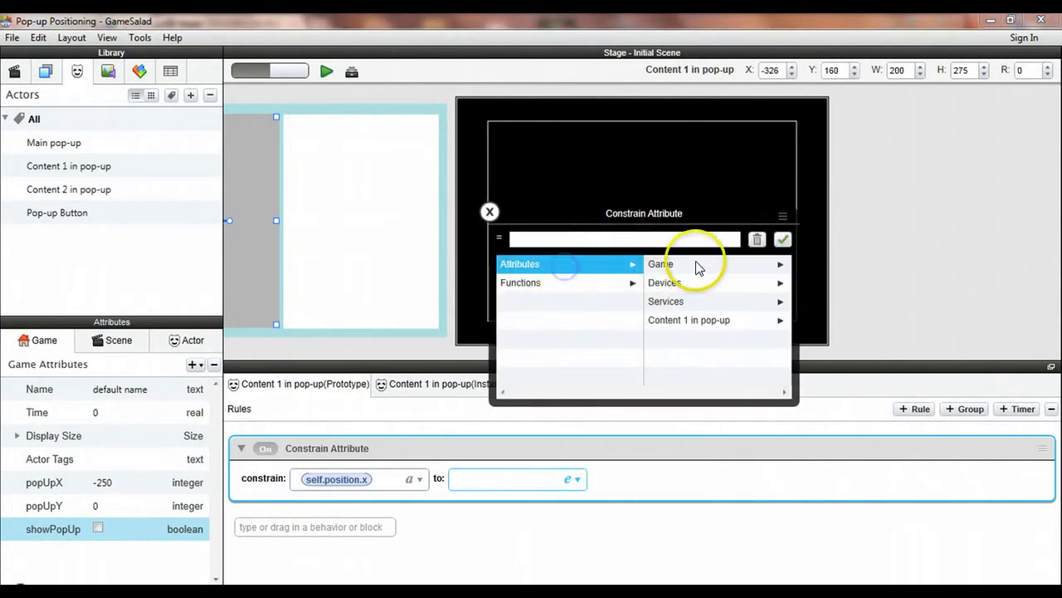
pyautogui.click(661, 264)
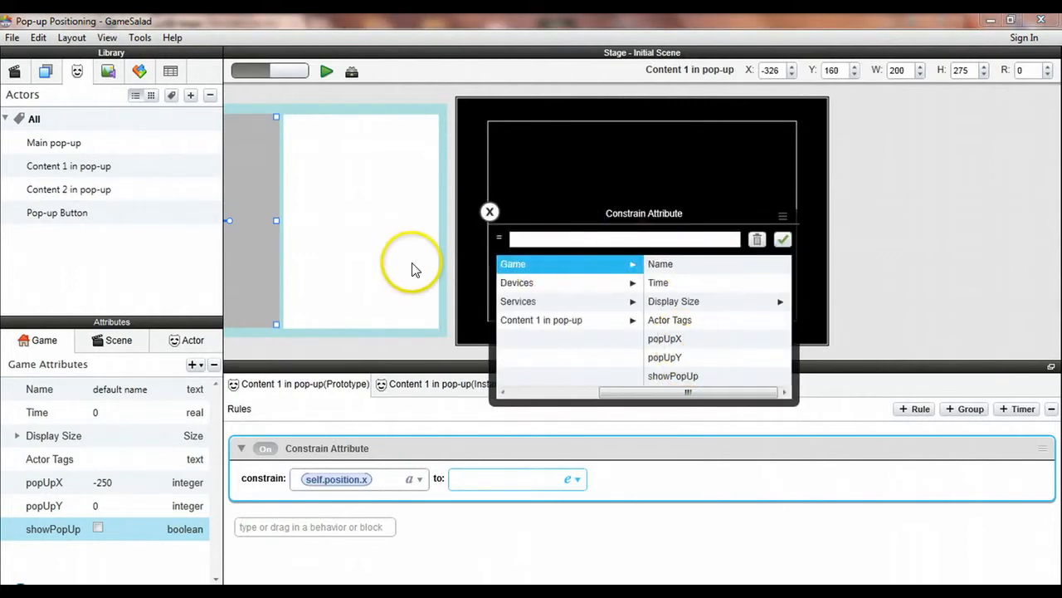
pyautogui.moveTo(253, 152)
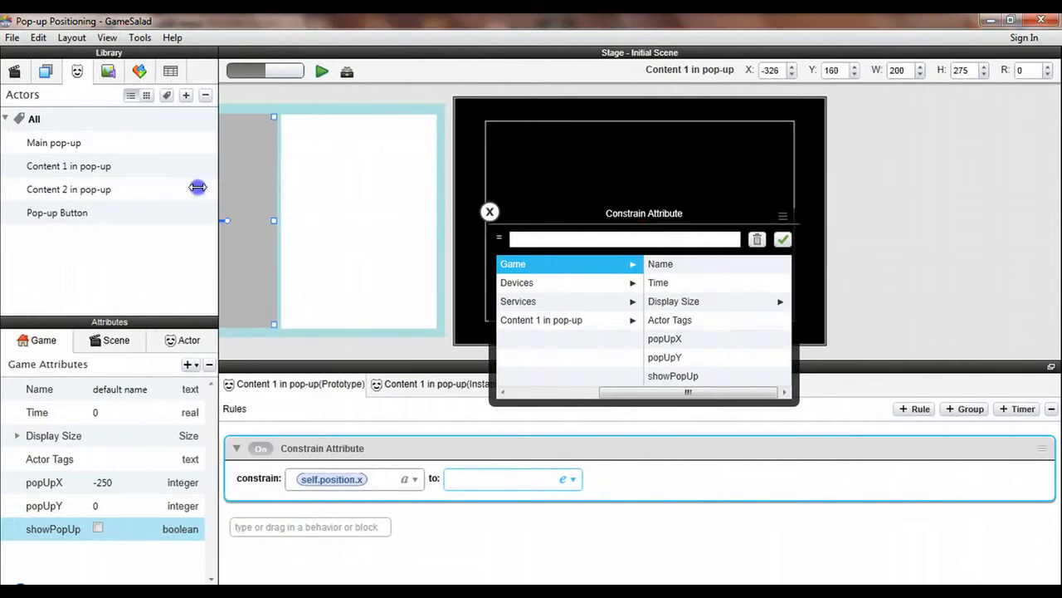
pyautogui.moveTo(95, 249)
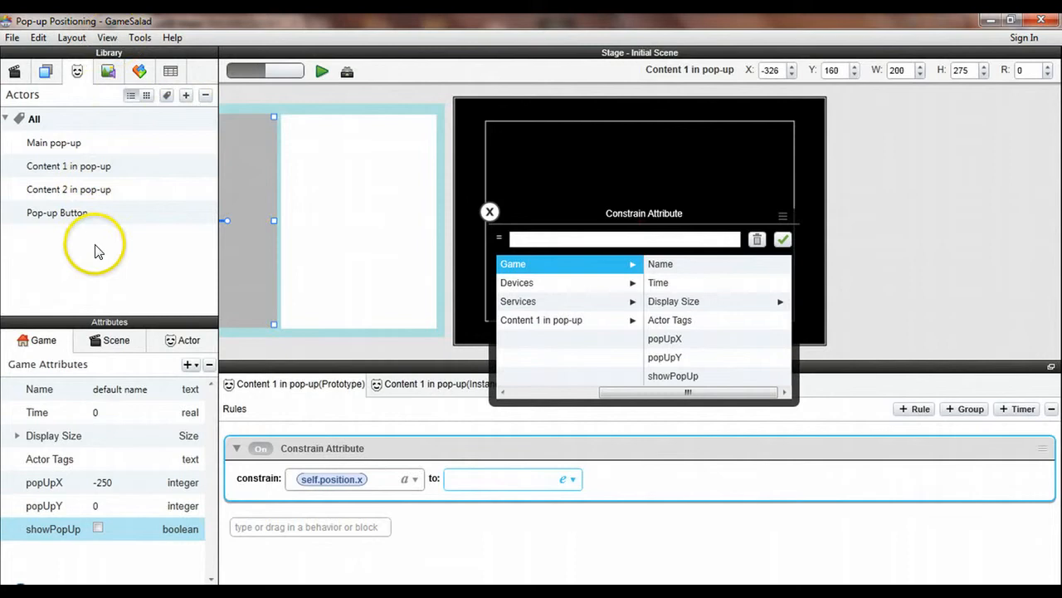
pyautogui.moveTo(191, 199)
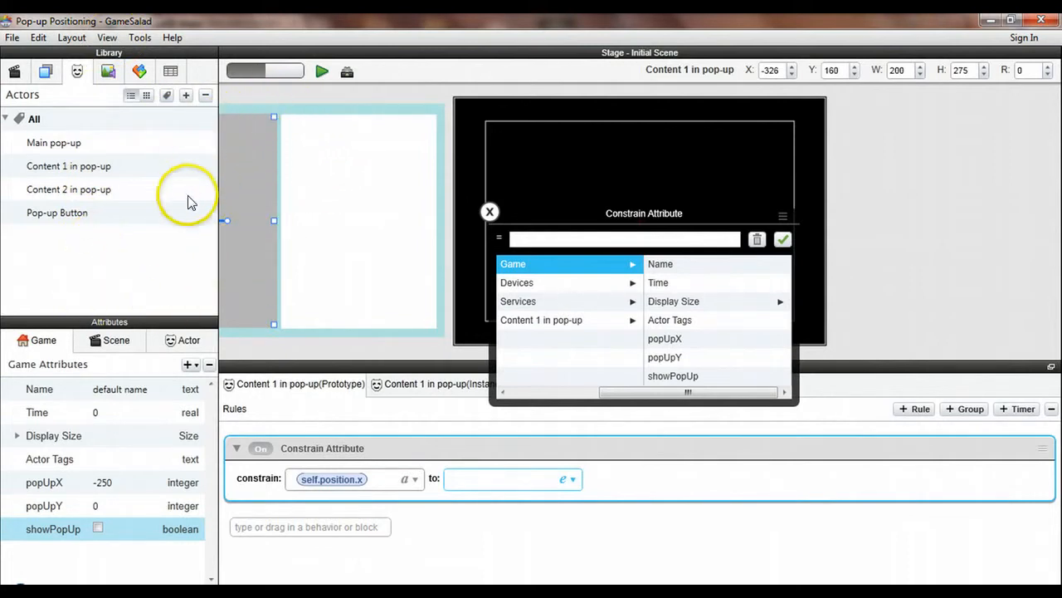
pyautogui.moveTo(234, 168)
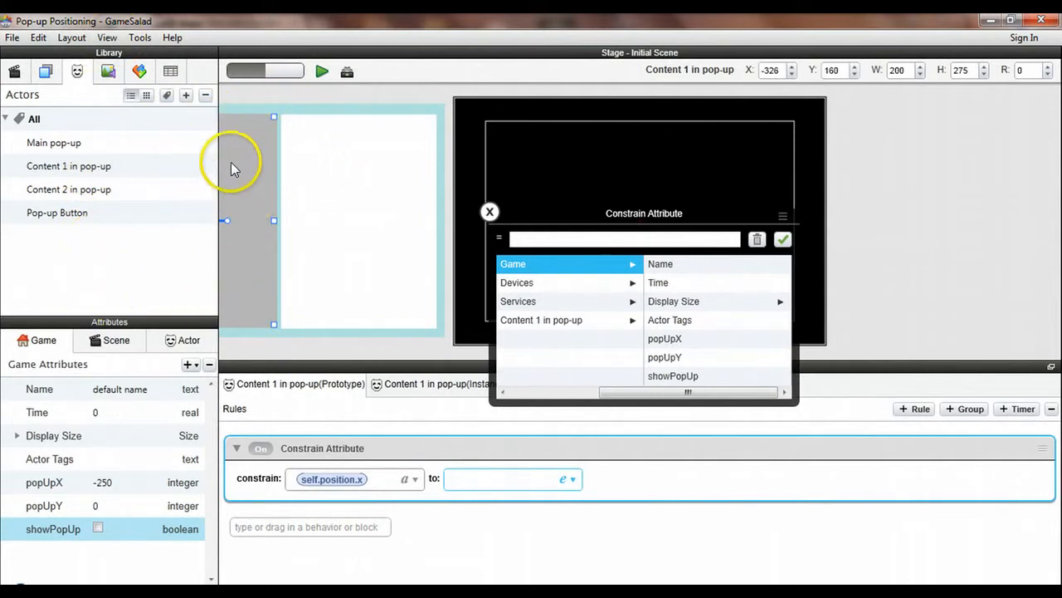
pyautogui.moveTo(249, 196)
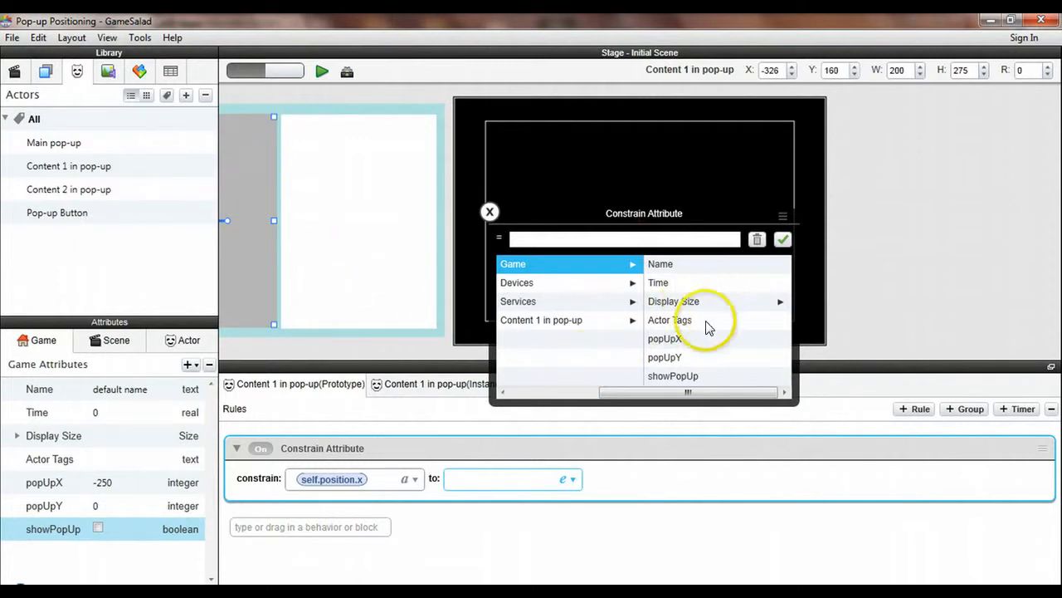
pyautogui.click(664, 338)
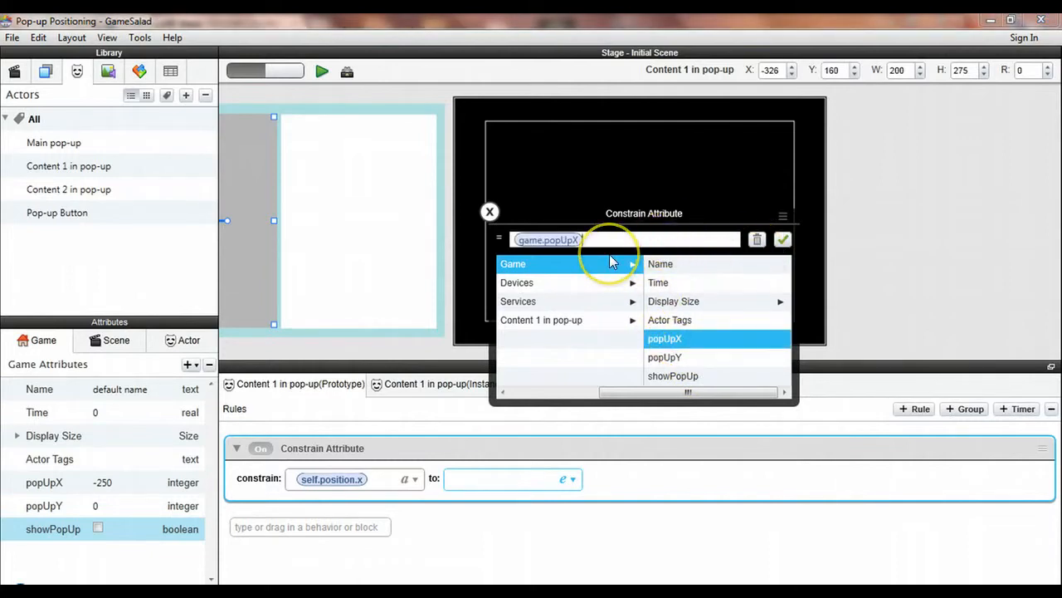
pyautogui.write('+105')
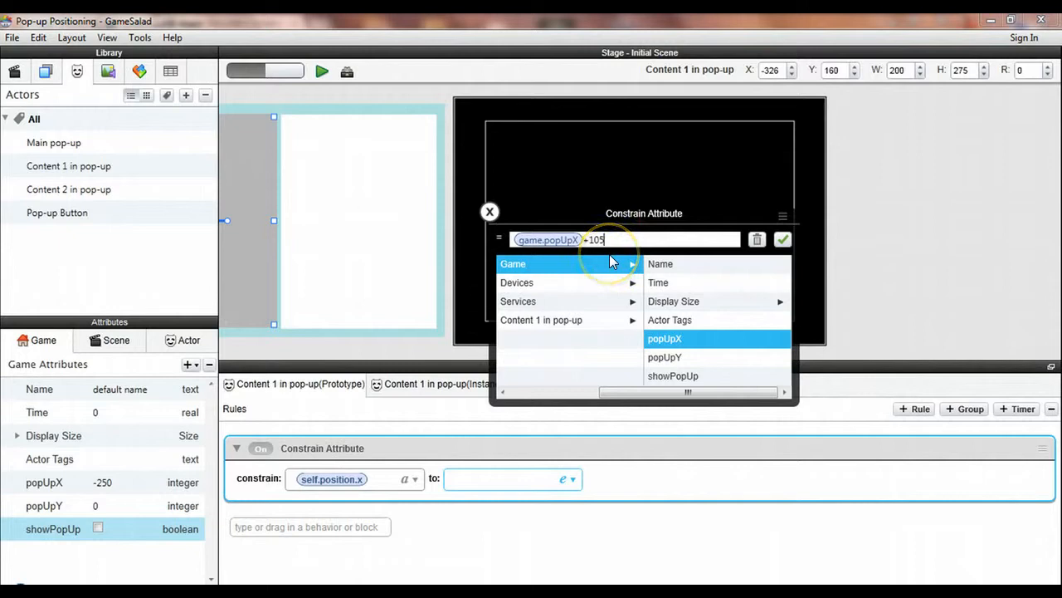
pyautogui.moveTo(610, 233)
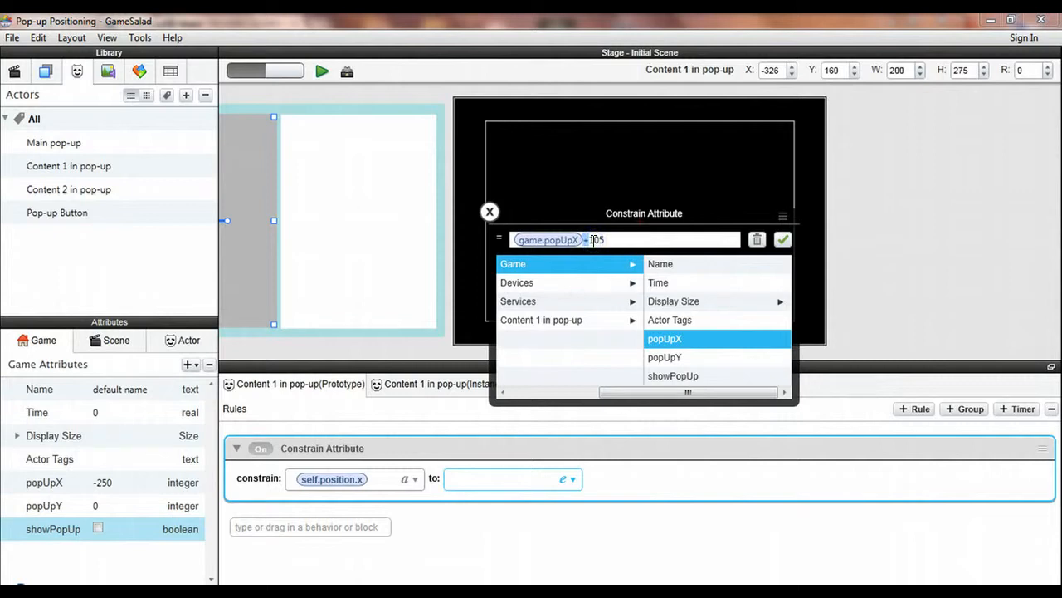
pyautogui.click(782, 239)
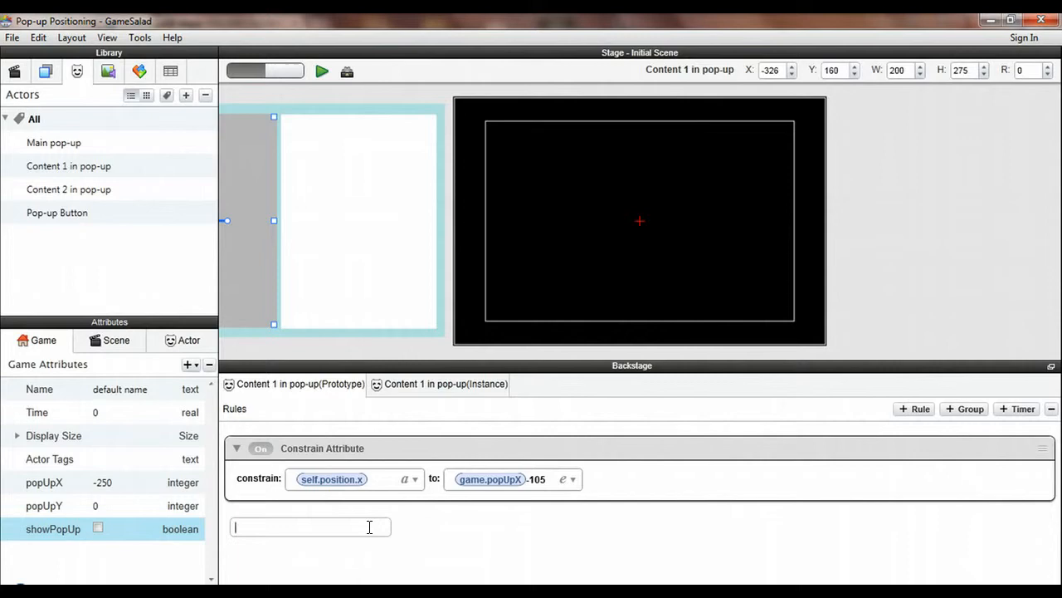
pyautogui.click(913, 408)
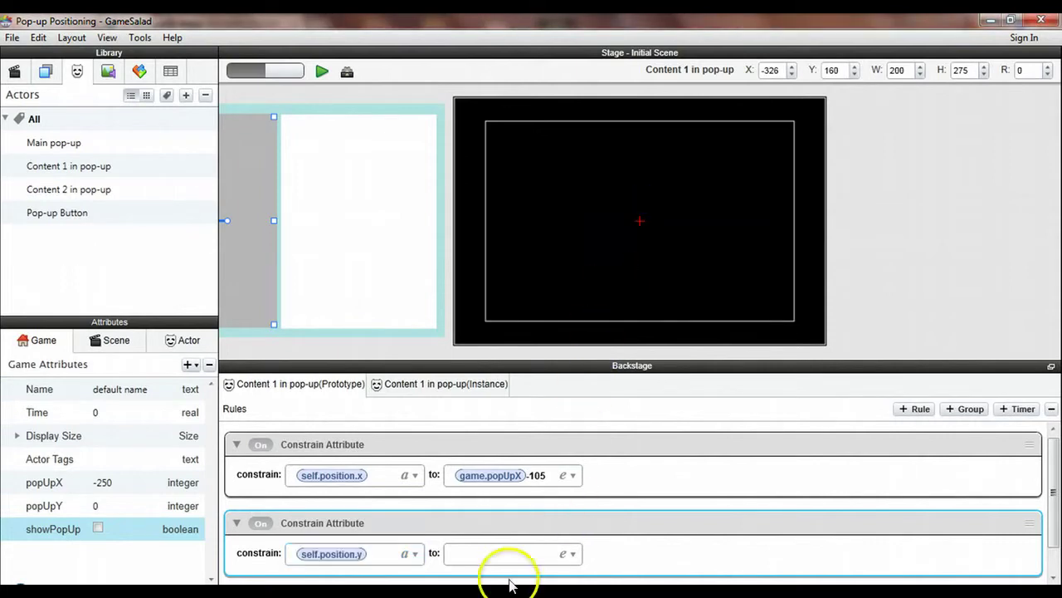
# Set Content 1's second constraint so self.position.y equals game.popUpY.
pyautogui.click(571, 554)
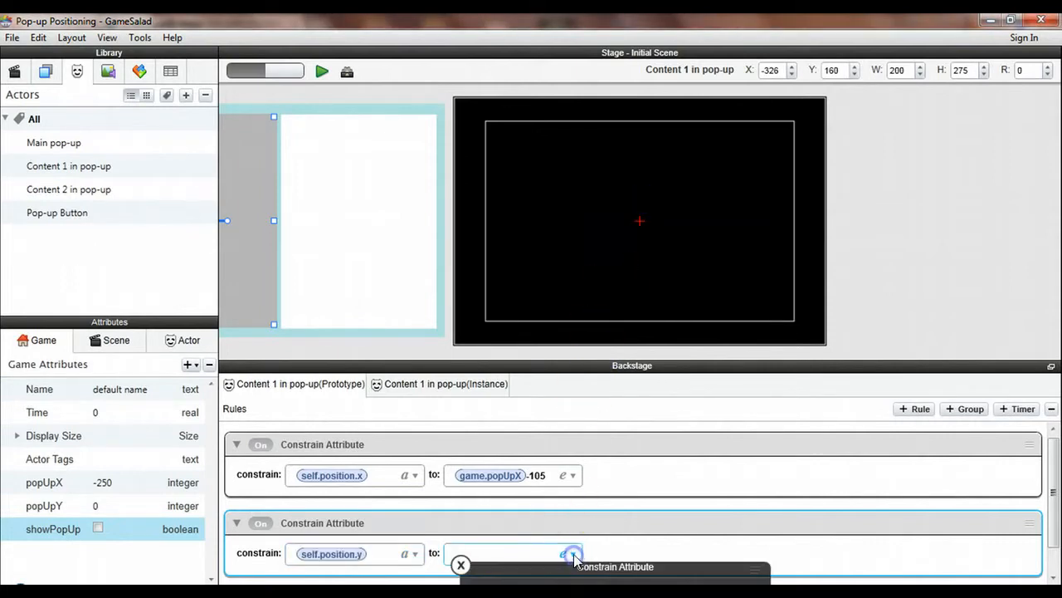
pyautogui.click(569, 554)
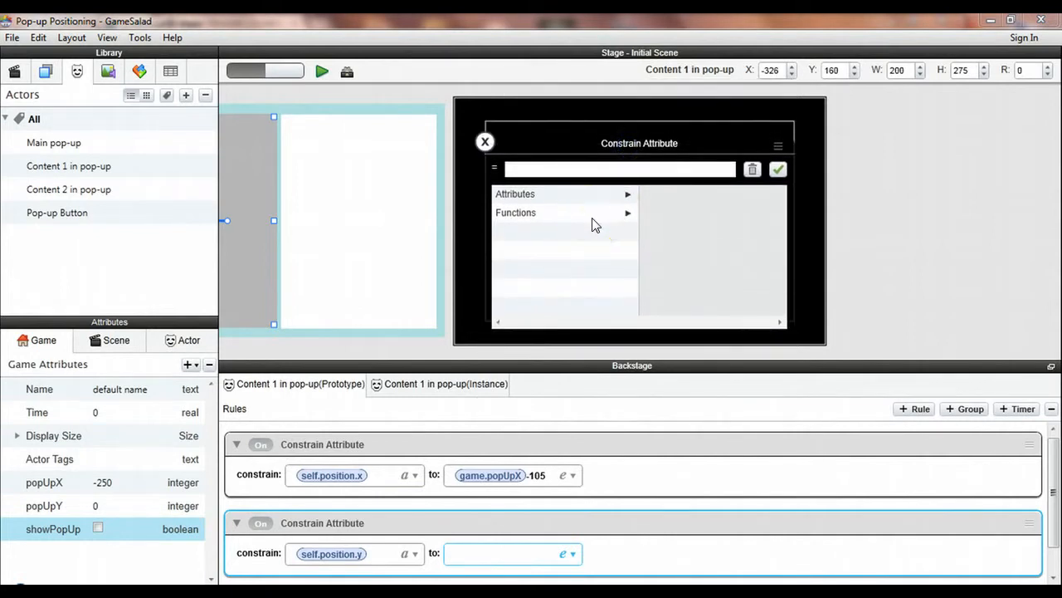
pyautogui.click(515, 194)
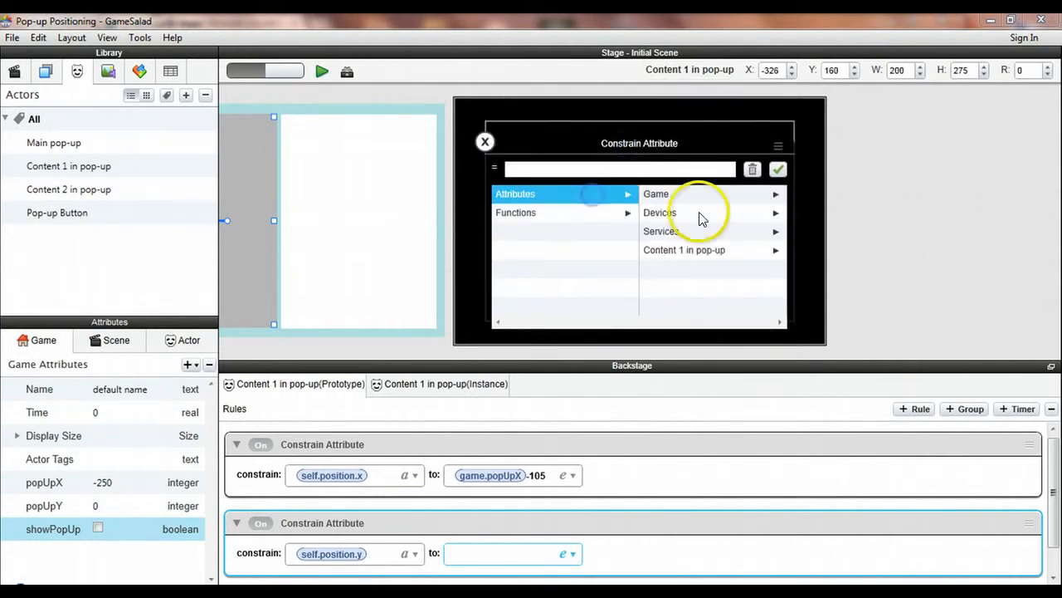
pyautogui.click(655, 194)
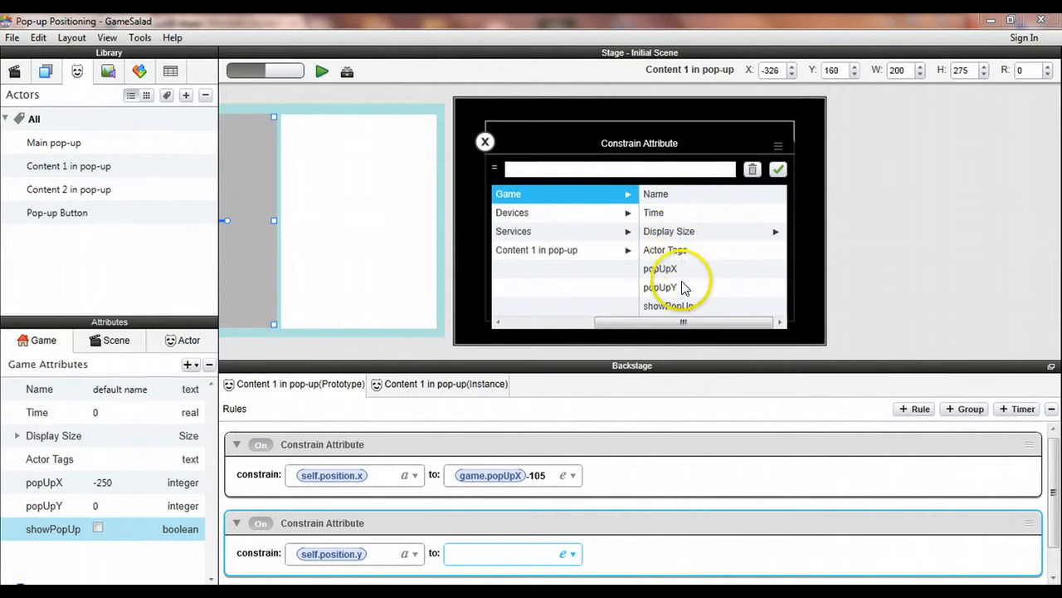
pyautogui.click(659, 288)
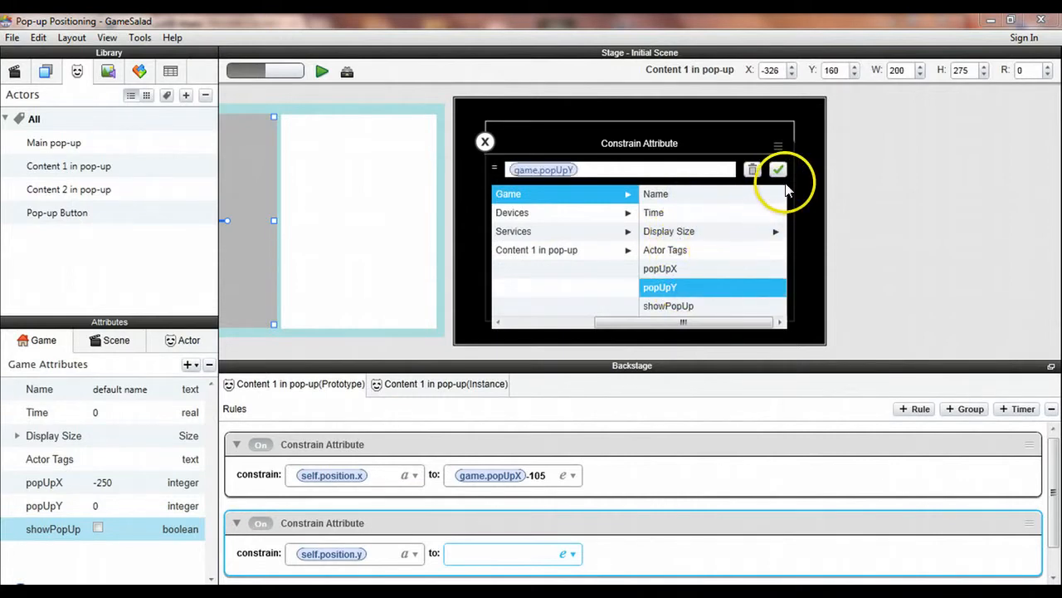
pyautogui.click(778, 169)
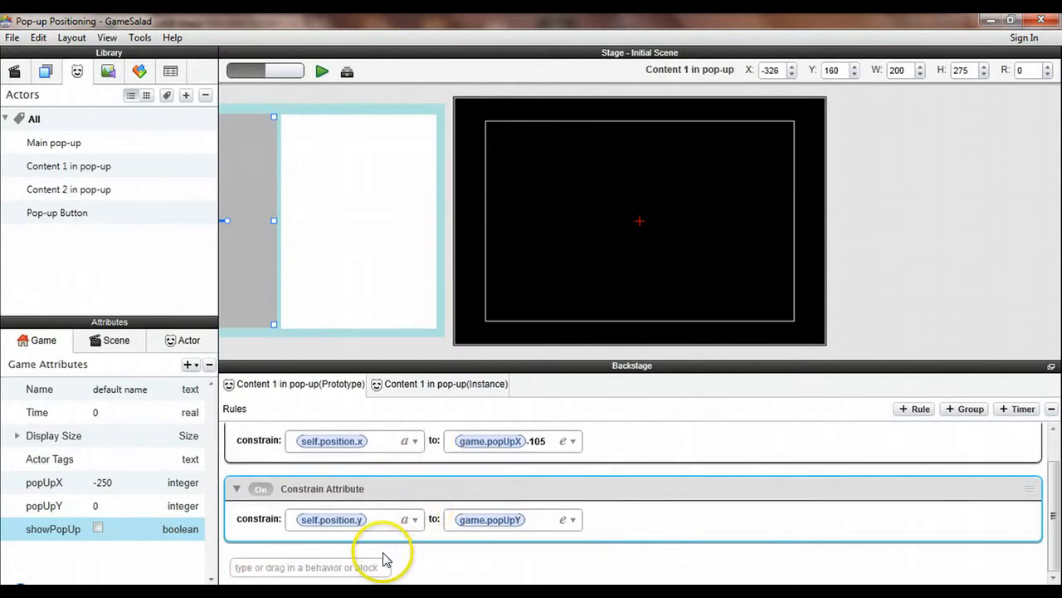
pyautogui.click(310, 567)
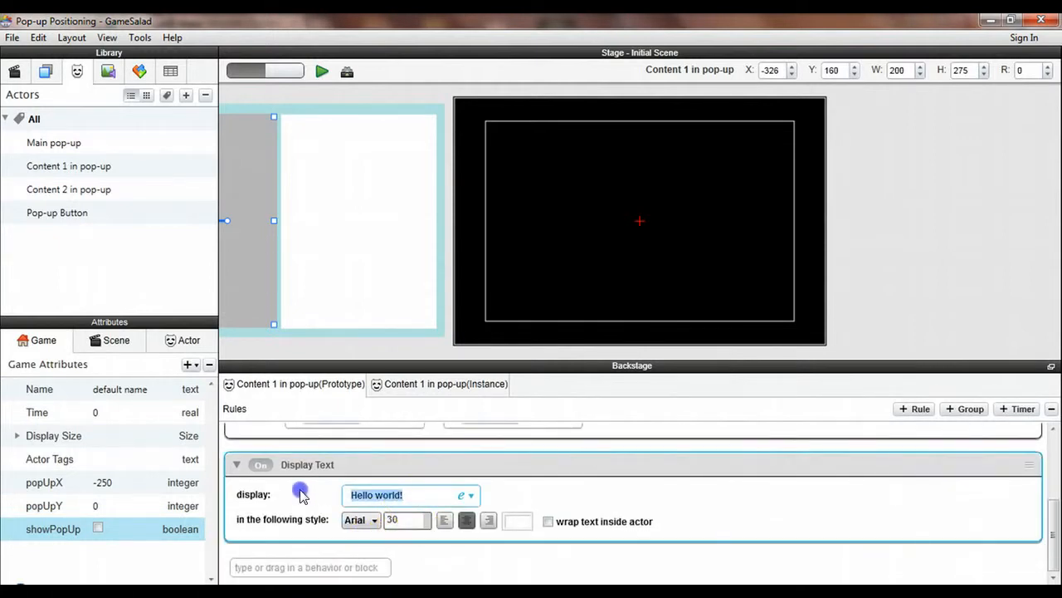
# Make Content 1 display 'This is the content on the left side.' wrapped, in red.
pyautogui.write('This is the content on the left side.')
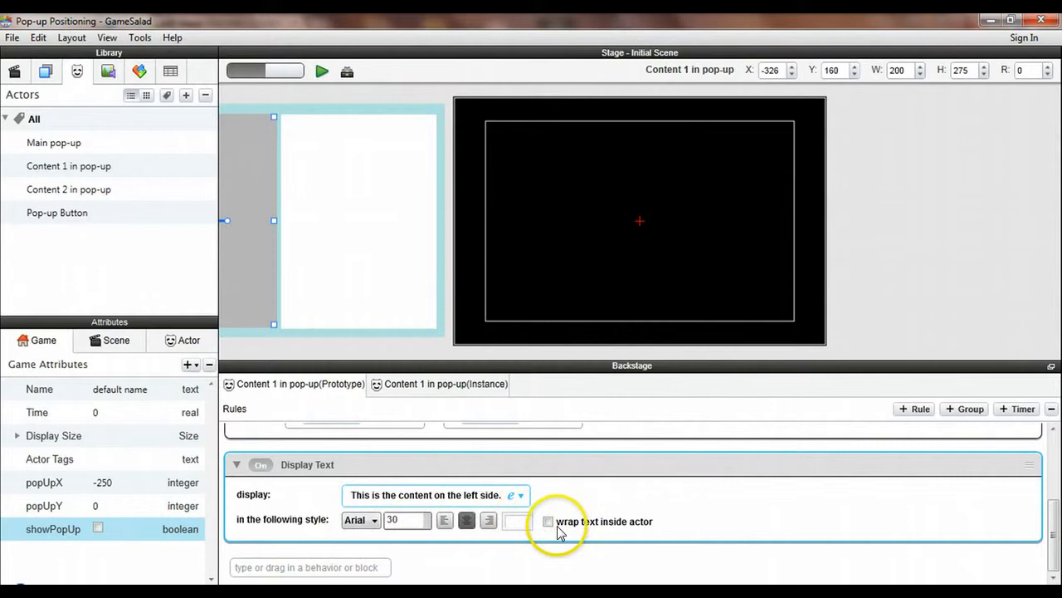
pyautogui.click(548, 522)
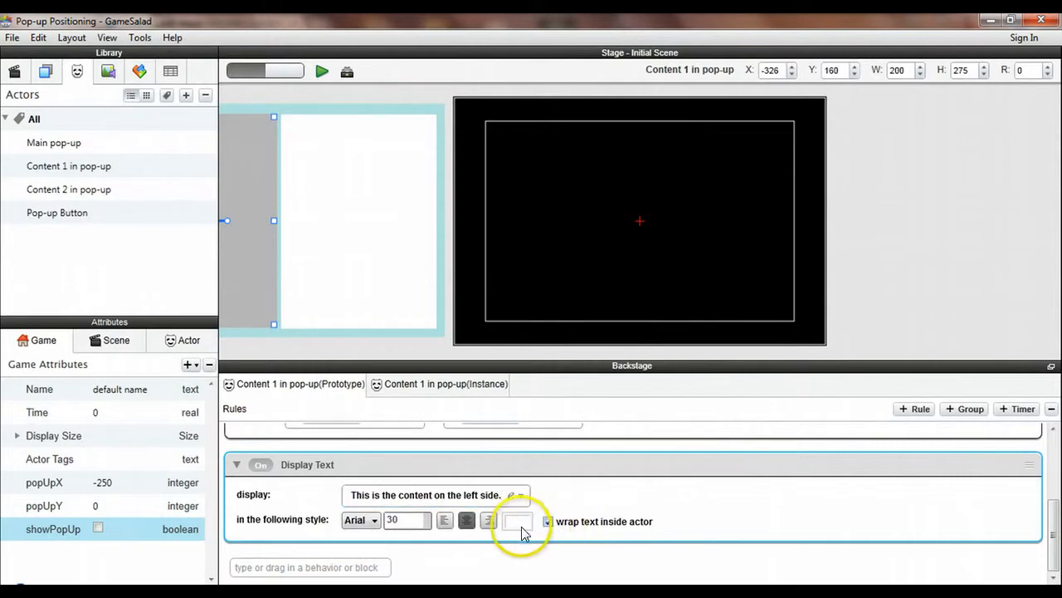
pyautogui.click(516, 521)
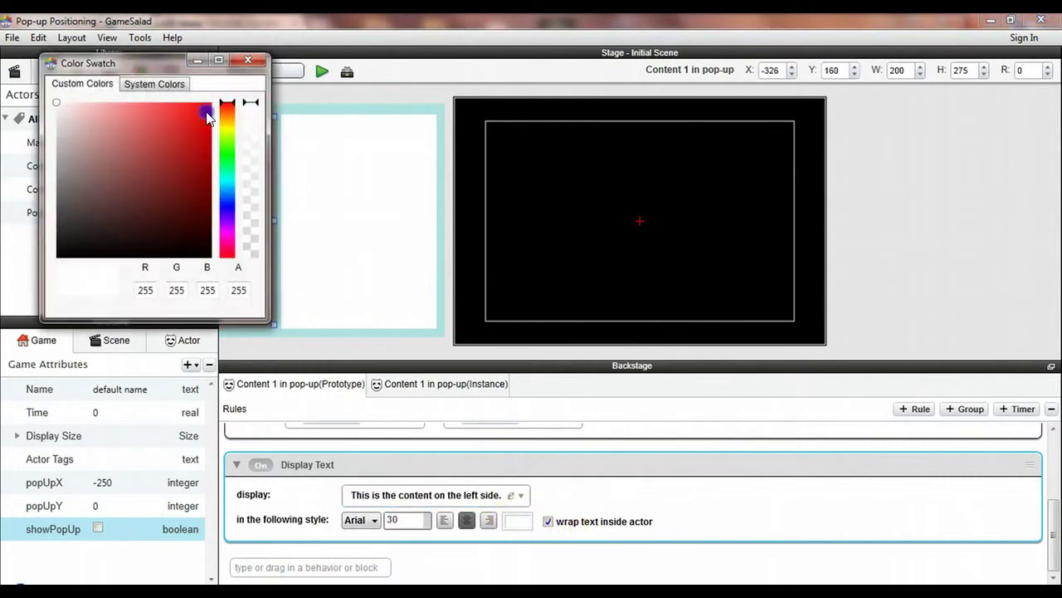
pyautogui.click(248, 60)
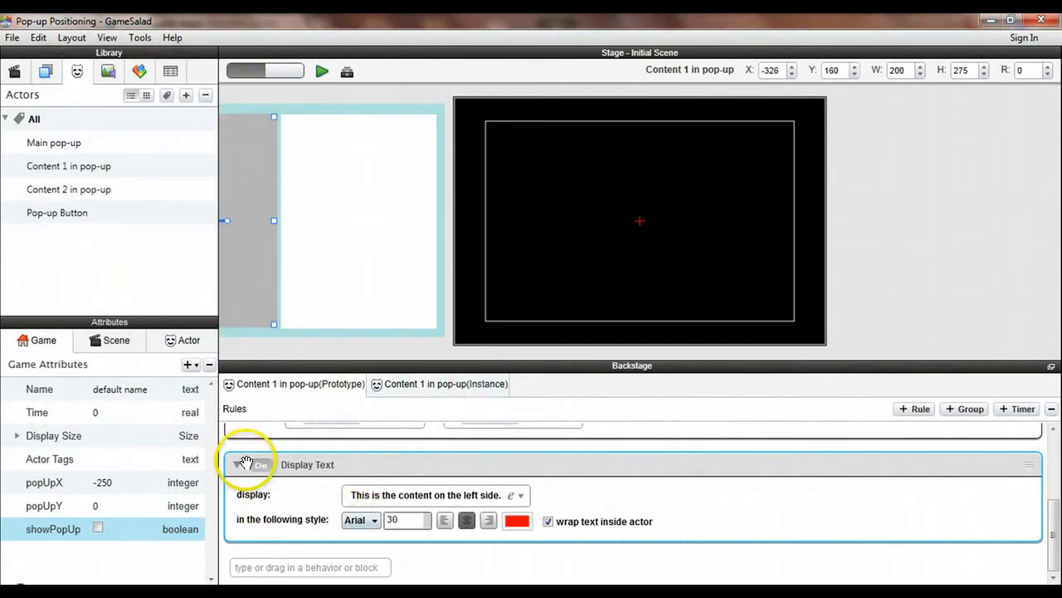
pyautogui.click(68, 190)
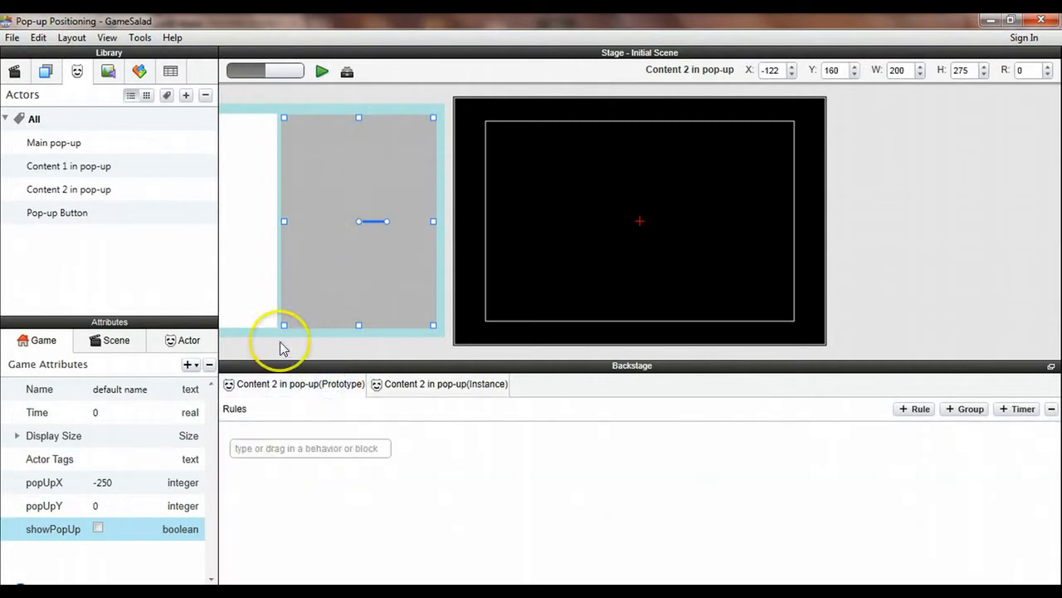
# Add a Change Attribute setting Content 2's self.position.x to game.popUpX + 105.
pyautogui.click(309, 448)
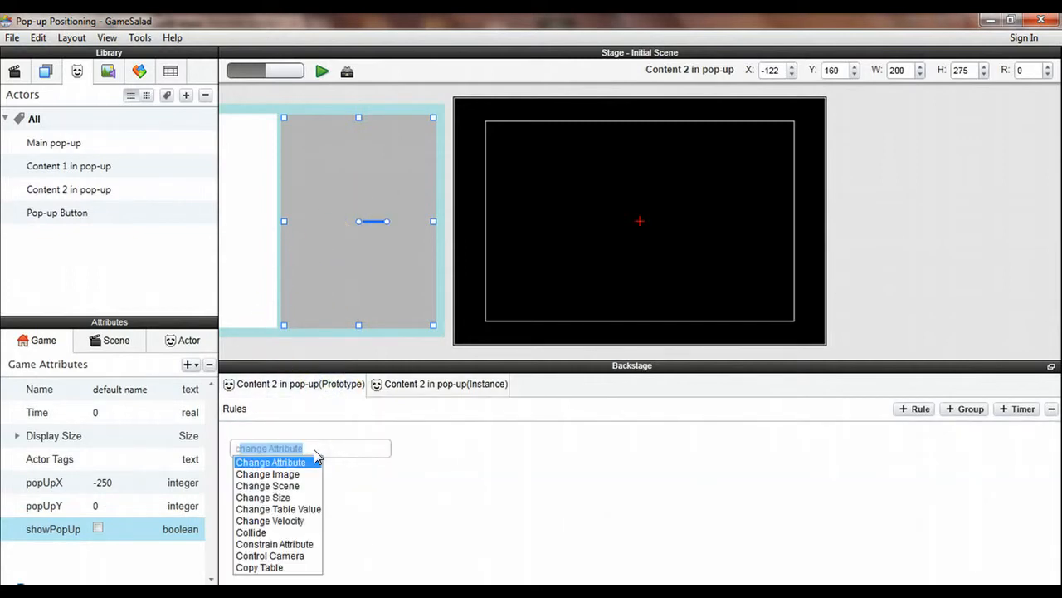
pyautogui.click(271, 462)
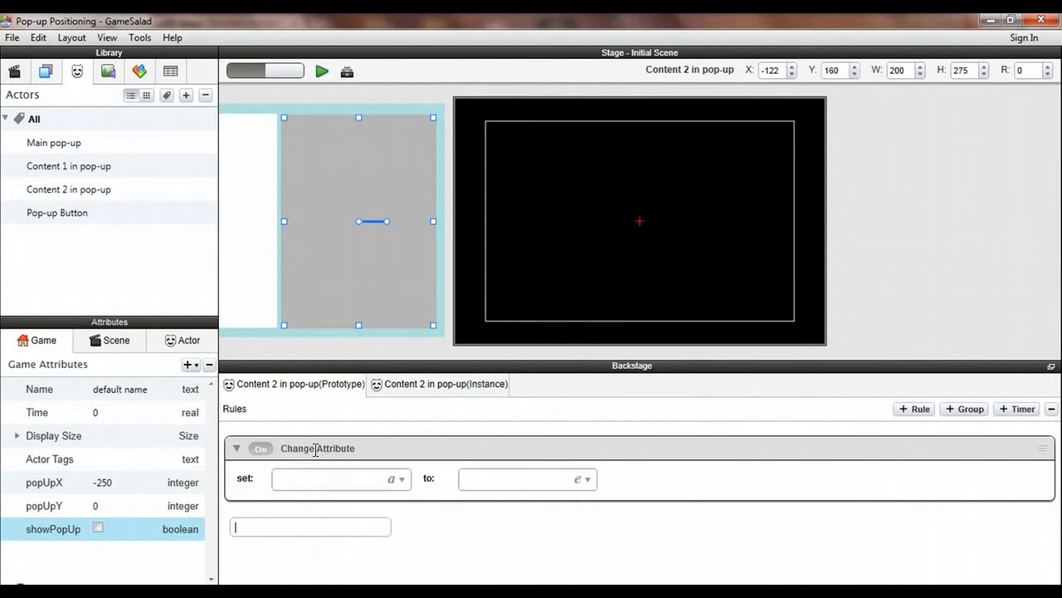
pyautogui.click(340, 478)
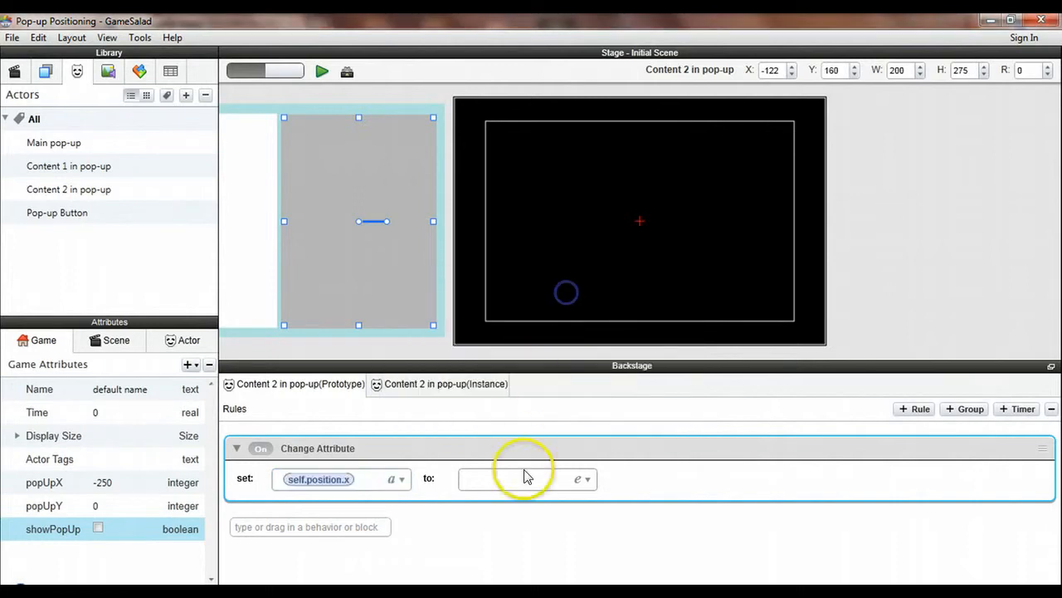
pyautogui.click(527, 479)
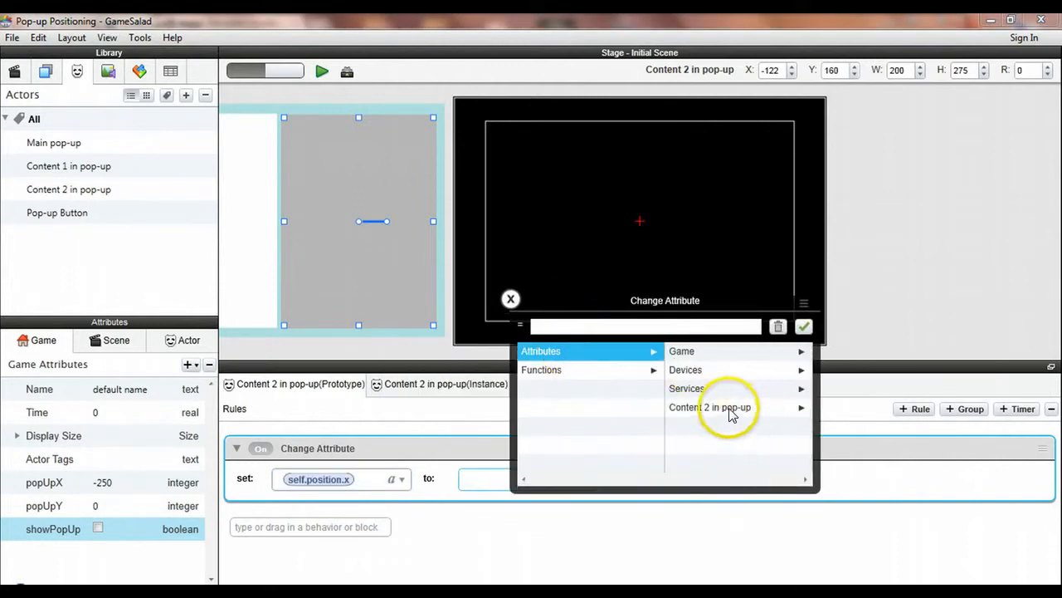
pyautogui.click(684, 425)
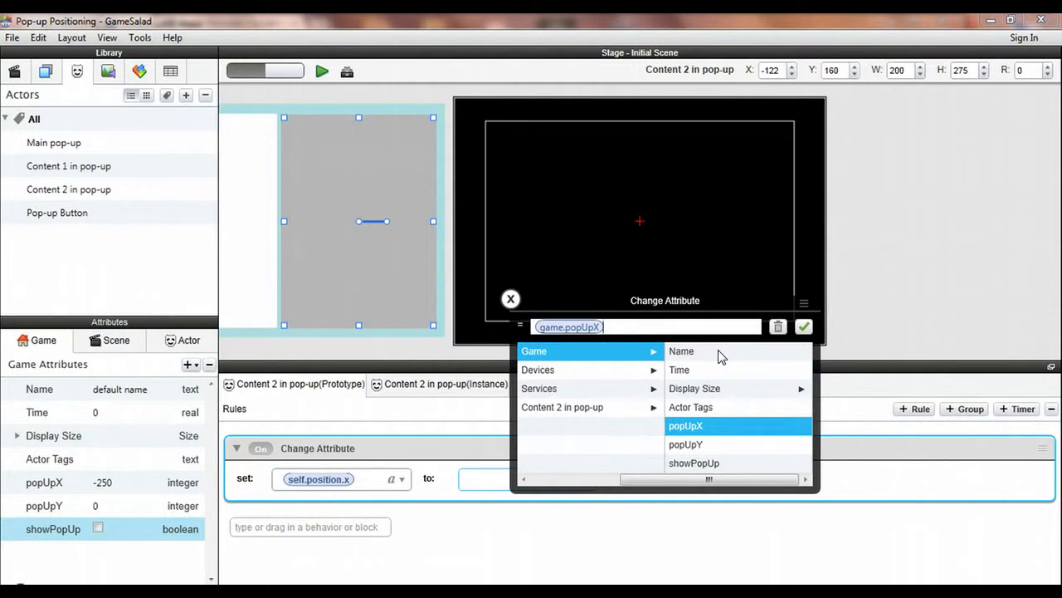
pyautogui.write('+')
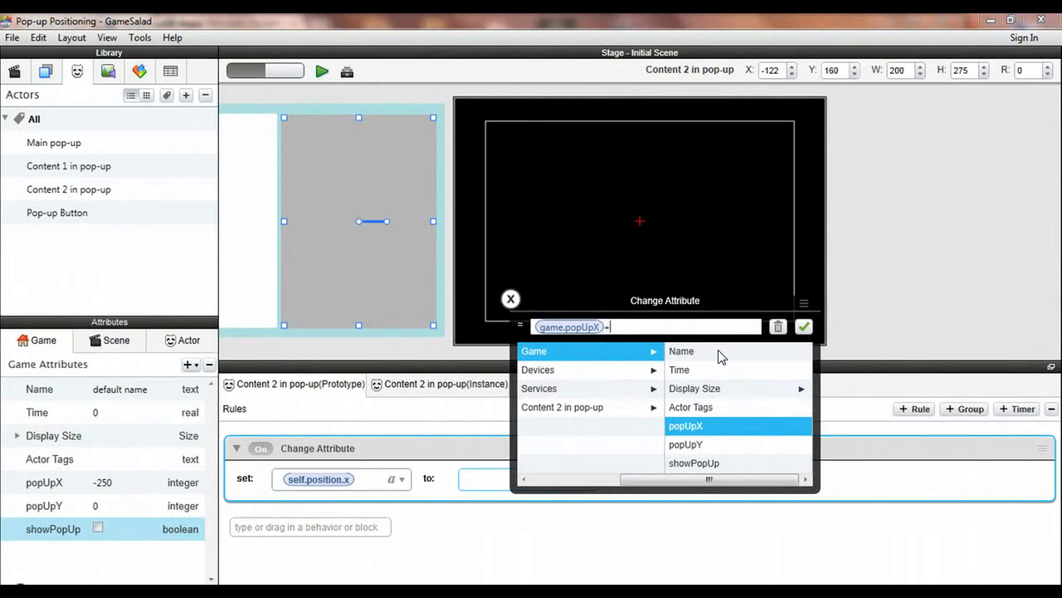
pyautogui.write('105')
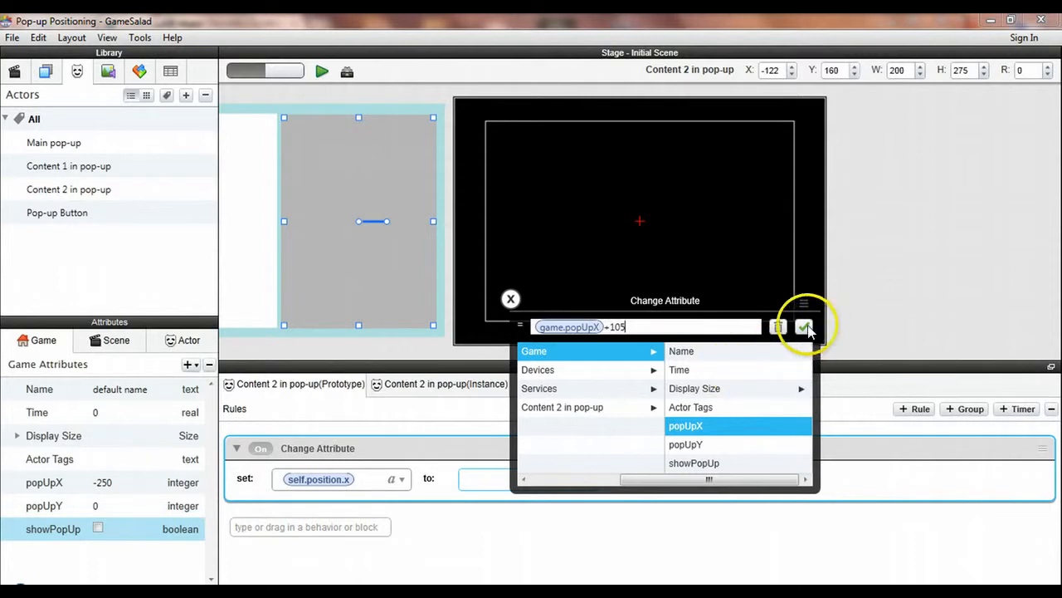
pyautogui.click(806, 327)
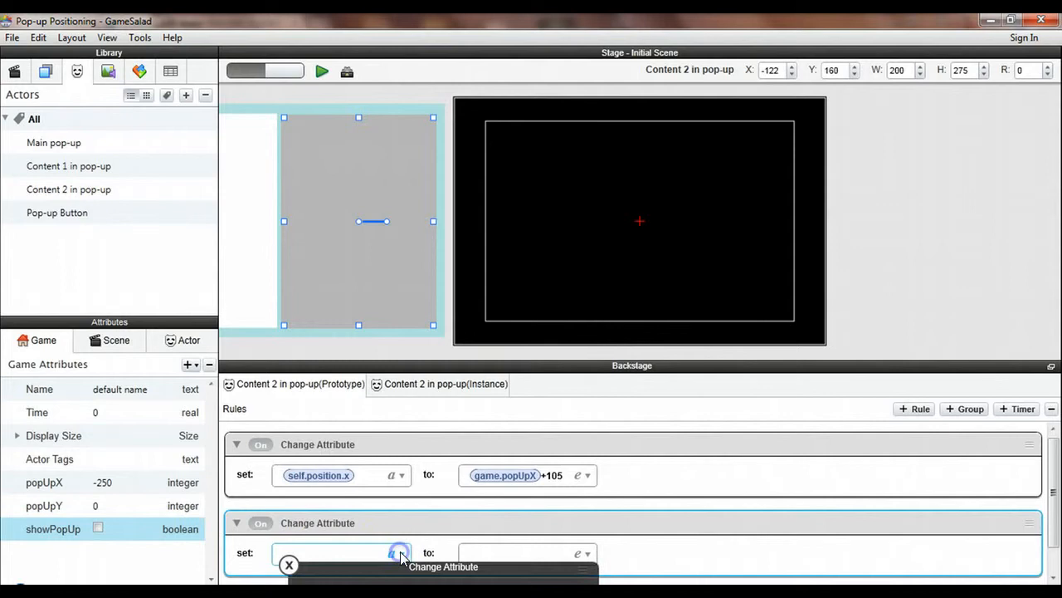
# Make the second Change Attribute set self.position.y to game.popUpY.
pyautogui.click(399, 552)
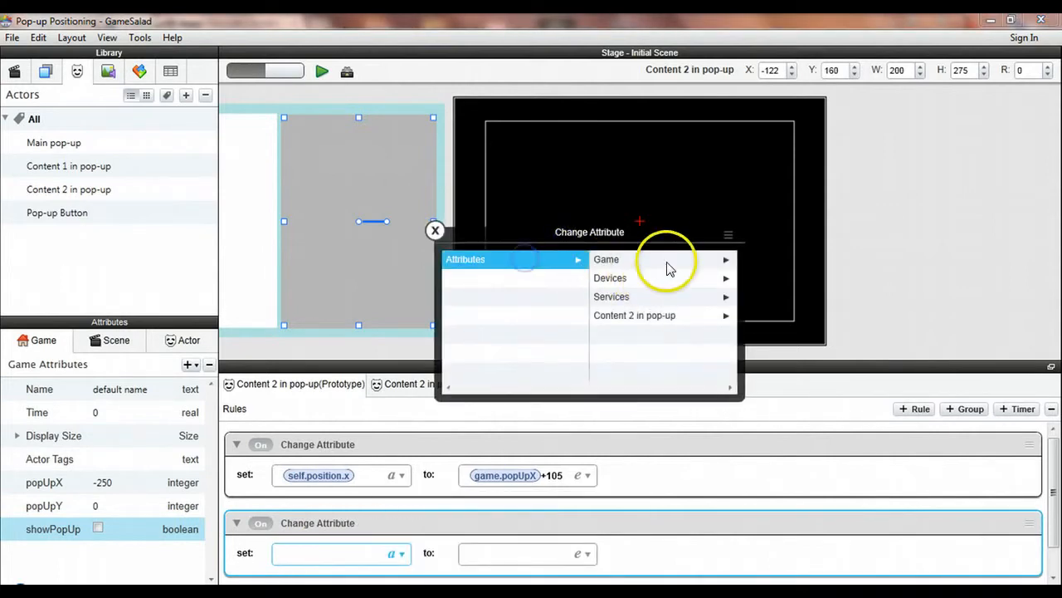
pyautogui.moveTo(658, 317)
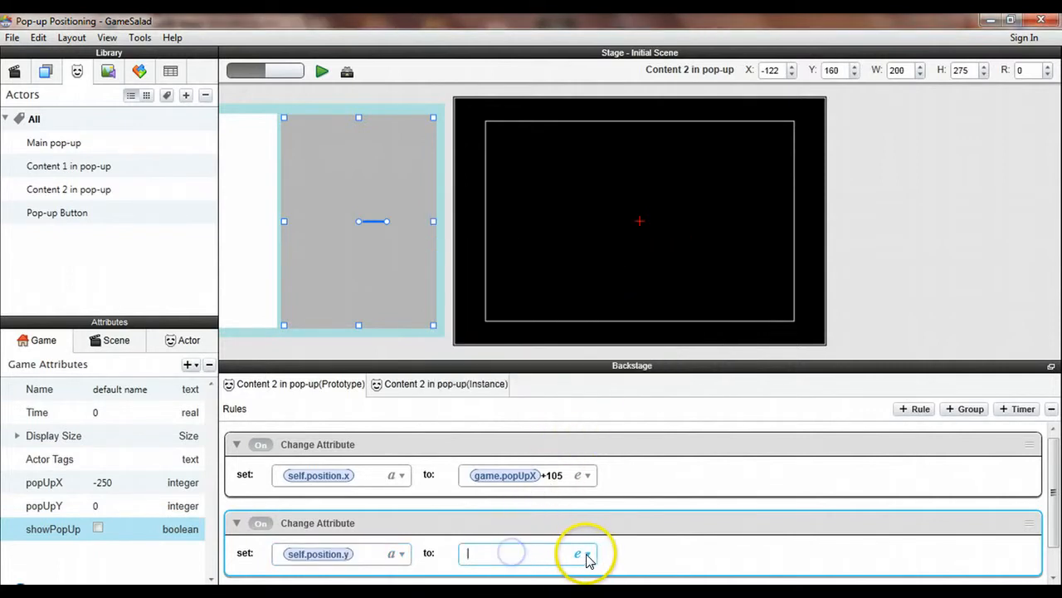
pyautogui.click(578, 552)
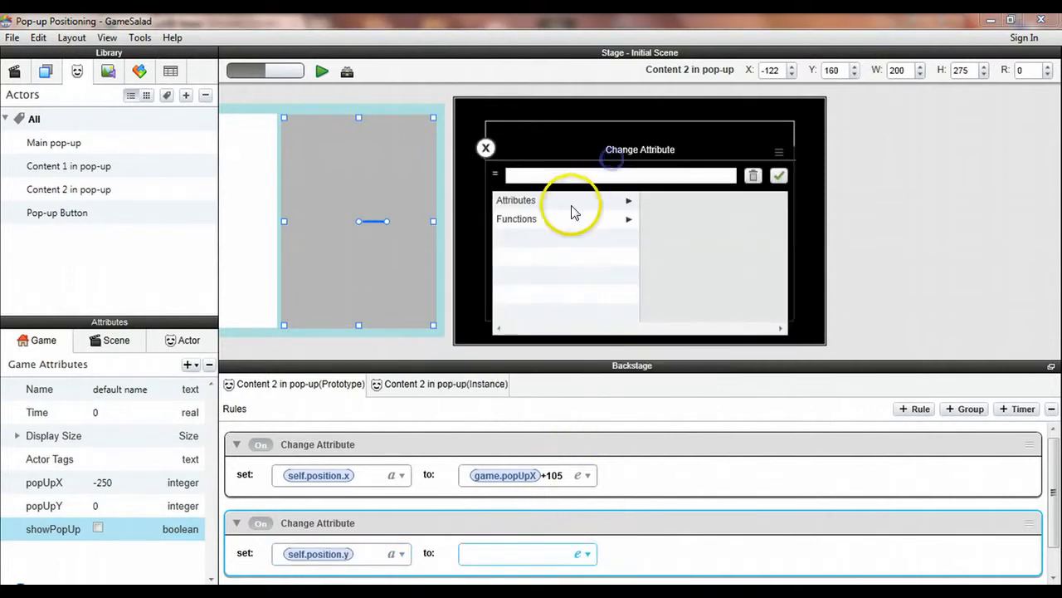
pyautogui.click(517, 200)
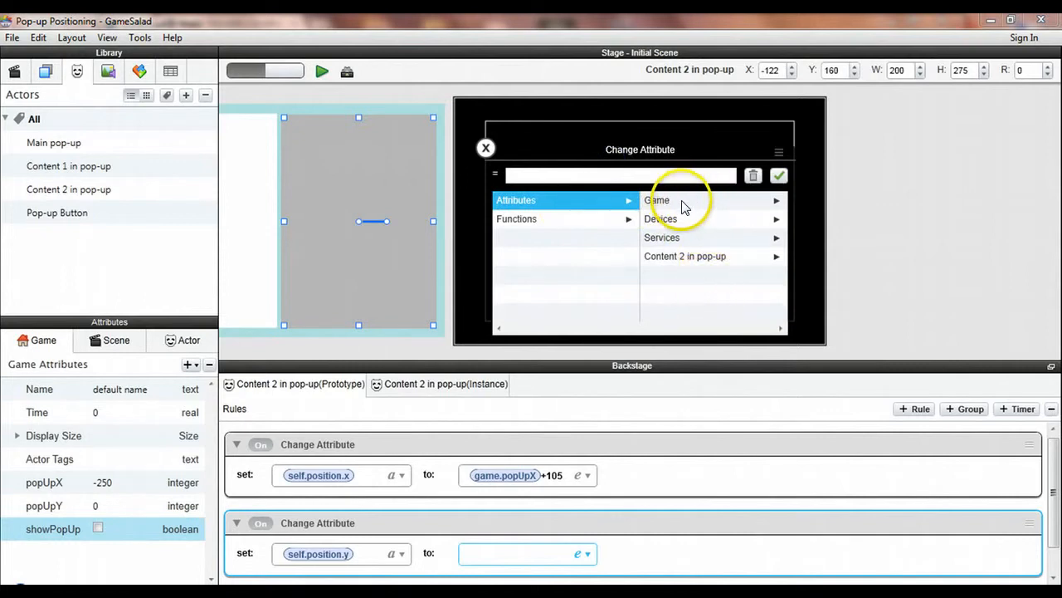
pyautogui.click(680, 200)
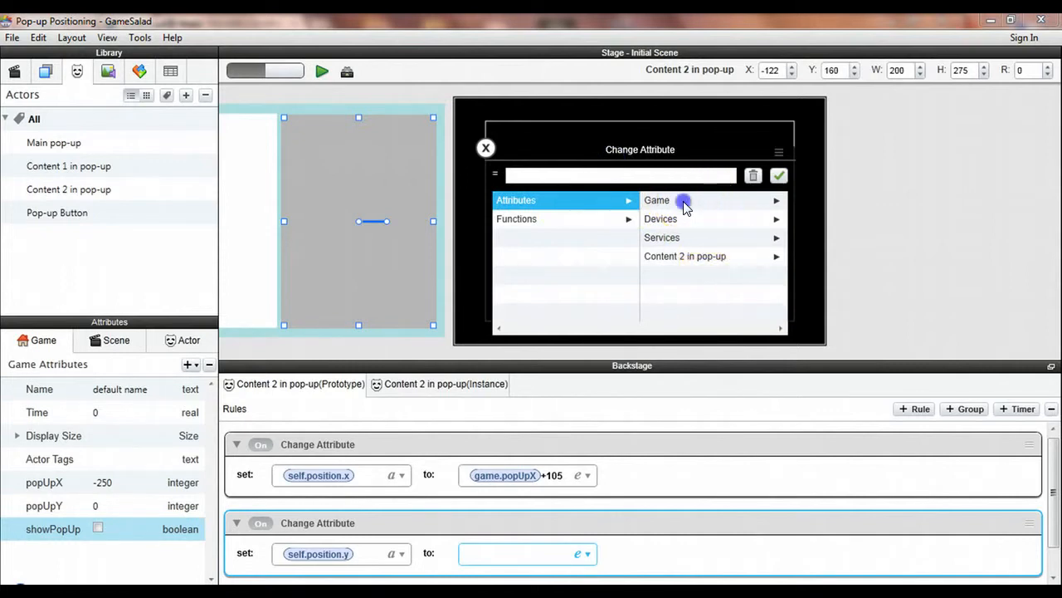
pyautogui.click(660, 293)
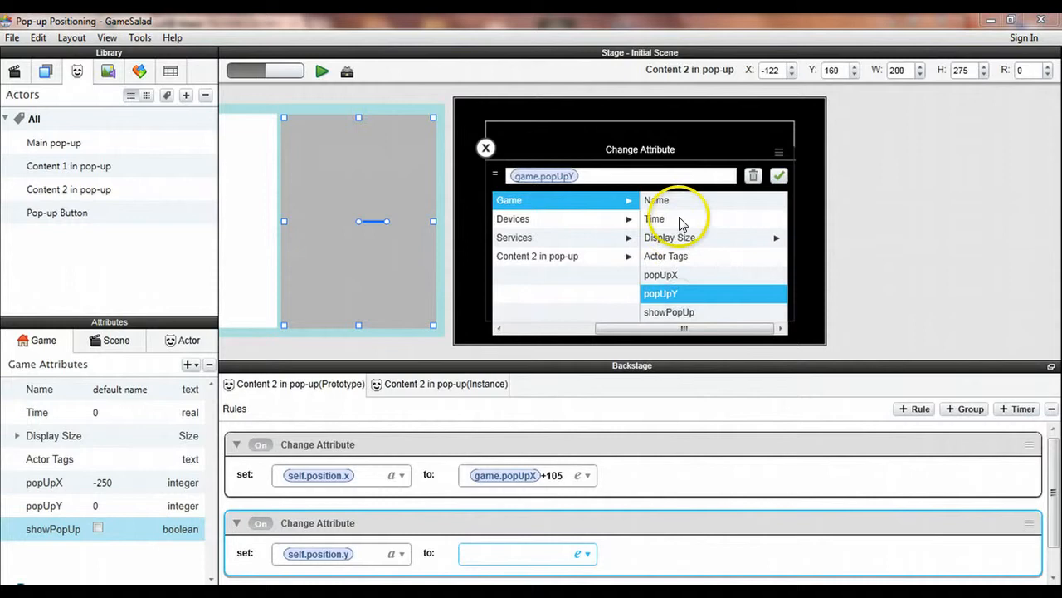
pyautogui.click(660, 293)
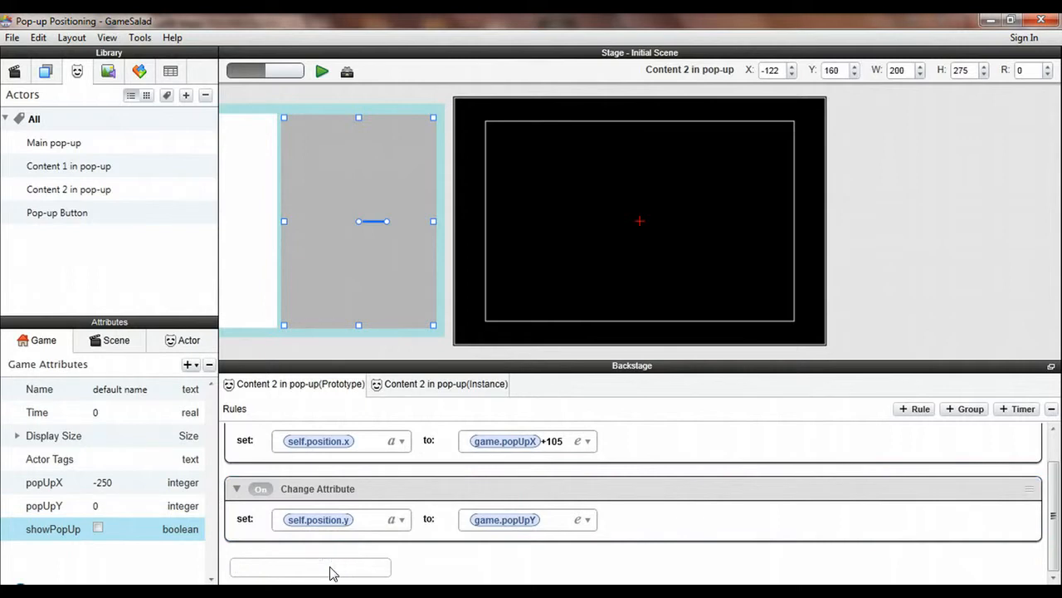
# Set Content 2's Display Text to 'This is the content on the right side.', wrapped and blue.
pyautogui.scroll(-3)
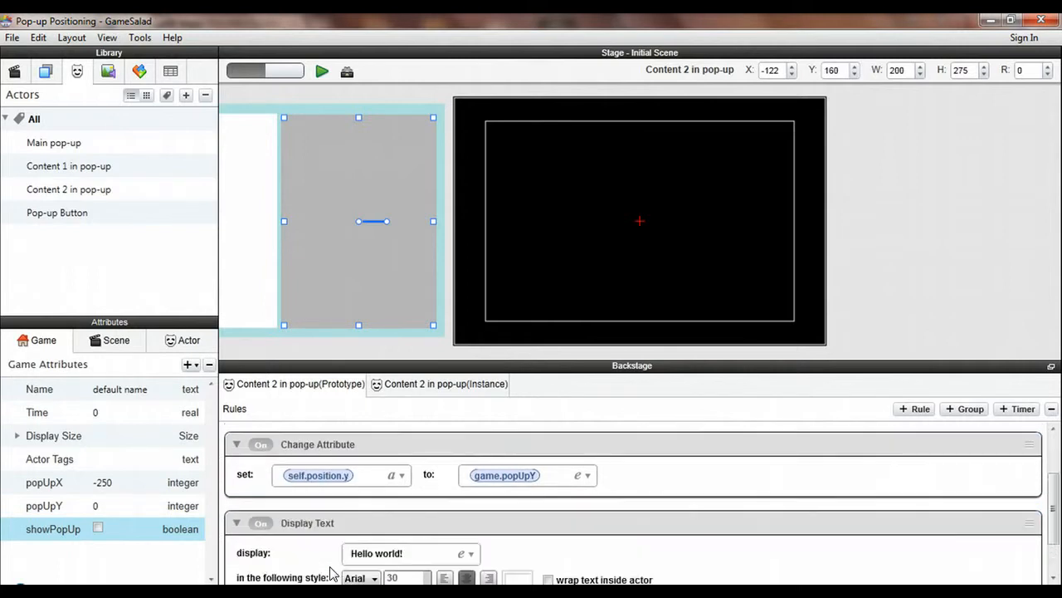
pyautogui.click(404, 515)
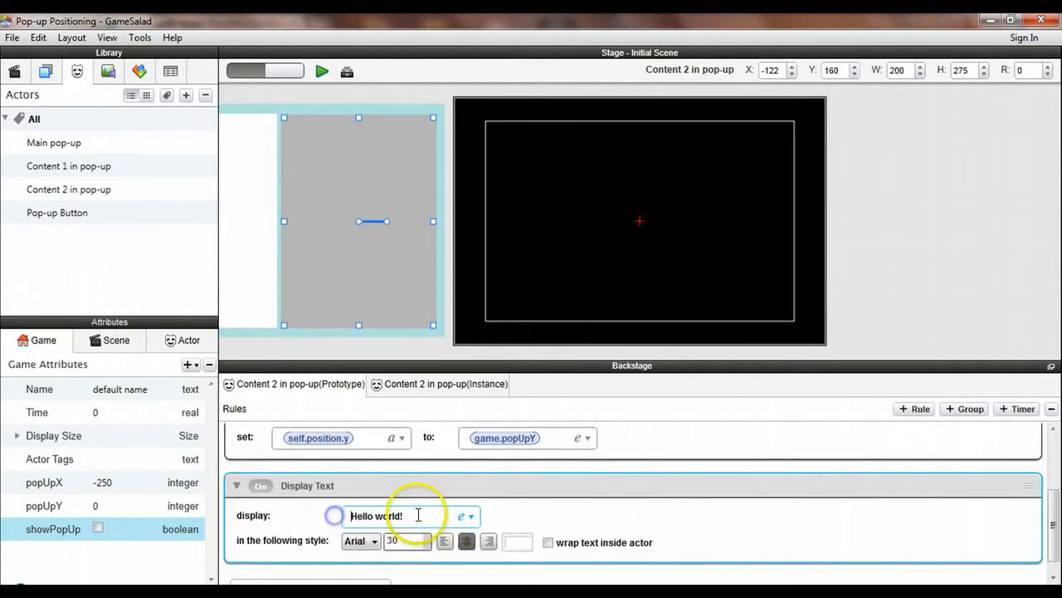
pyautogui.write('This is the content')
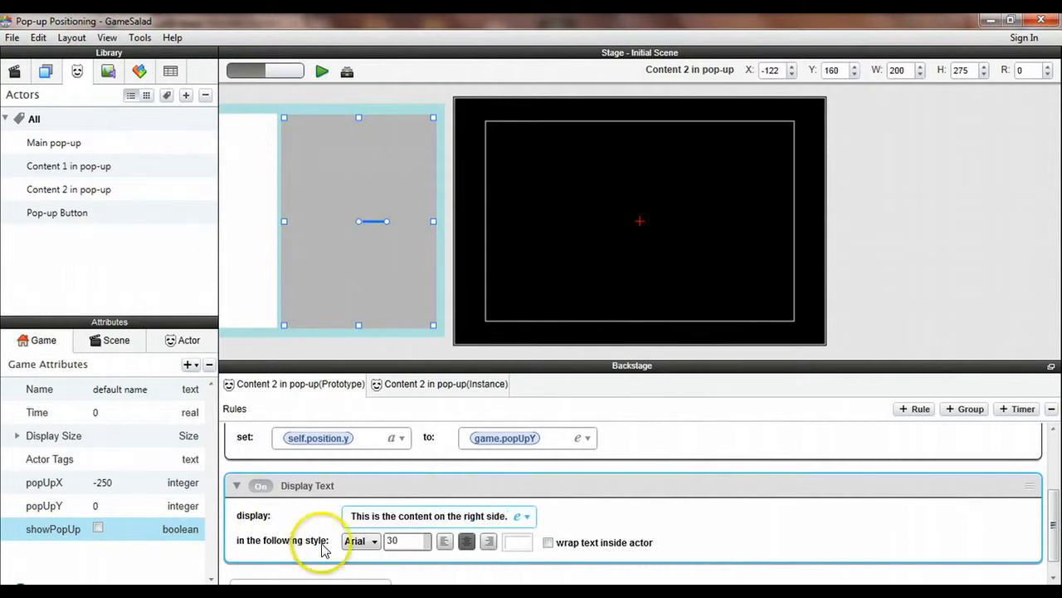
pyautogui.moveTo(554, 541)
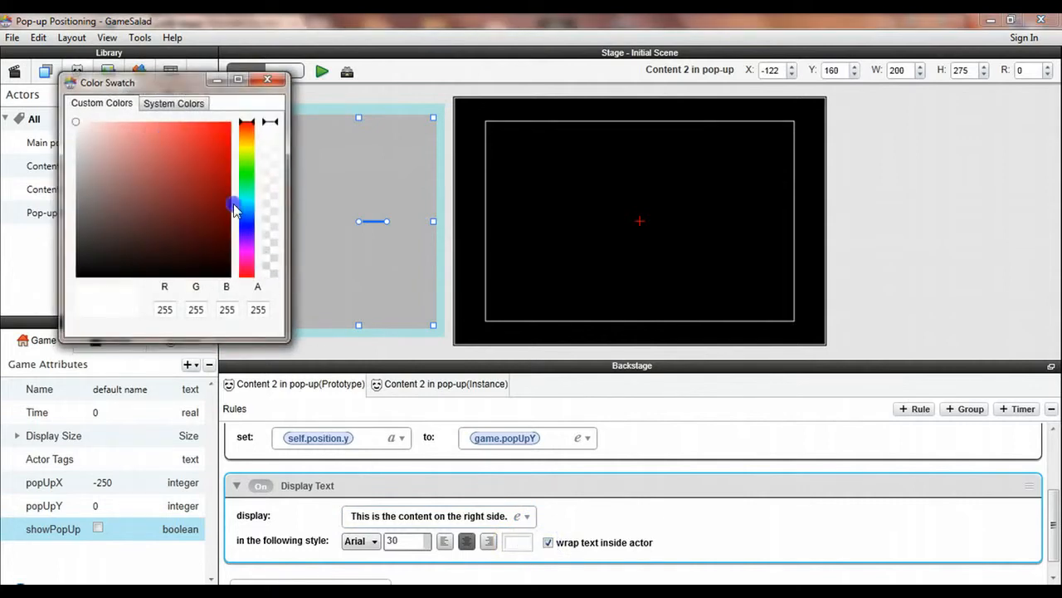
pyautogui.moveTo(233, 208); pyautogui.dragTo(234, 121)
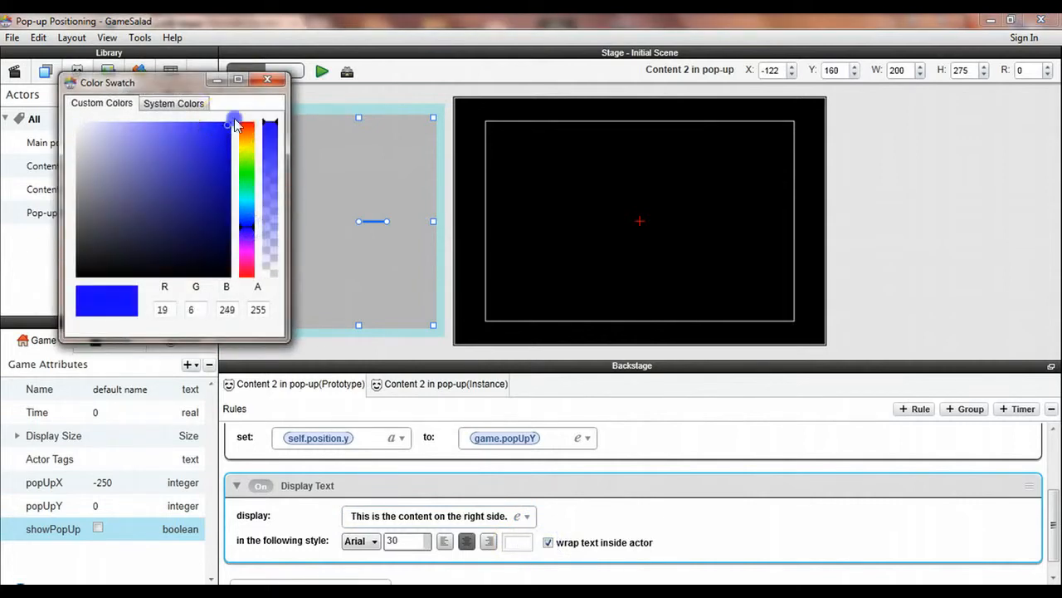
pyautogui.click(267, 79)
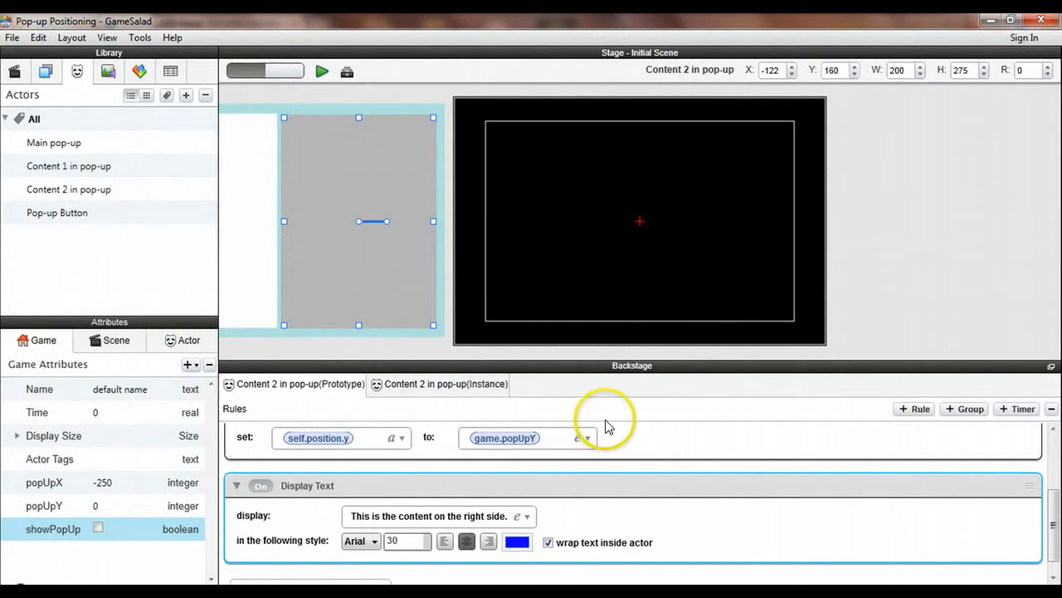
pyautogui.moveTo(589, 354)
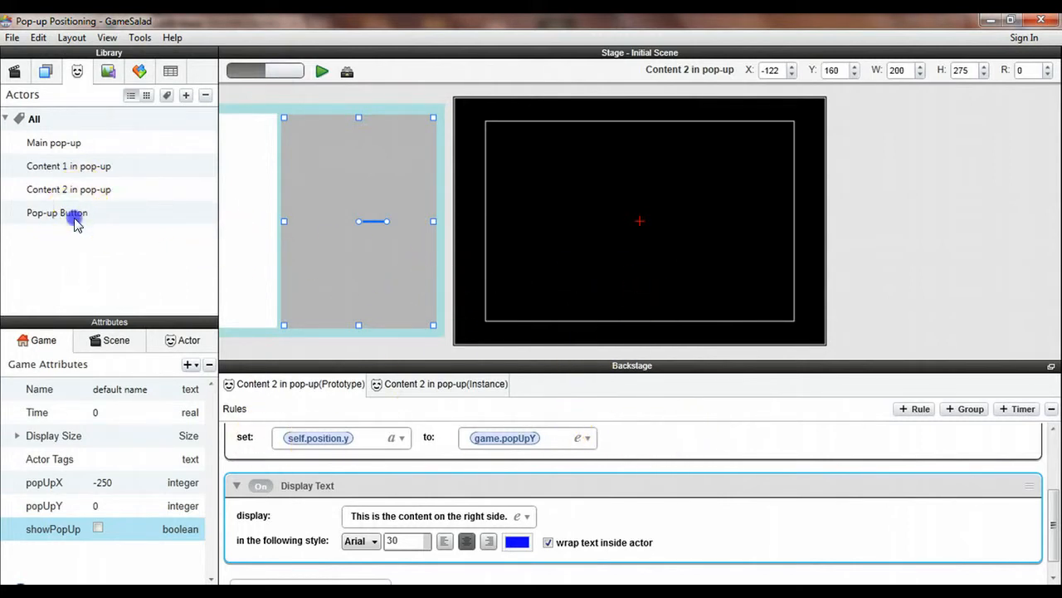
# Place a Pop-up Button at the stage's bottom-right corner (x 458, y 24) and show its prototype rules.
pyautogui.click(57, 213)
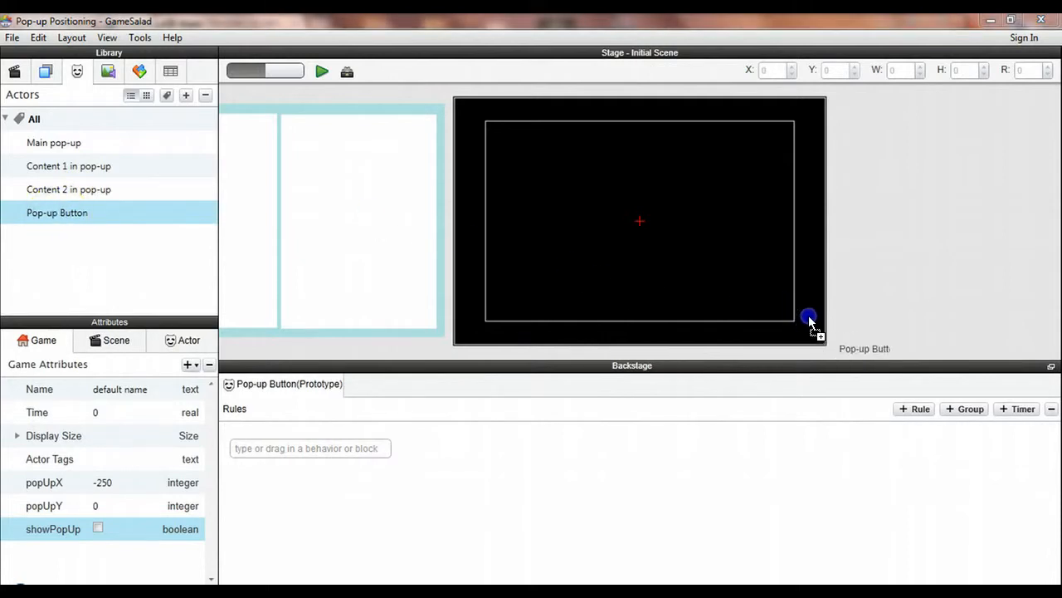
pyautogui.click(808, 317)
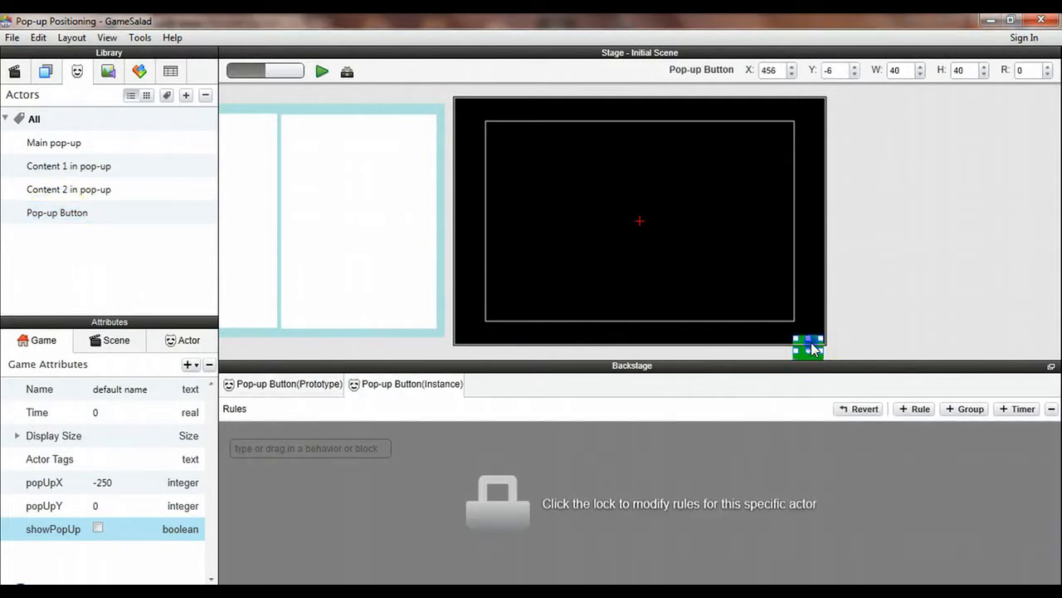
pyautogui.moveTo(809, 344); pyautogui.dragTo(809, 324)
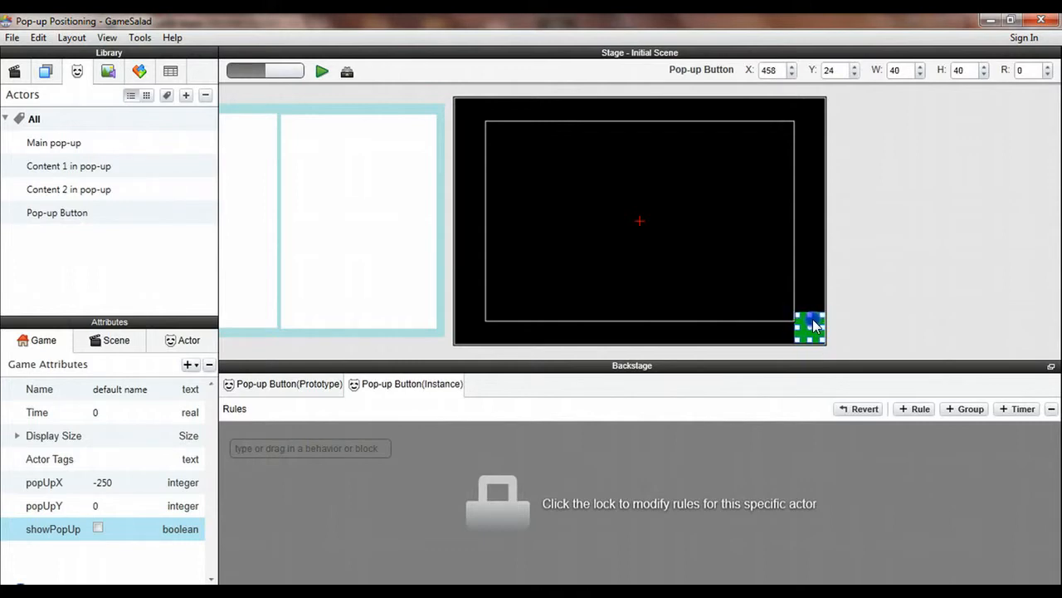
pyautogui.moveTo(812, 325); pyautogui.dragTo(804, 325)
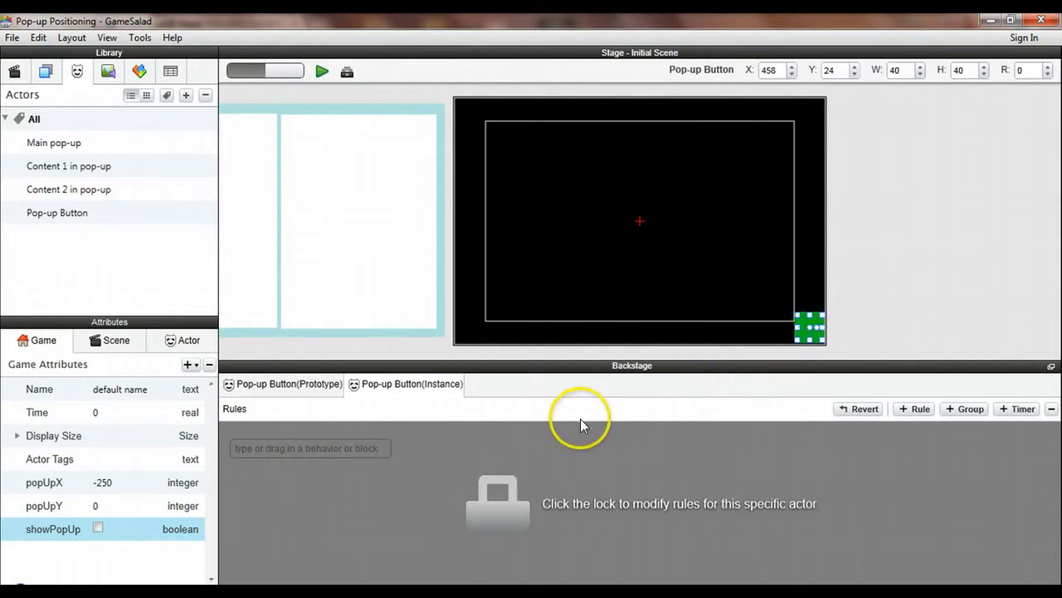
pyautogui.click(282, 384)
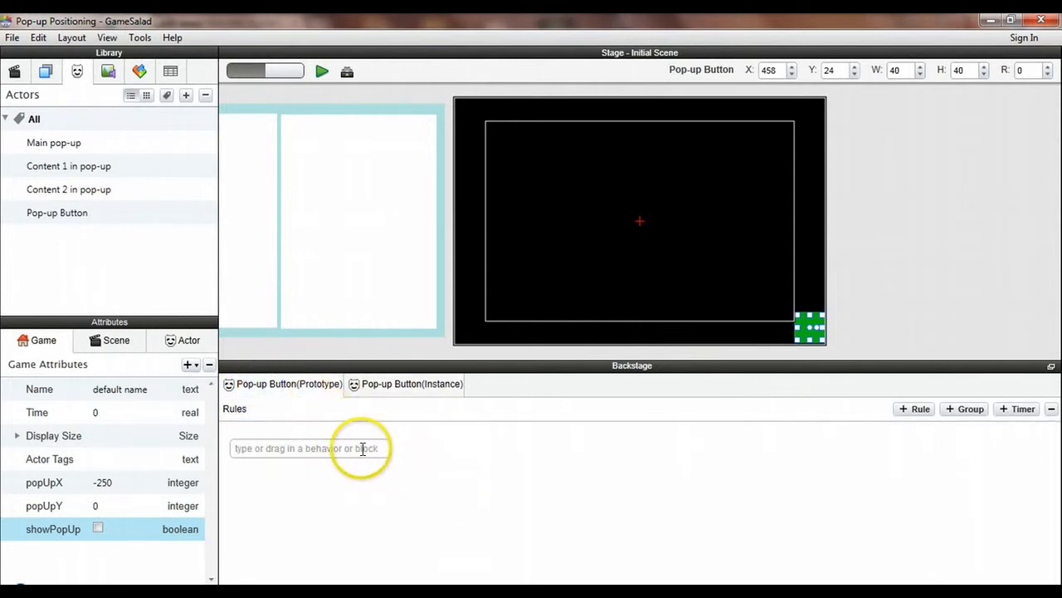
pyautogui.moveTo(880, 462)
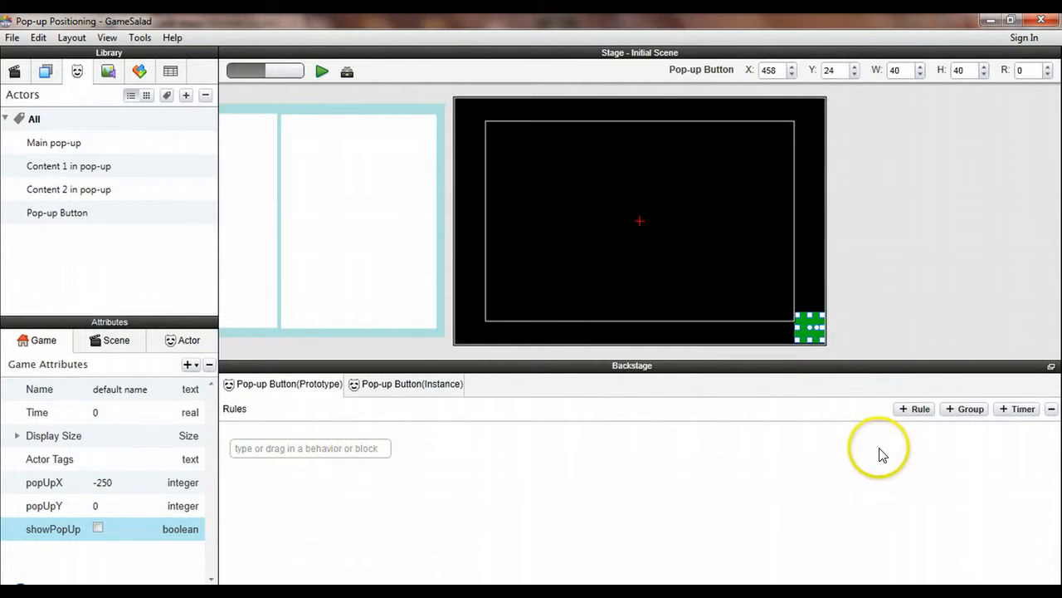
# Add a Rule to Pop-up Button with condition 'touch is released' and maximize the rules editor.
pyautogui.click(914, 408)
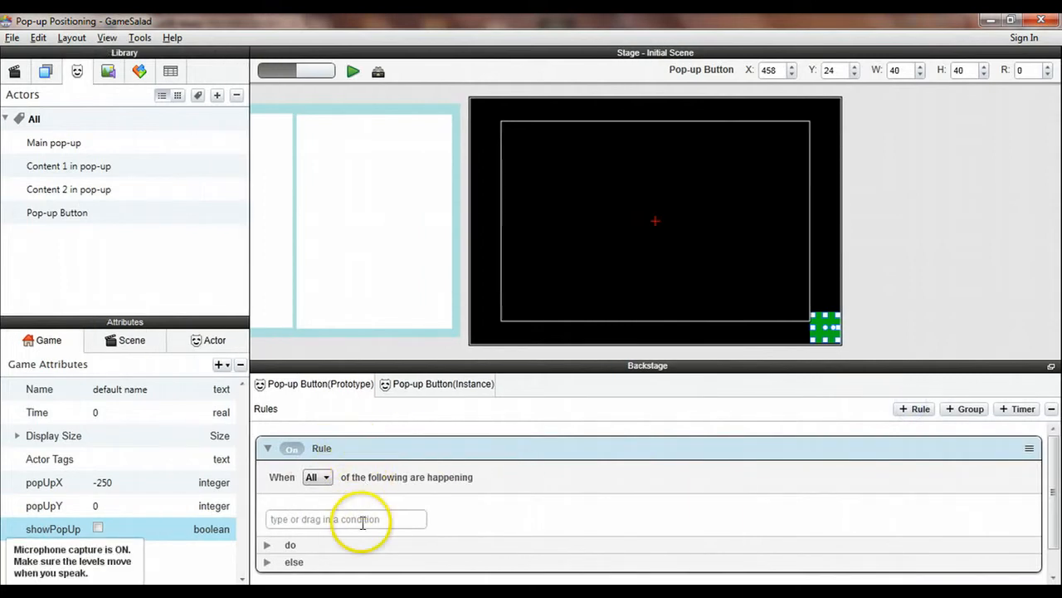
pyautogui.write('touch')
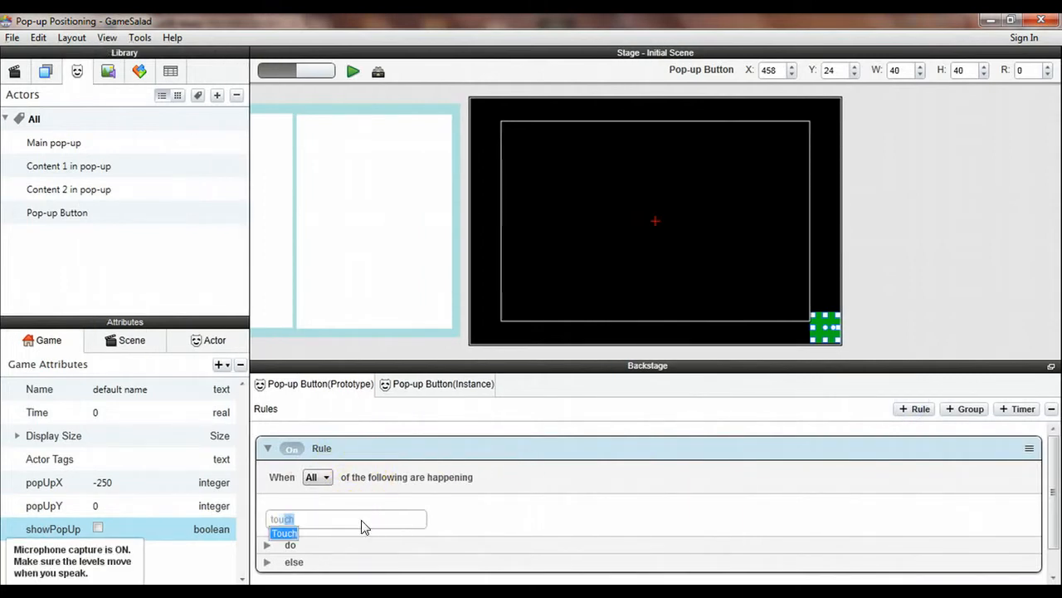
pyautogui.click(284, 533)
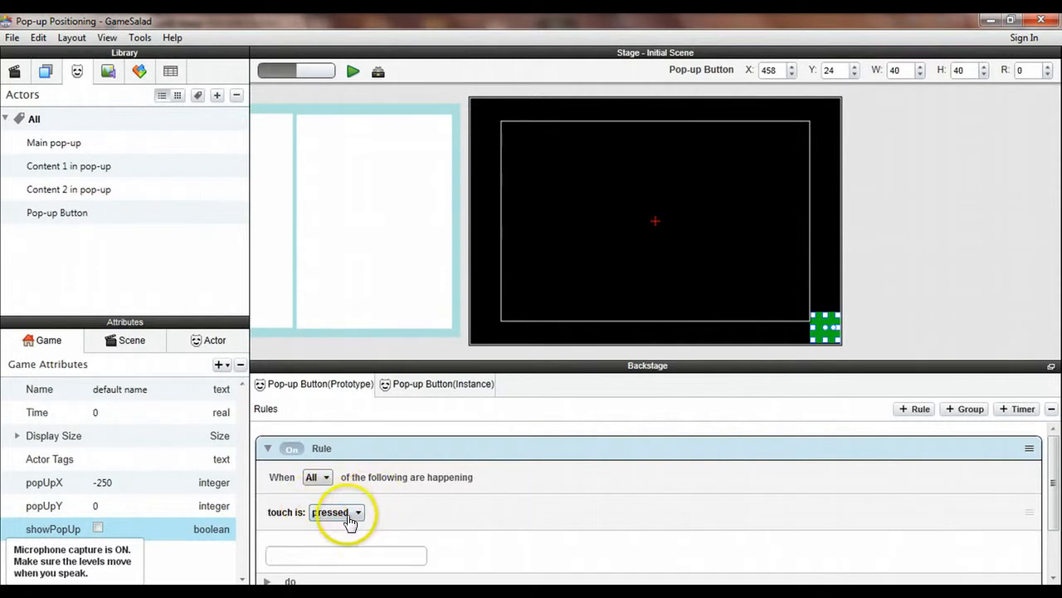
pyautogui.click(358, 512)
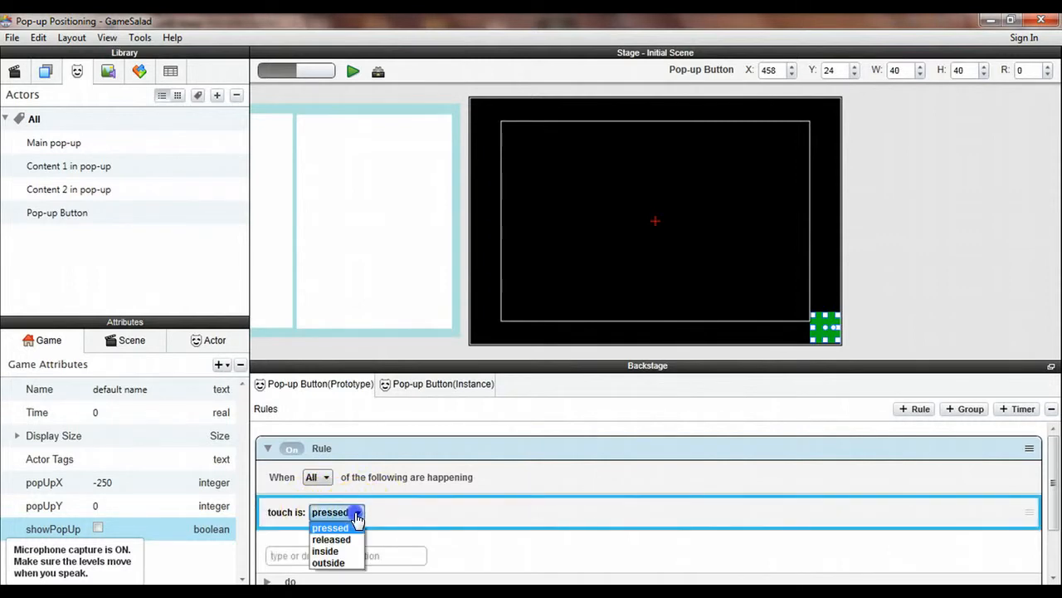
pyautogui.click(332, 538)
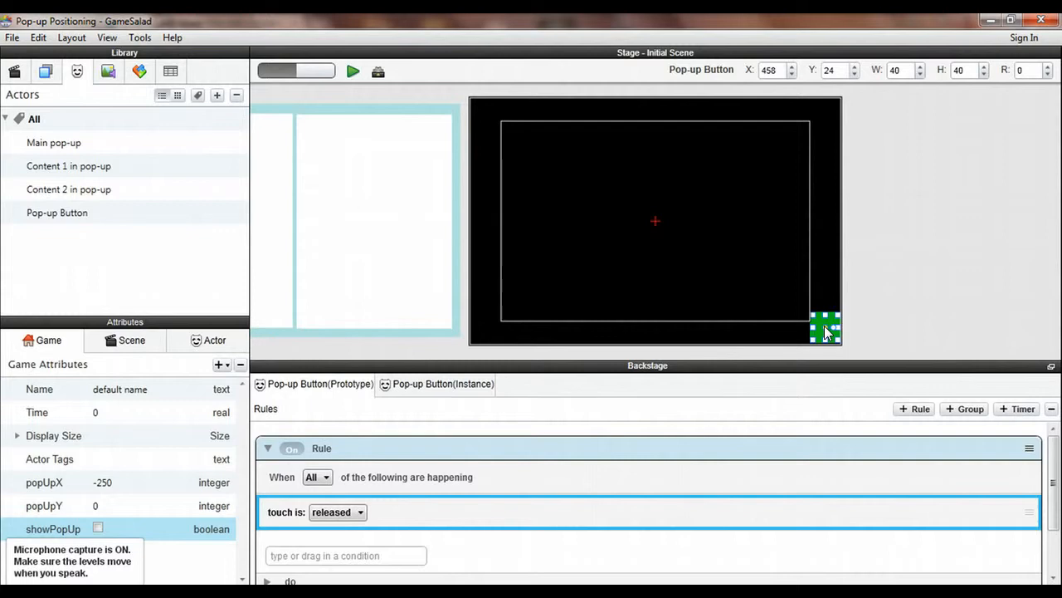
pyautogui.click(346, 555)
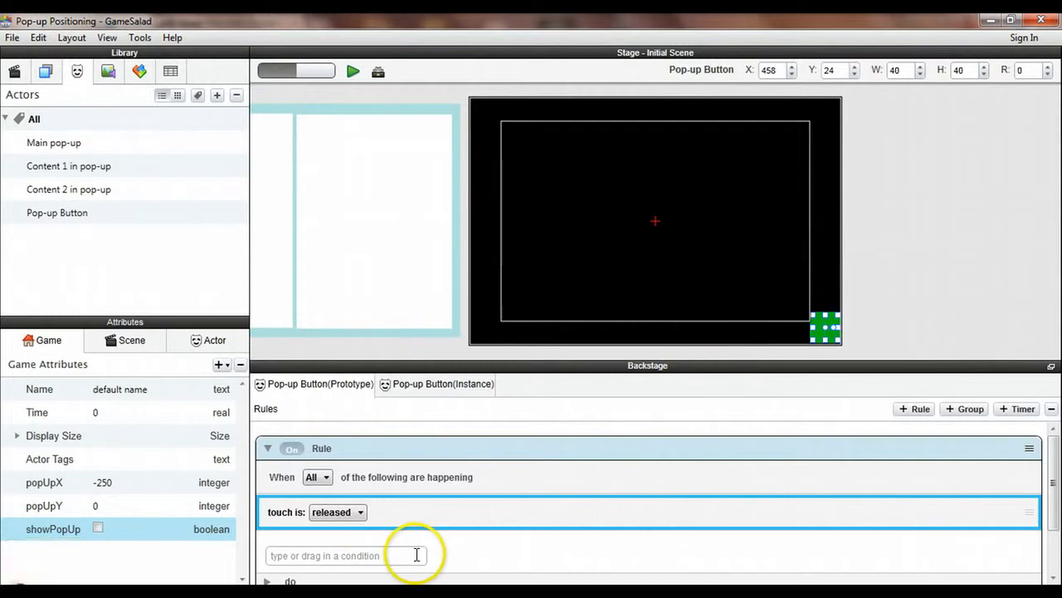
pyautogui.moveTo(476, 538)
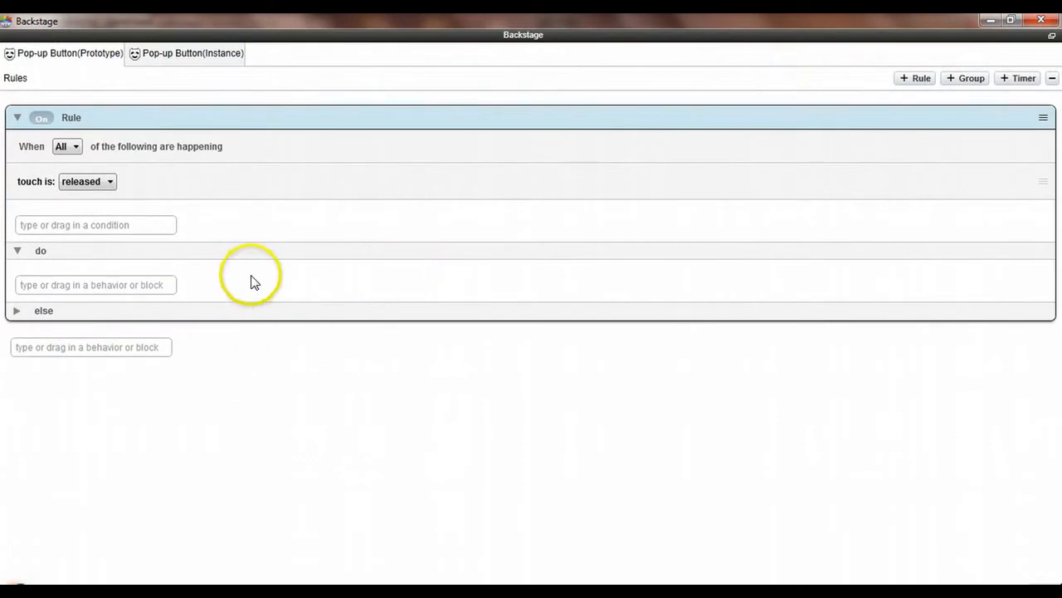
pyautogui.moveTo(840, 75)
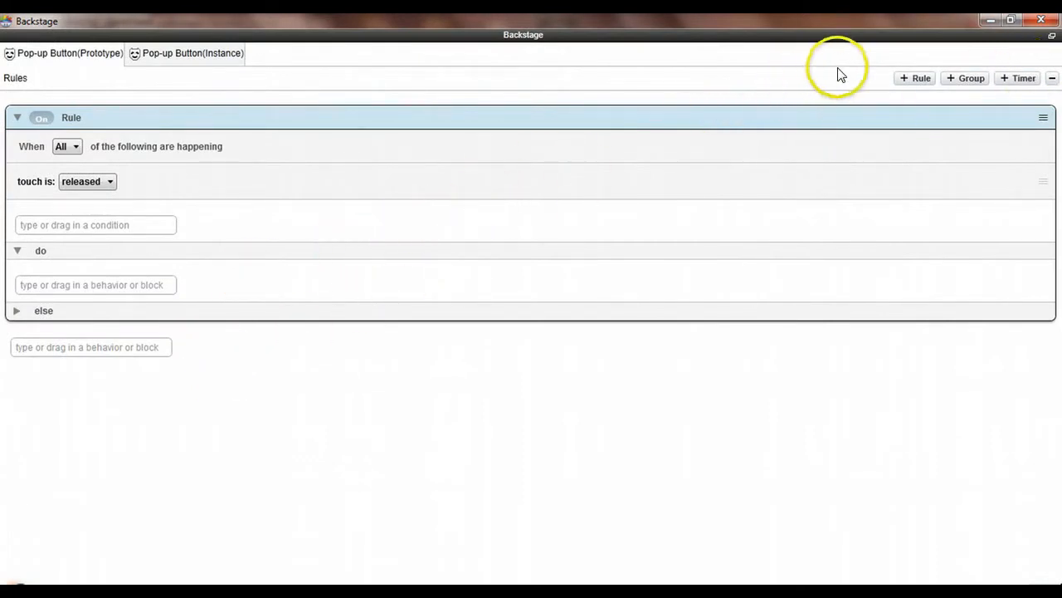
# Add a nested rule with an attribute condition requiring game.showPopUp to be false.
pyautogui.click(916, 77)
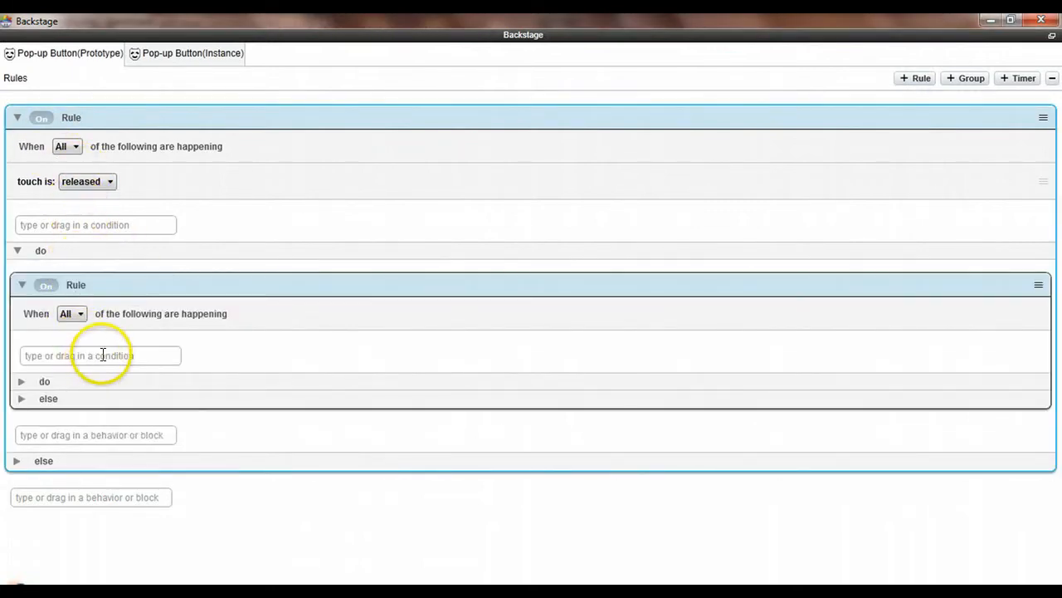
pyautogui.click(100, 355)
pyautogui.write('at')
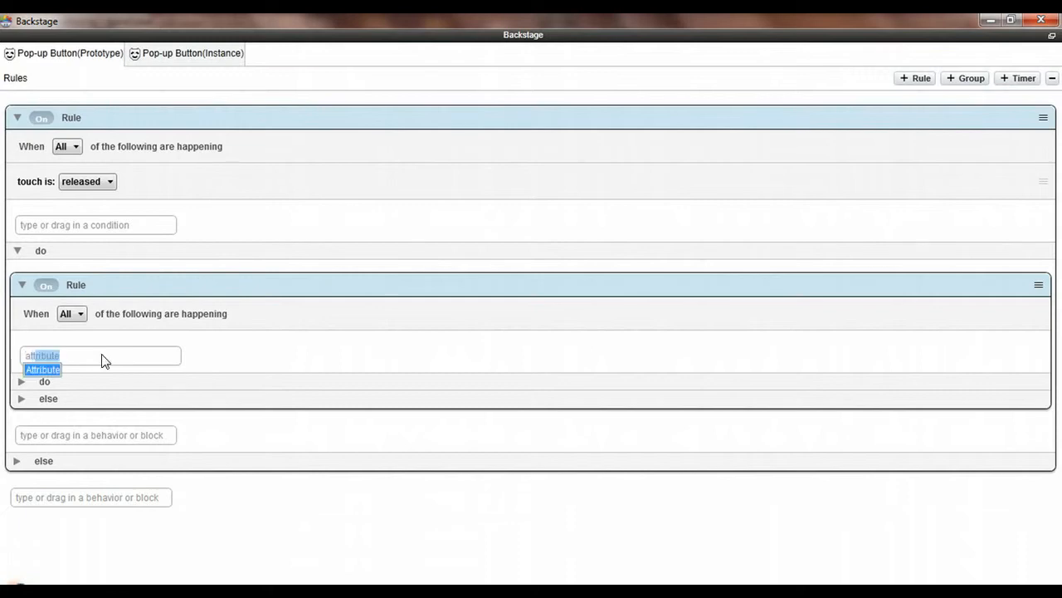
pyautogui.click(43, 368)
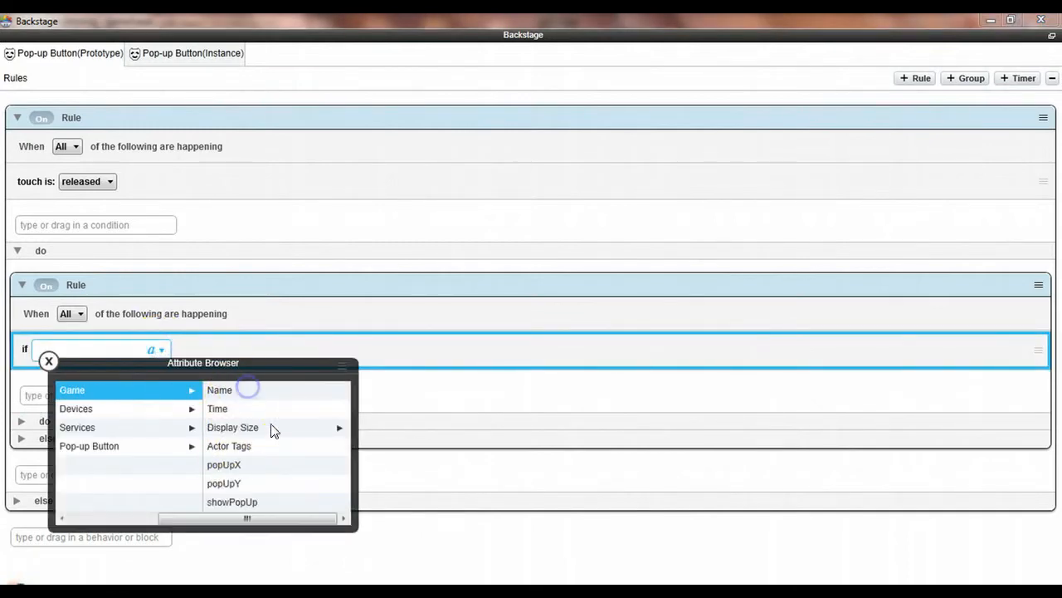
pyautogui.click(233, 502)
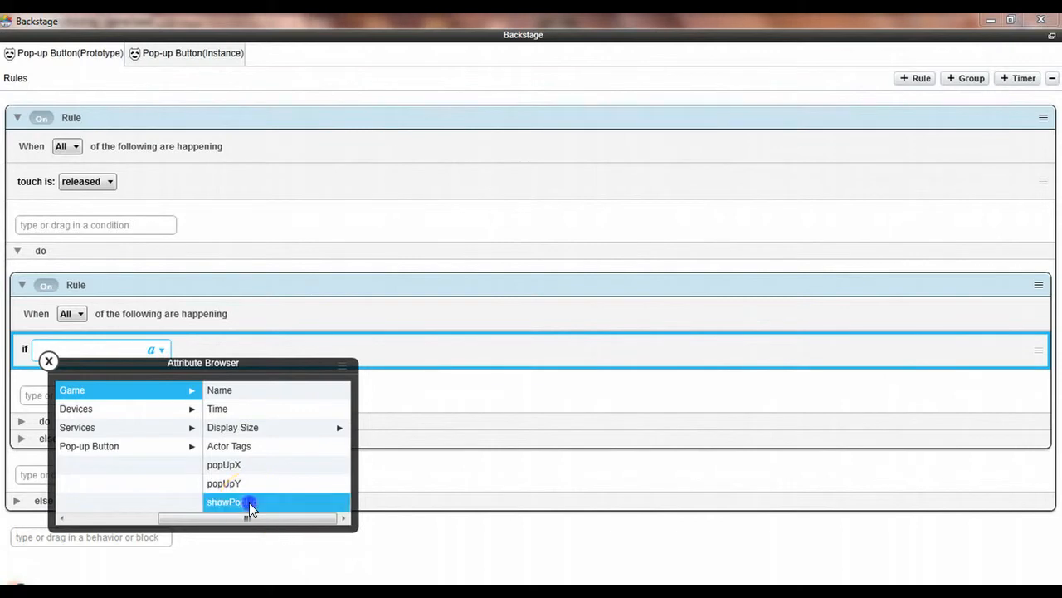
pyautogui.click(241, 501)
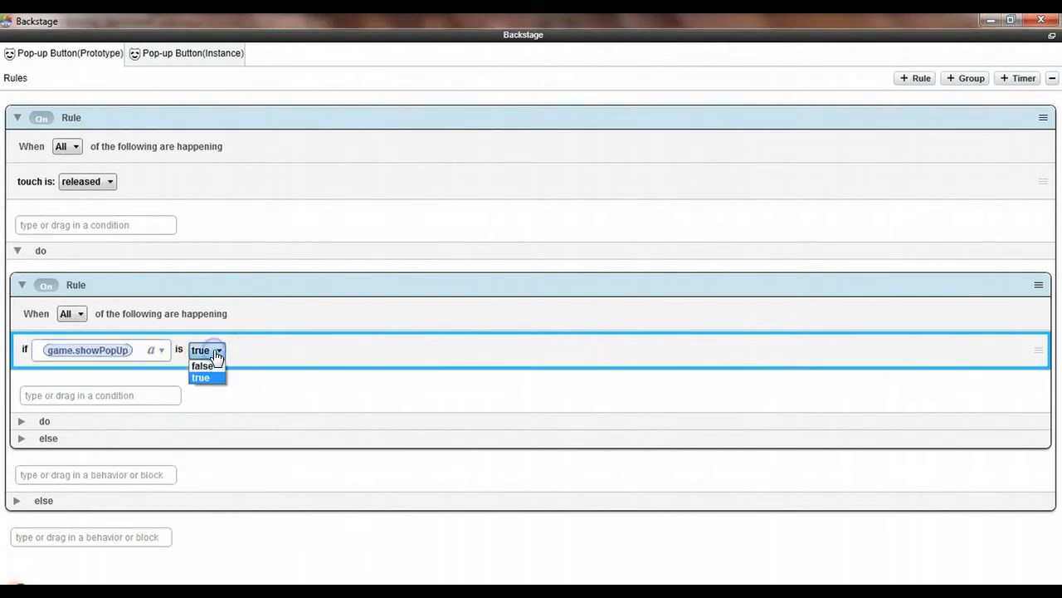
pyautogui.click(202, 365)
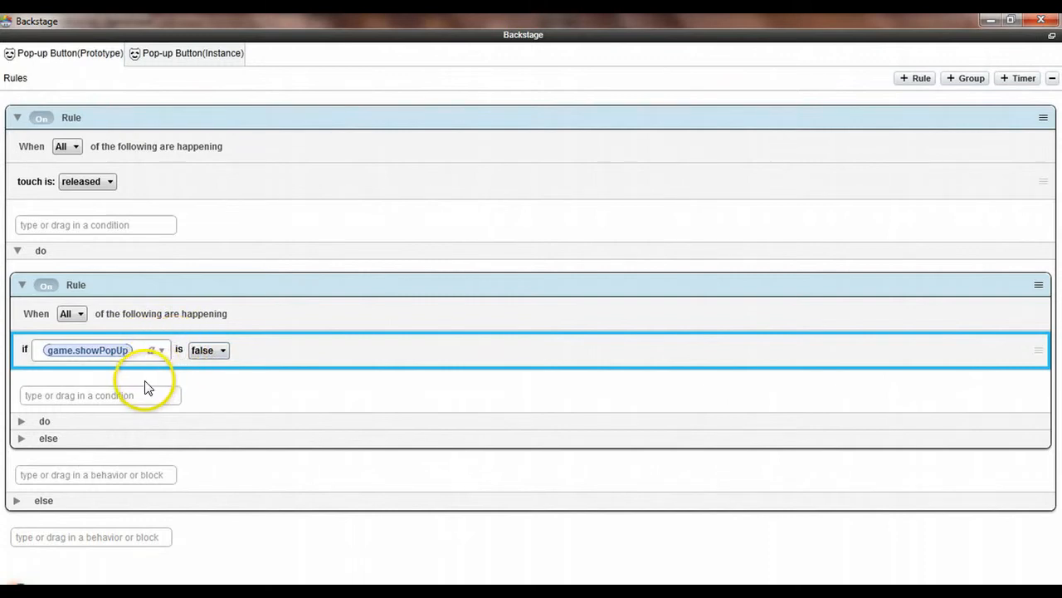
pyautogui.click(18, 420)
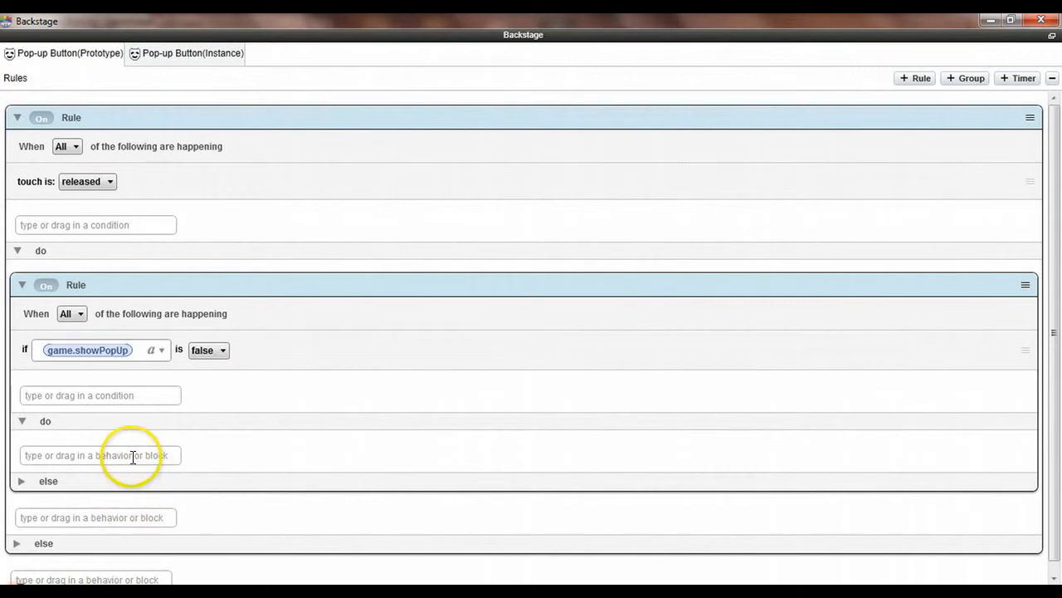
# Add a Change Attribute action setting game.popUpX to 240.
pyautogui.click(100, 455)
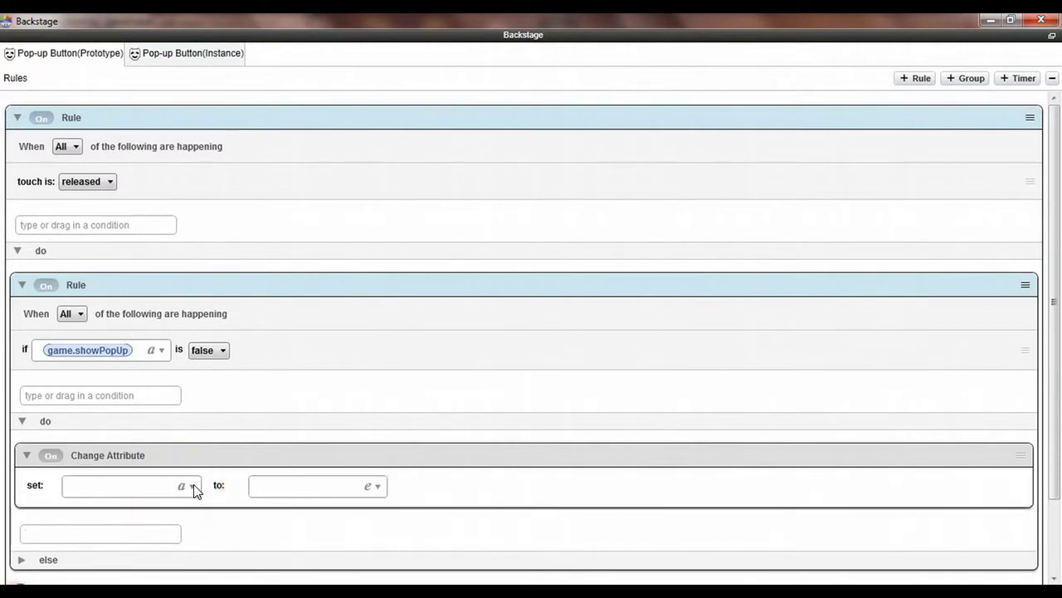
pyautogui.click(190, 487)
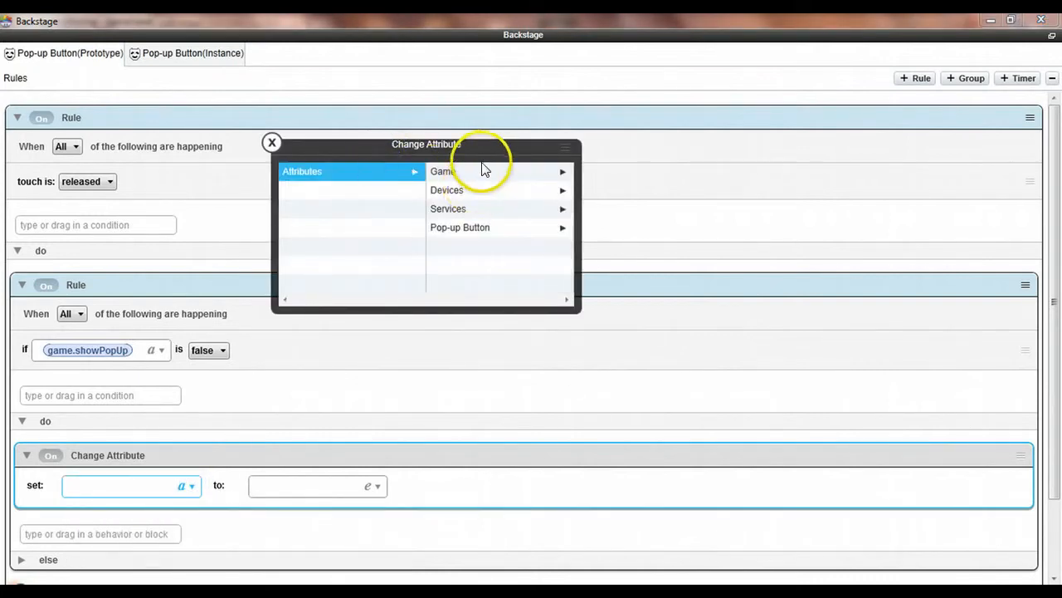
pyautogui.click(444, 171)
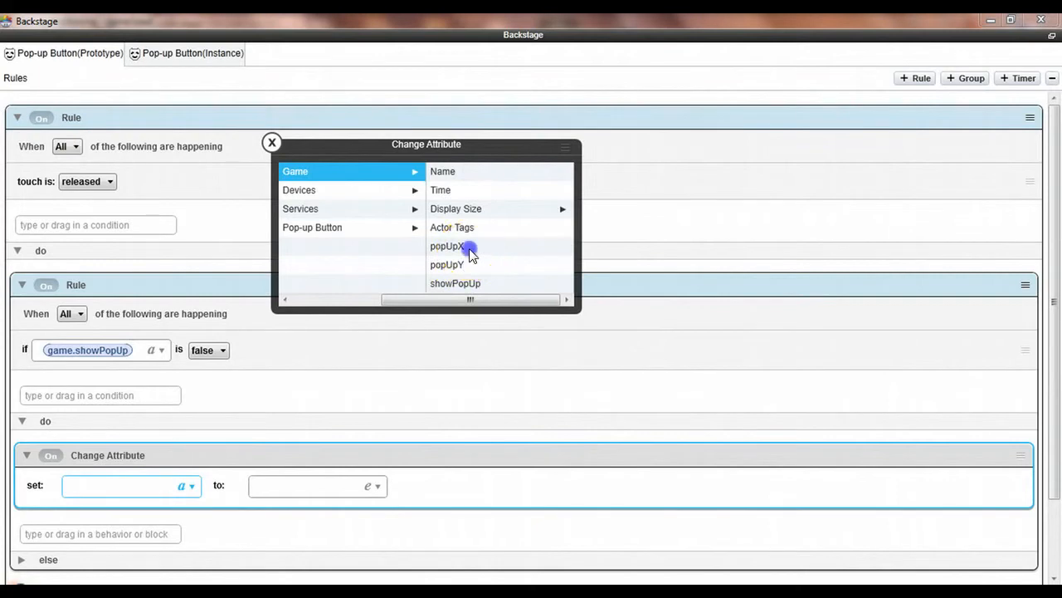
pyautogui.click(448, 245)
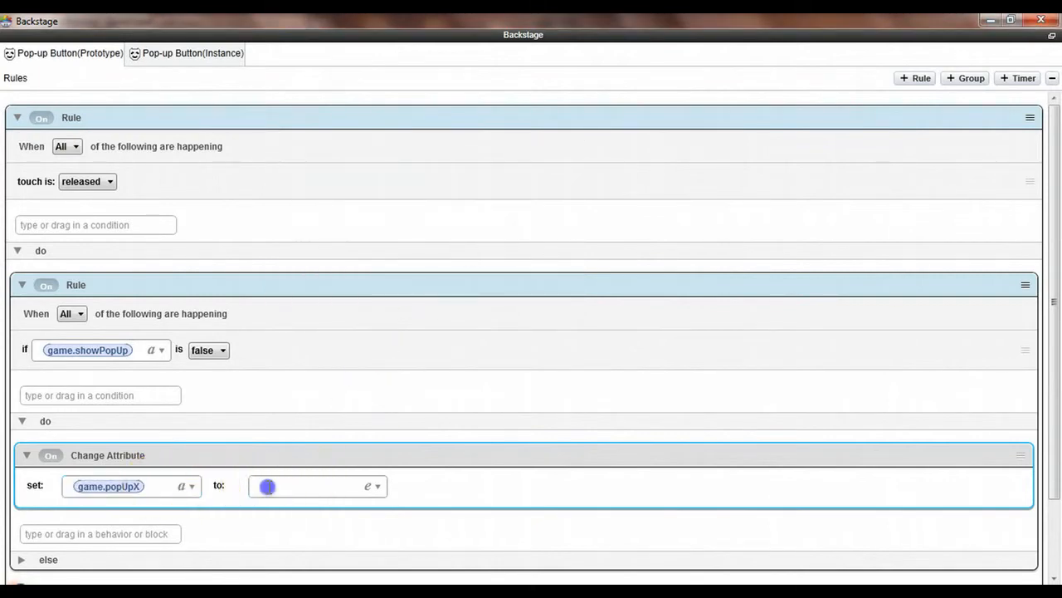
pyautogui.click(316, 486)
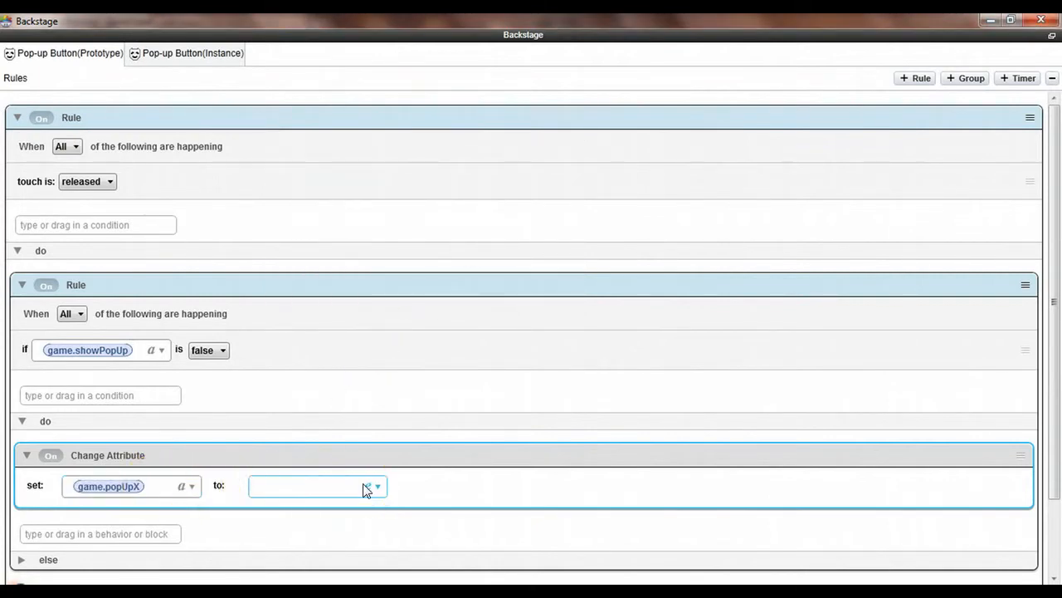
pyautogui.write('240')
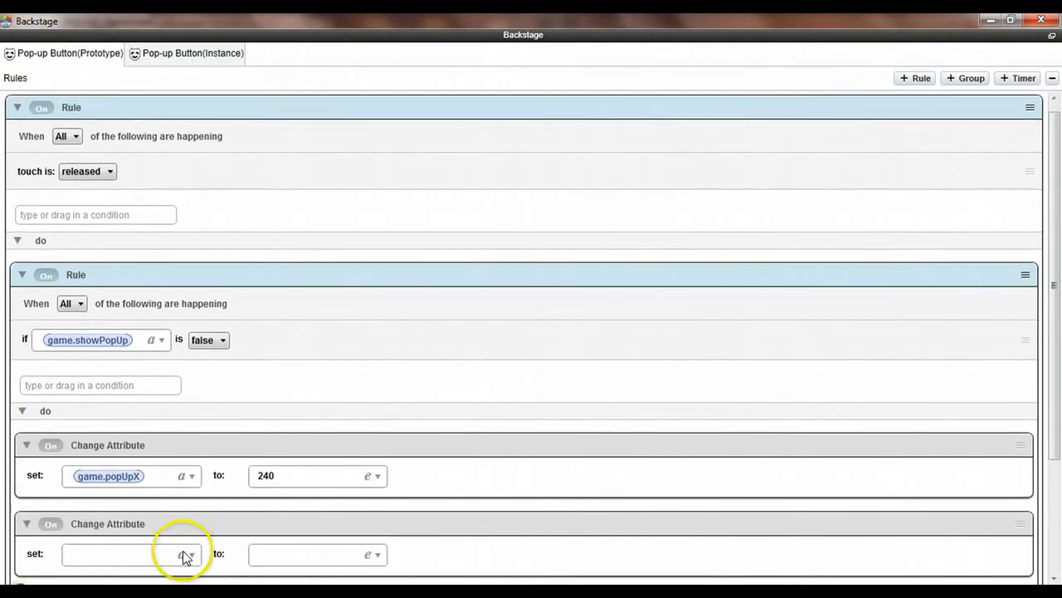
# Add a second change setting game.popUpY to 160.
pyautogui.click(186, 555)
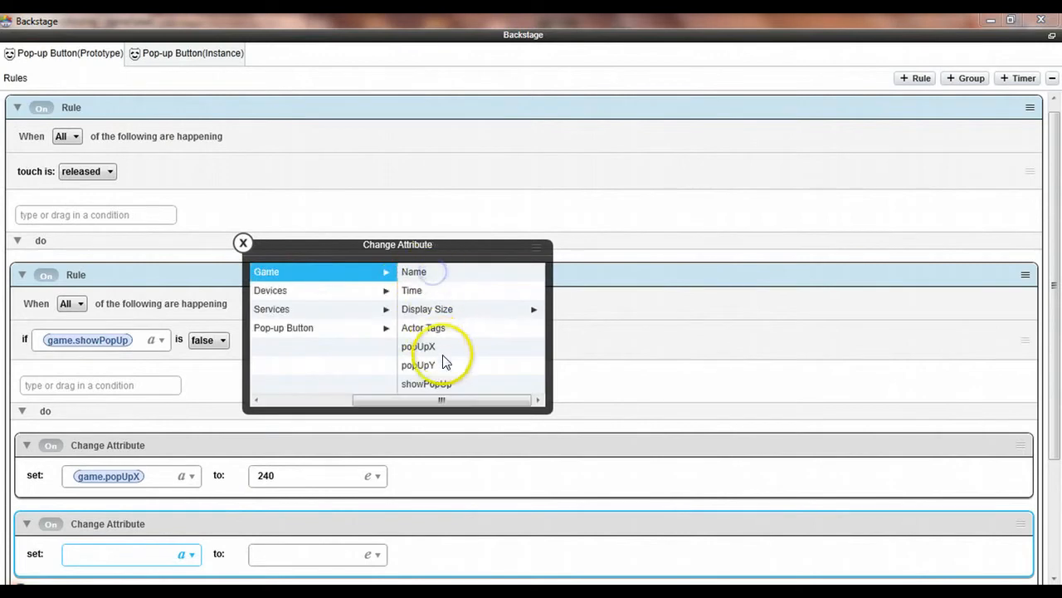
pyautogui.click(419, 364)
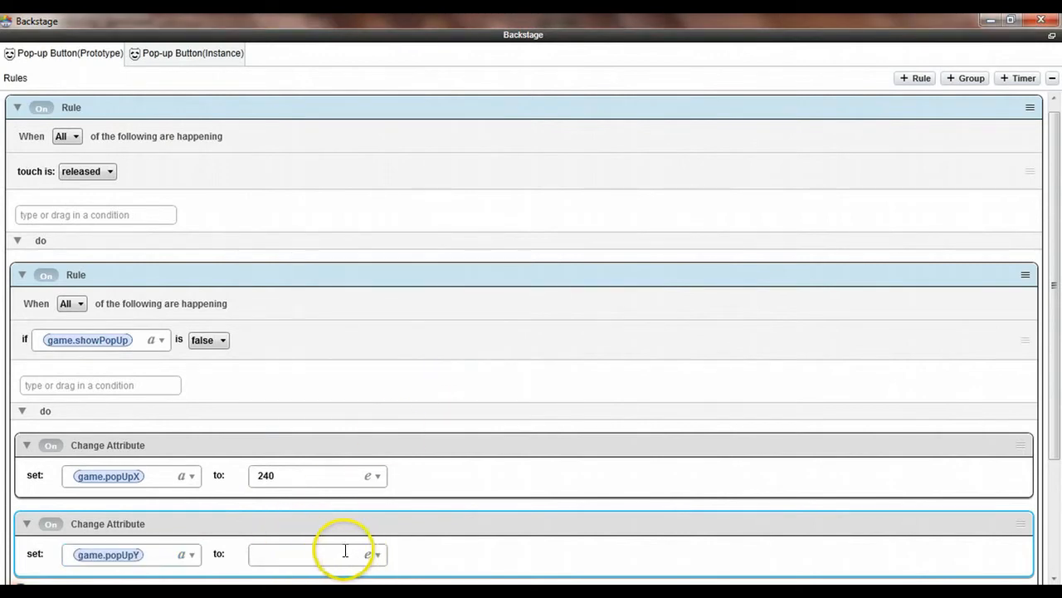
pyautogui.write('160')
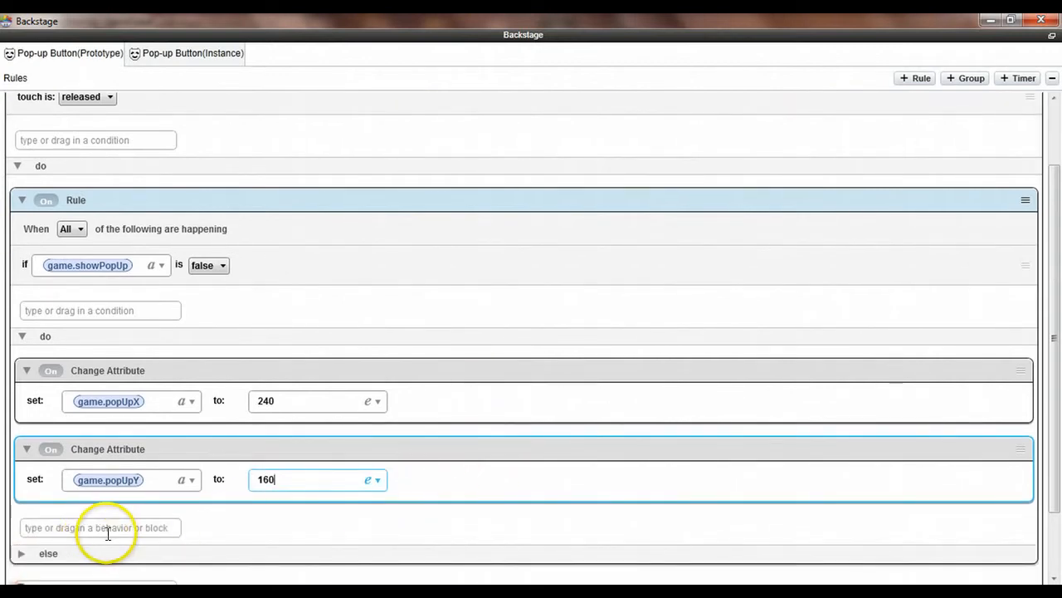
pyautogui.click(100, 527)
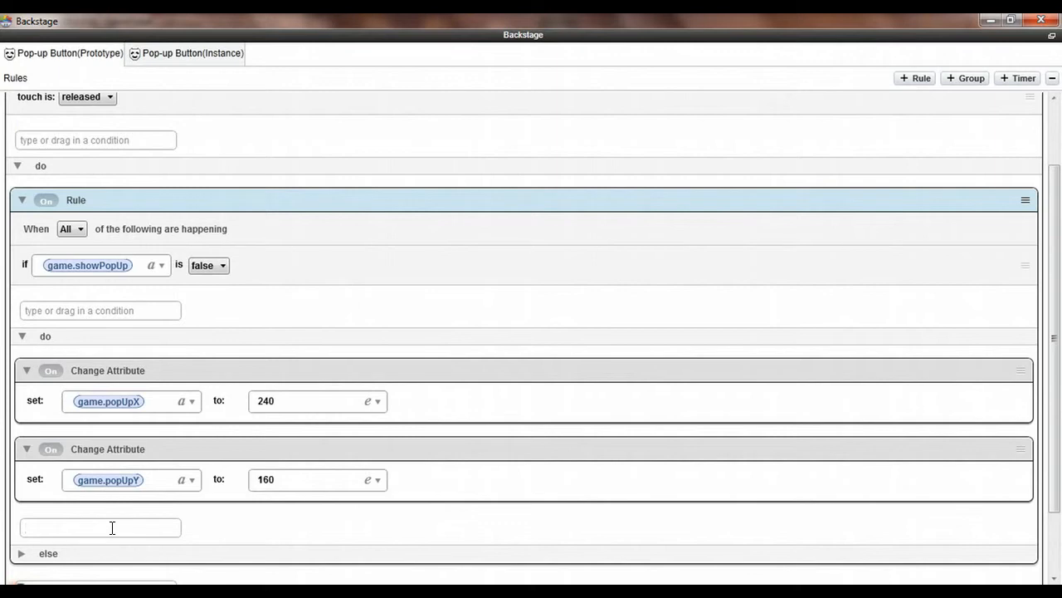
# Add a third Change Attribute action setting game.showPopUp to true.
pyautogui.click(100, 528)
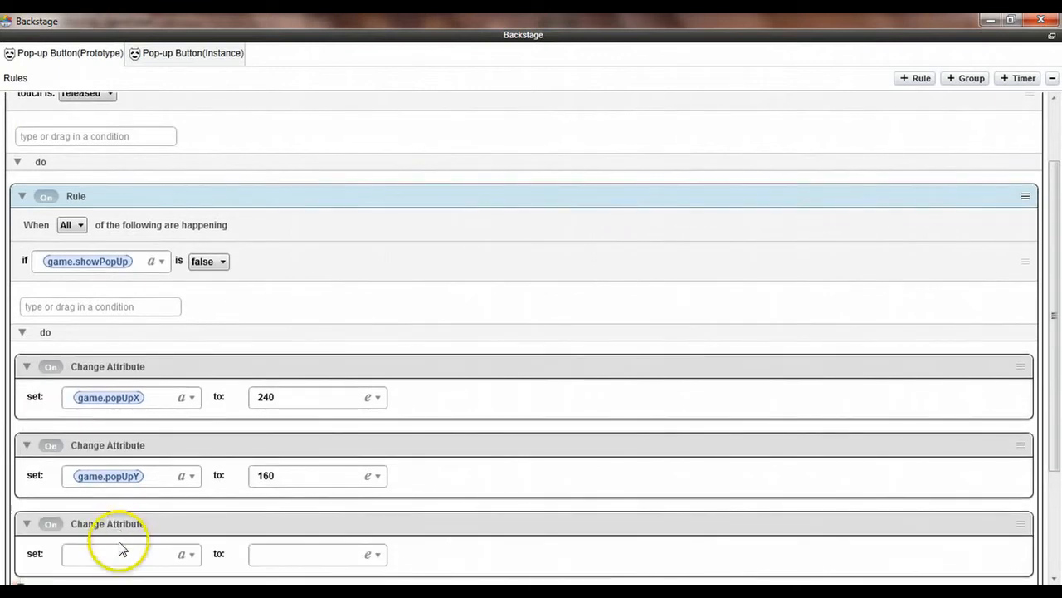
pyautogui.click(124, 554)
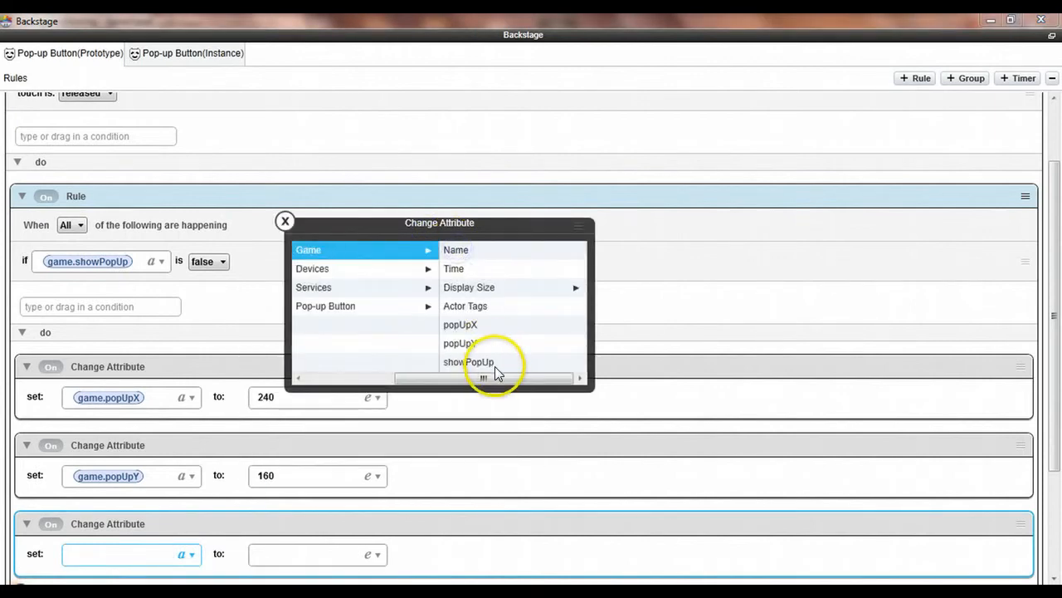
pyautogui.click(466, 362)
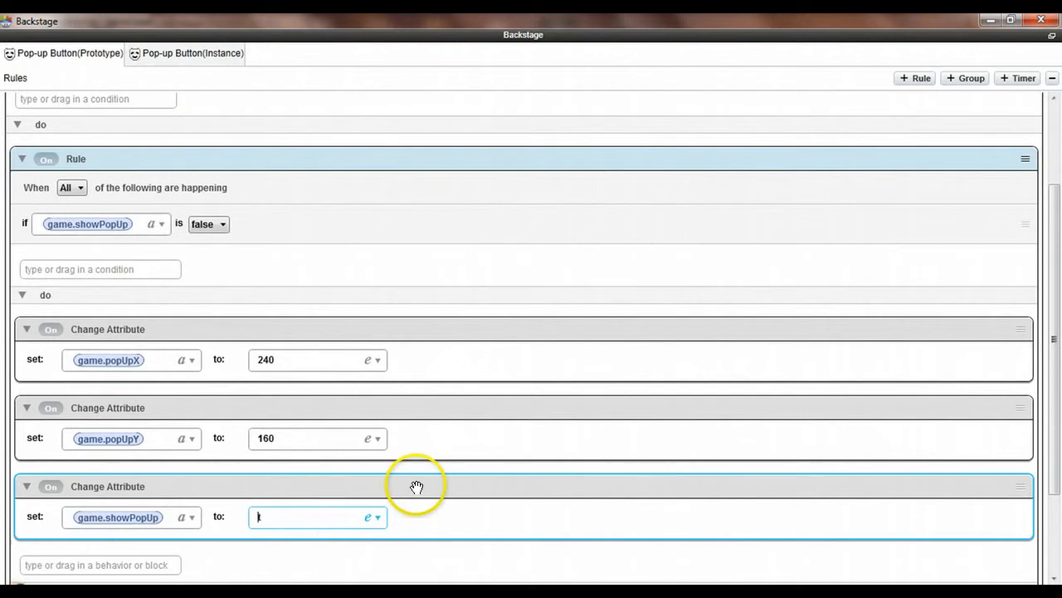
pyautogui.write('true')
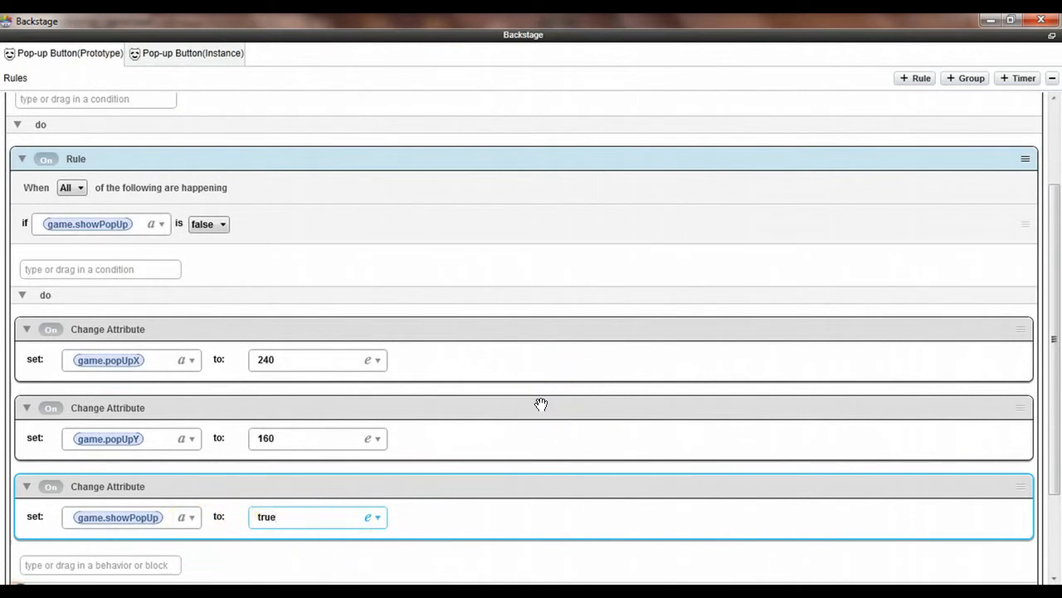
pyautogui.scroll(-3)
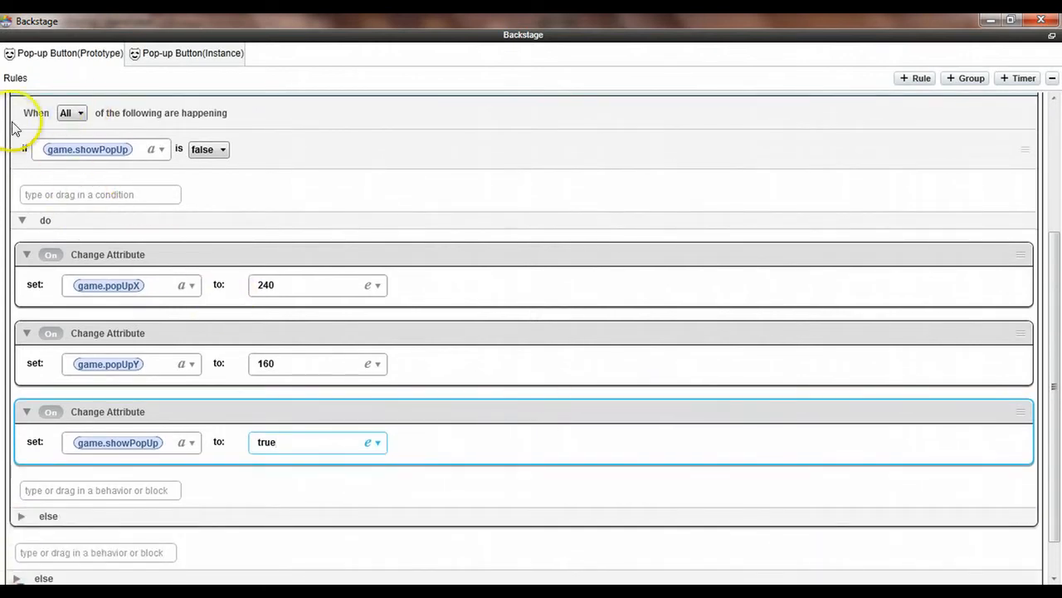
pyautogui.moveTo(20, 521)
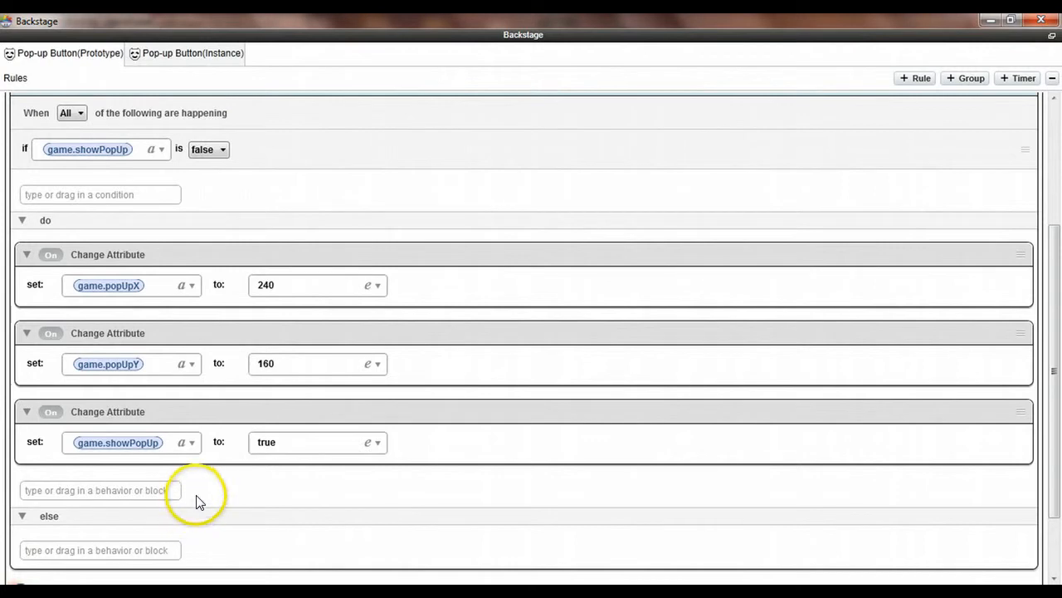
# Set the else branch's popUpX to -250 and showPopUp to false, then restore the editor layout.
pyautogui.scroll(-3)
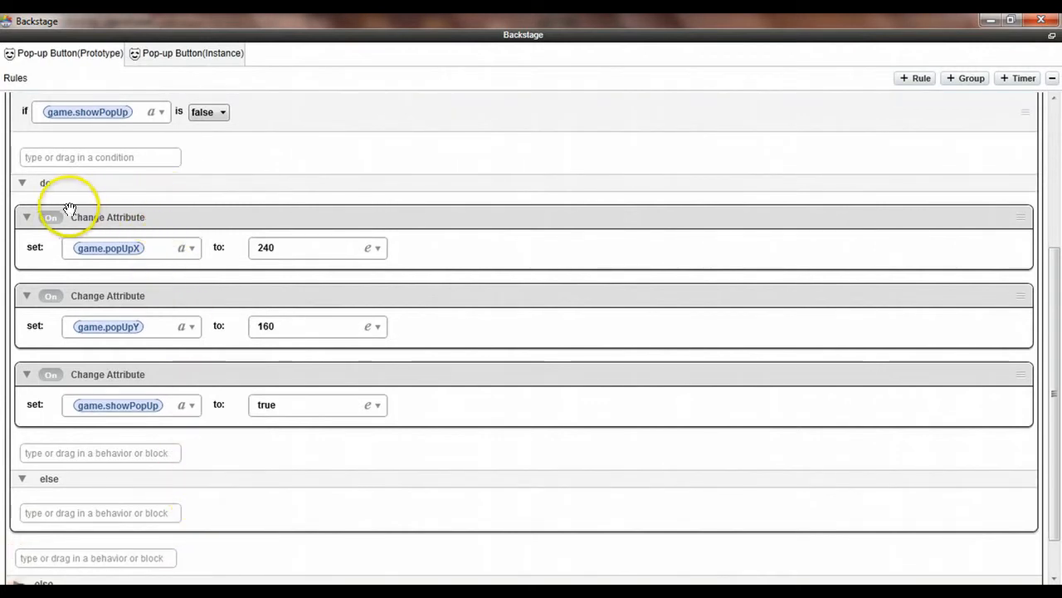
pyautogui.moveTo(183, 217)
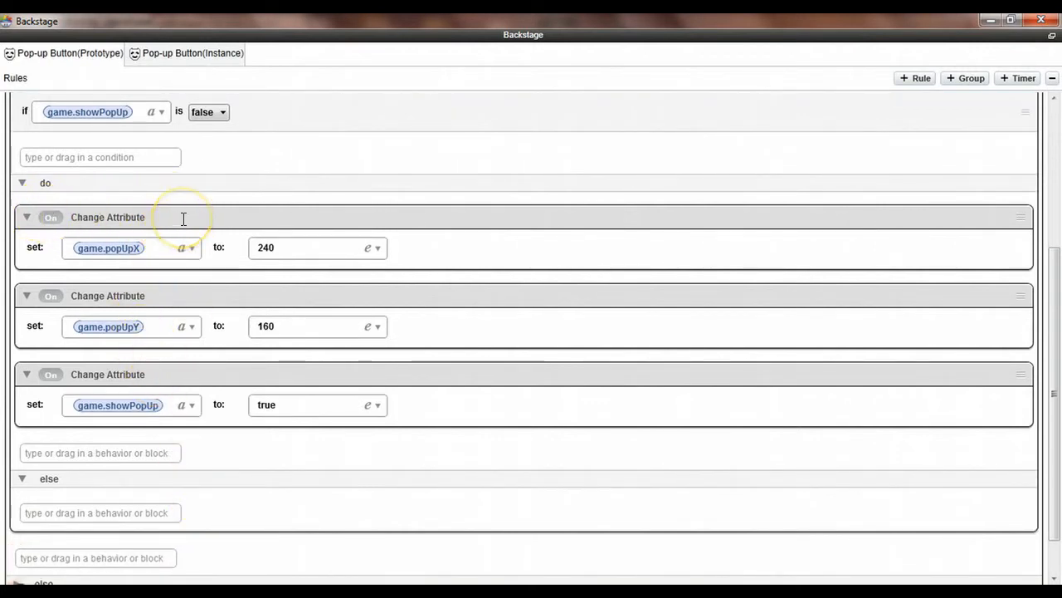
pyautogui.moveTo(194, 213)
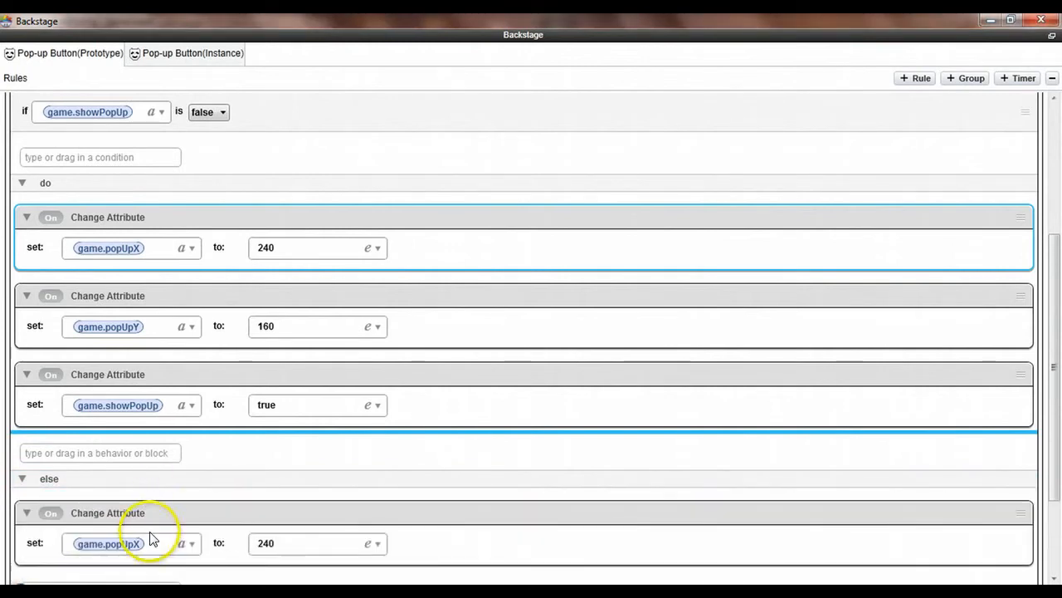
pyautogui.click(307, 544)
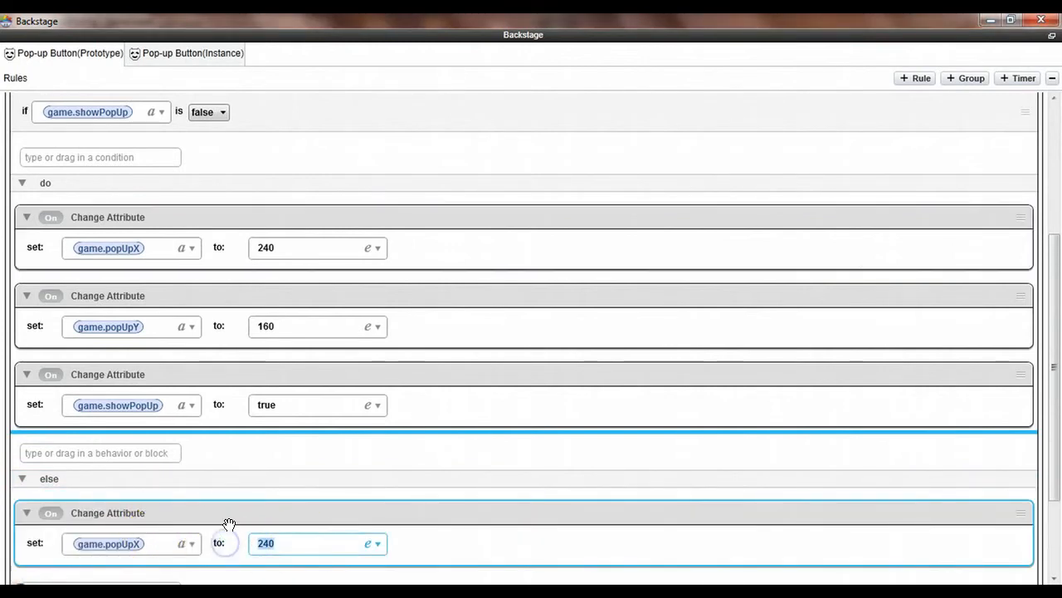
pyautogui.write('-250')
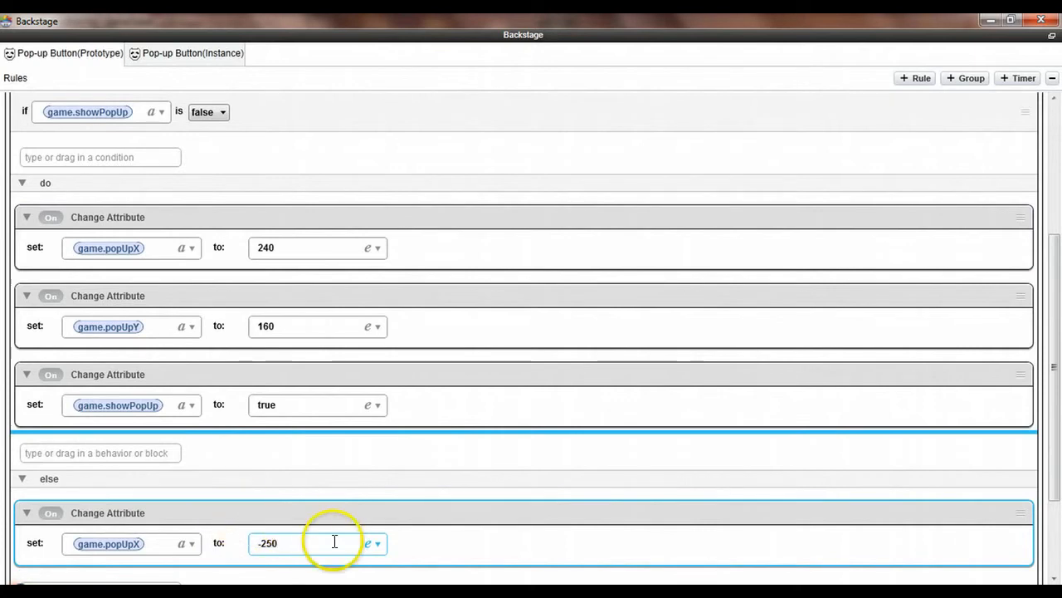
pyautogui.scroll(-3)
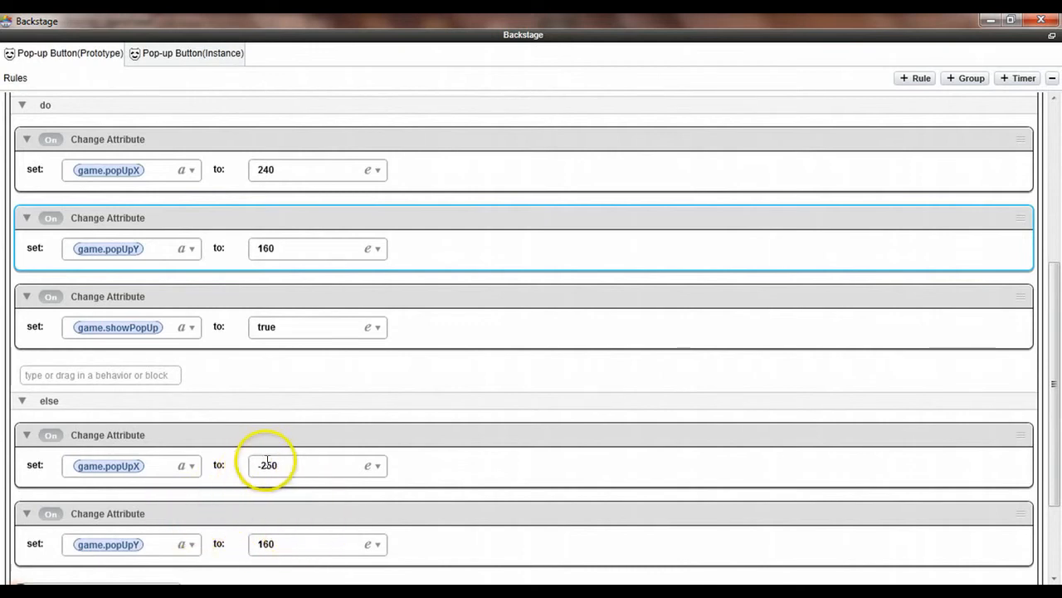
pyautogui.scroll(-3)
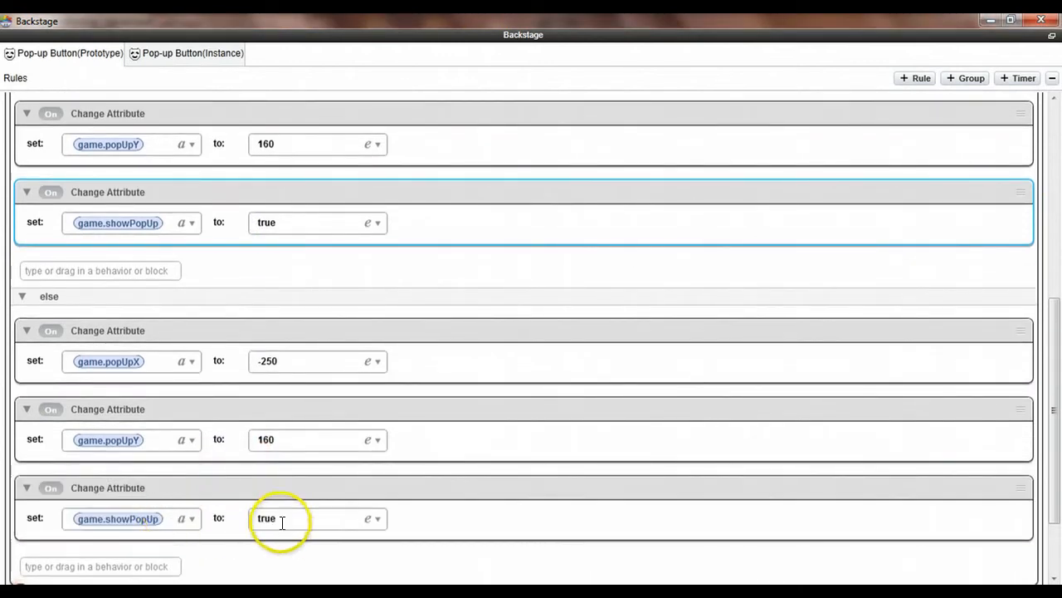
pyautogui.write('false')
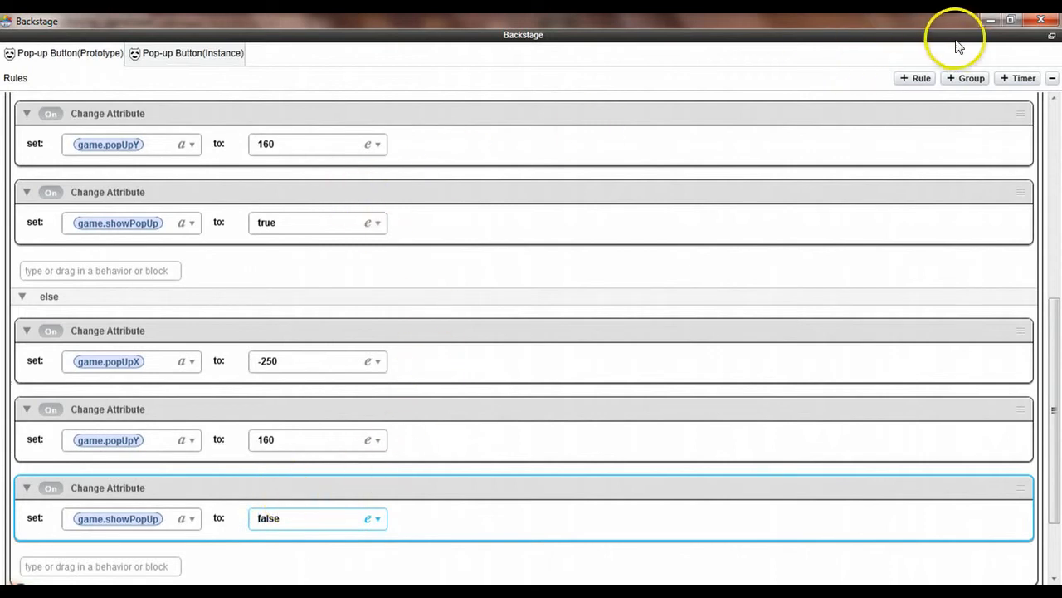
pyautogui.click(1012, 17)
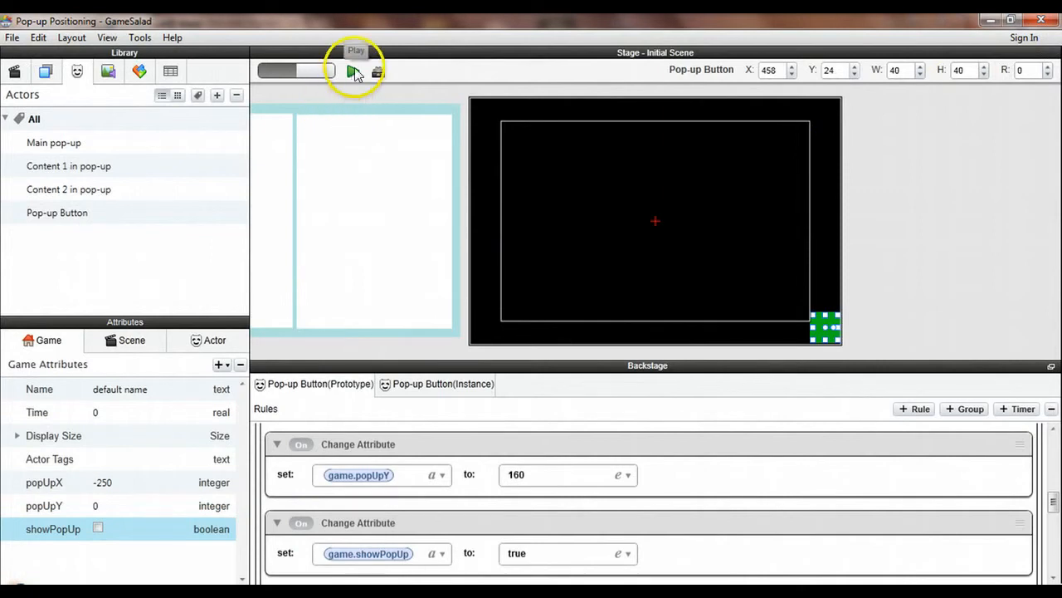
pyautogui.click(352, 72)
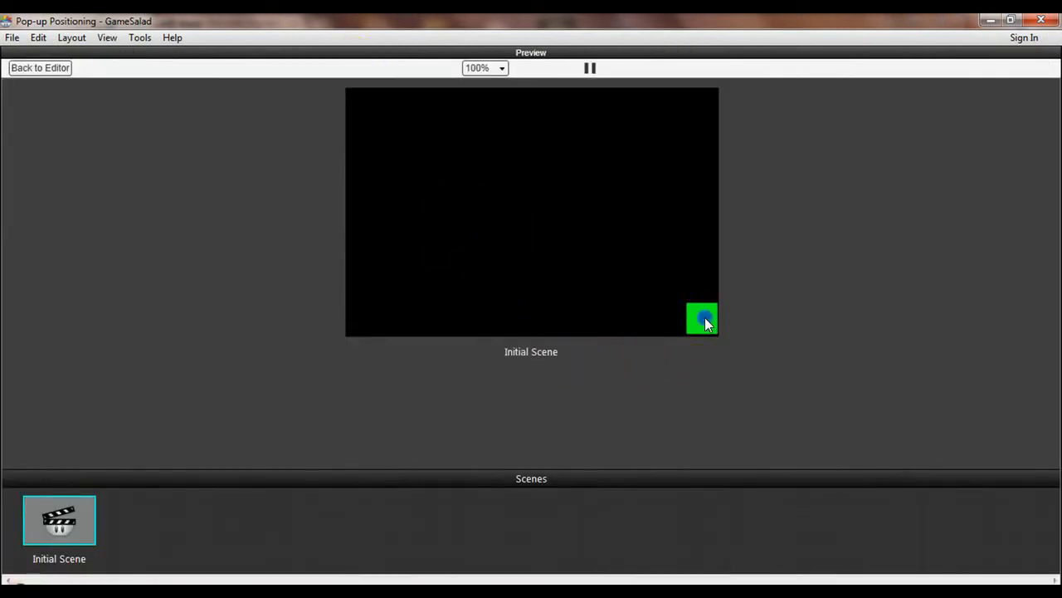
pyautogui.click(703, 319)
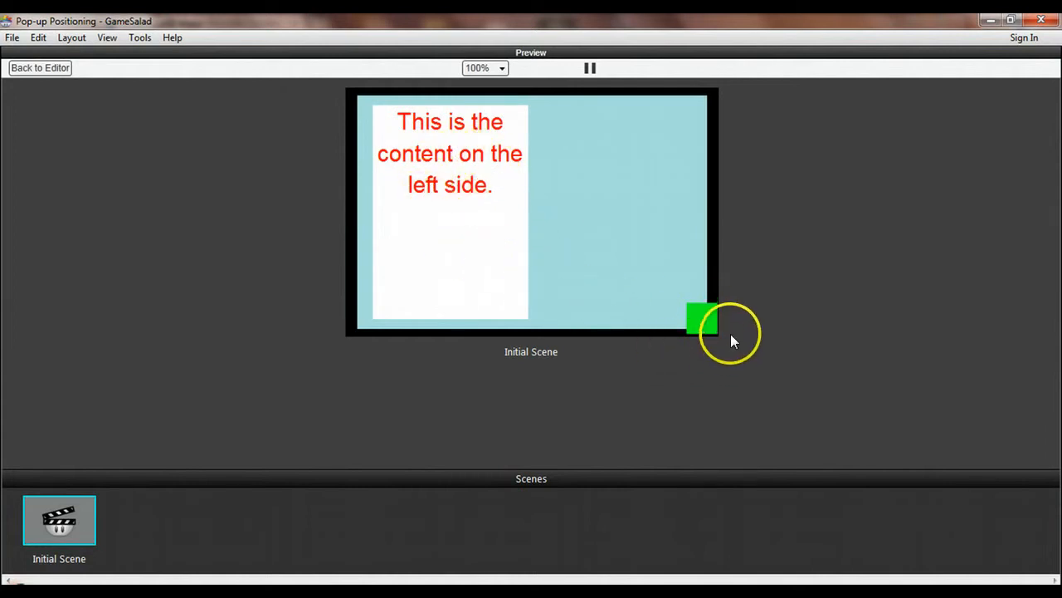
pyautogui.click(702, 321)
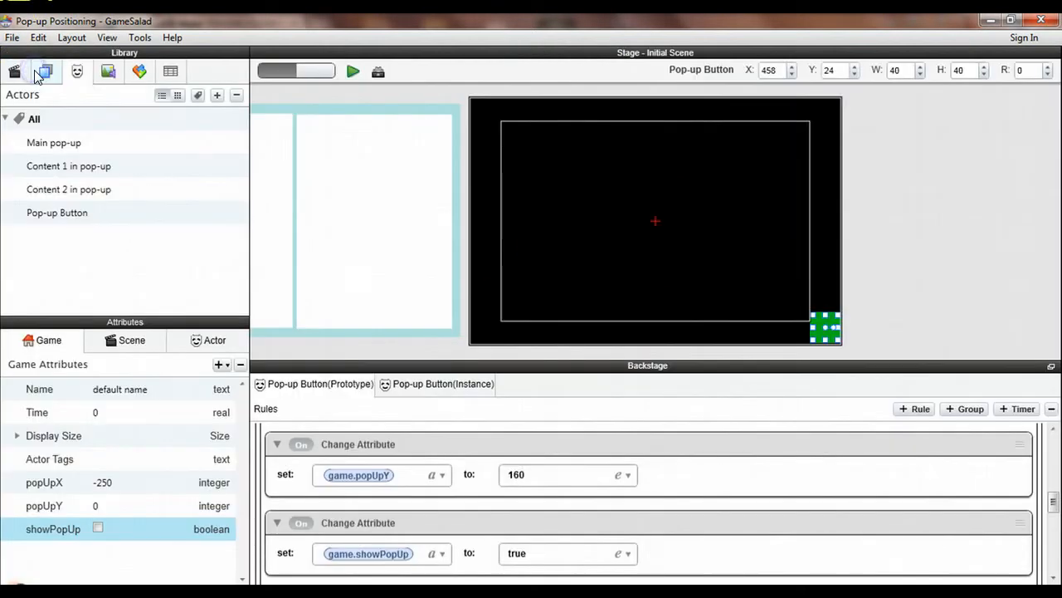
pyautogui.moveTo(89, 195)
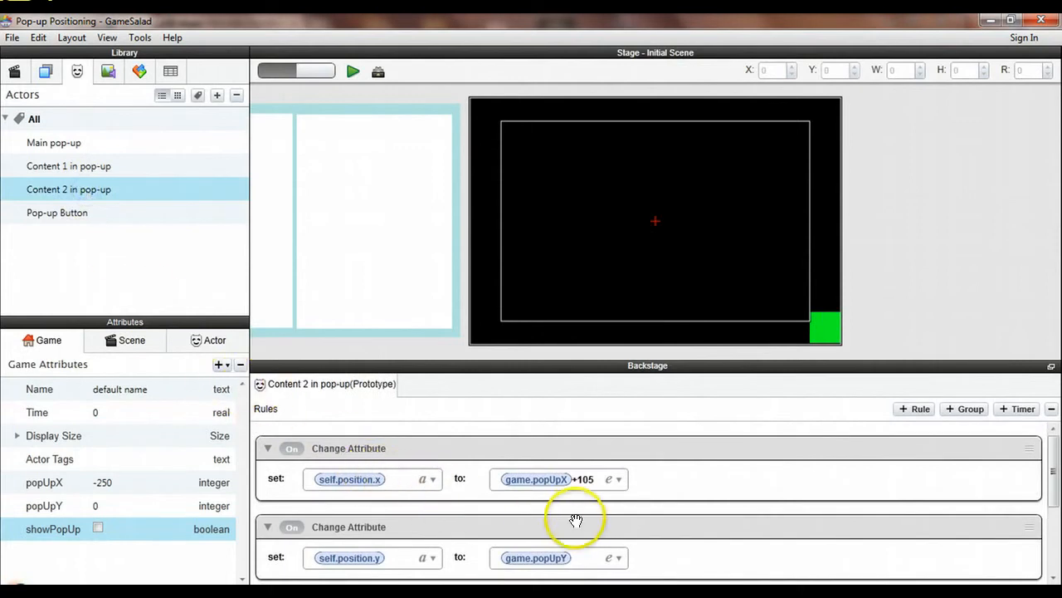
pyautogui.moveTo(602, 517)
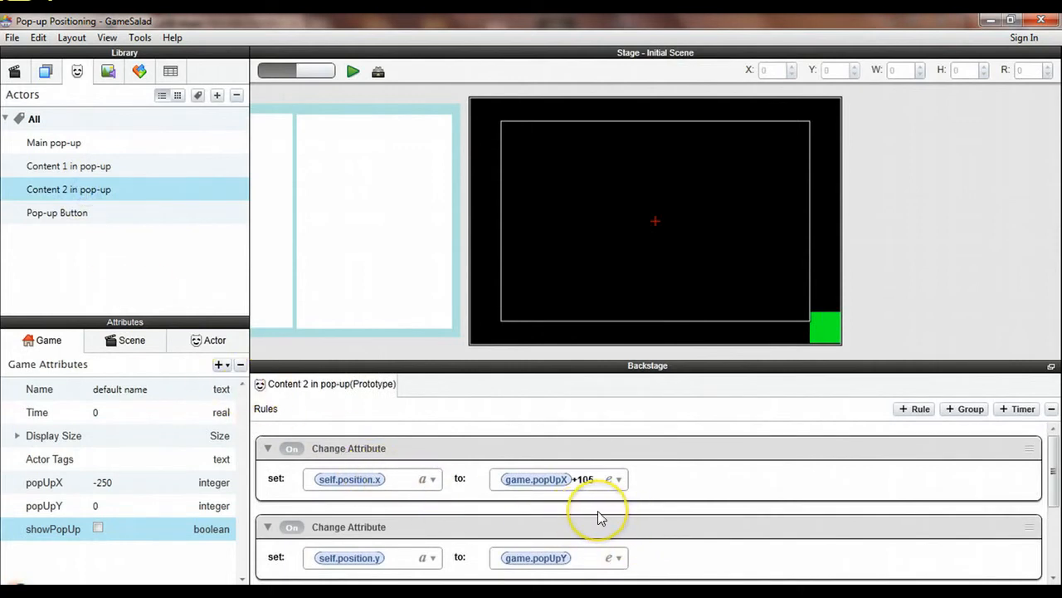
# Compare Content 1 in pop-up's rules, then return to Content 2 in pop-up.
pyautogui.scroll(-3)
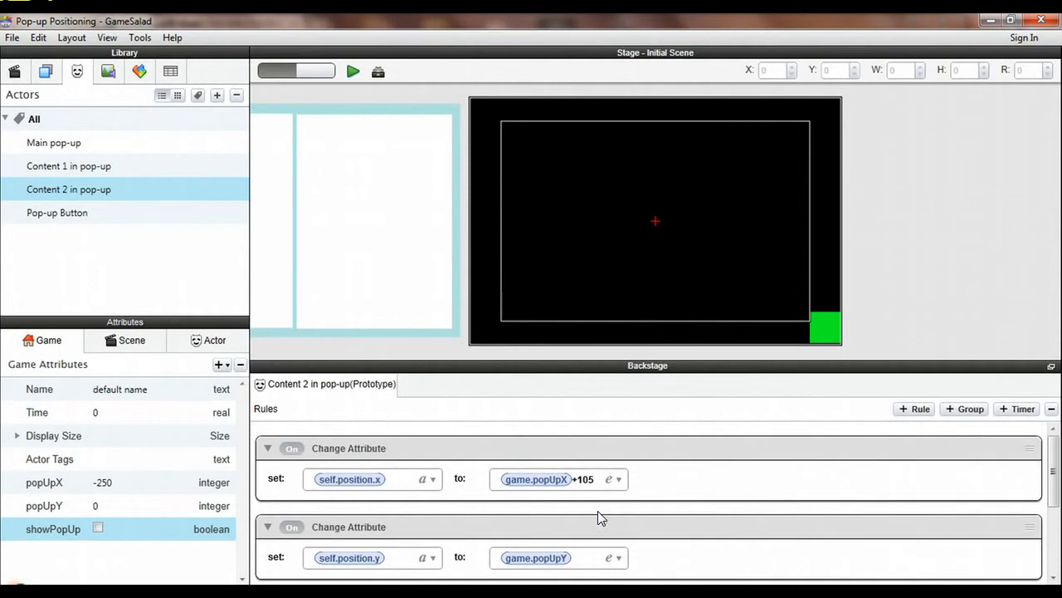
pyautogui.moveTo(102, 166)
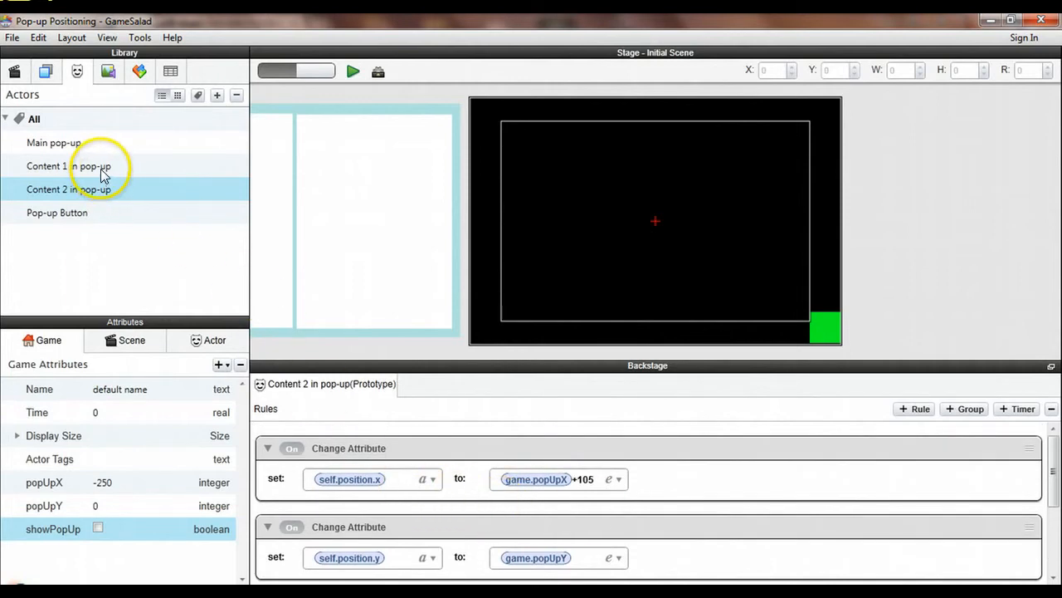
pyautogui.click(68, 165)
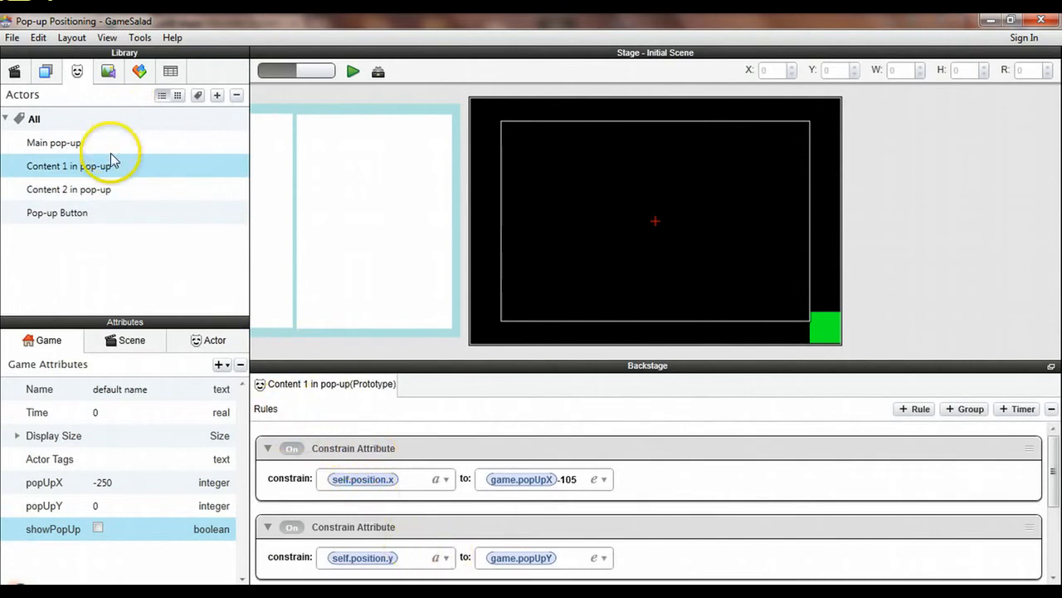
pyautogui.click(68, 188)
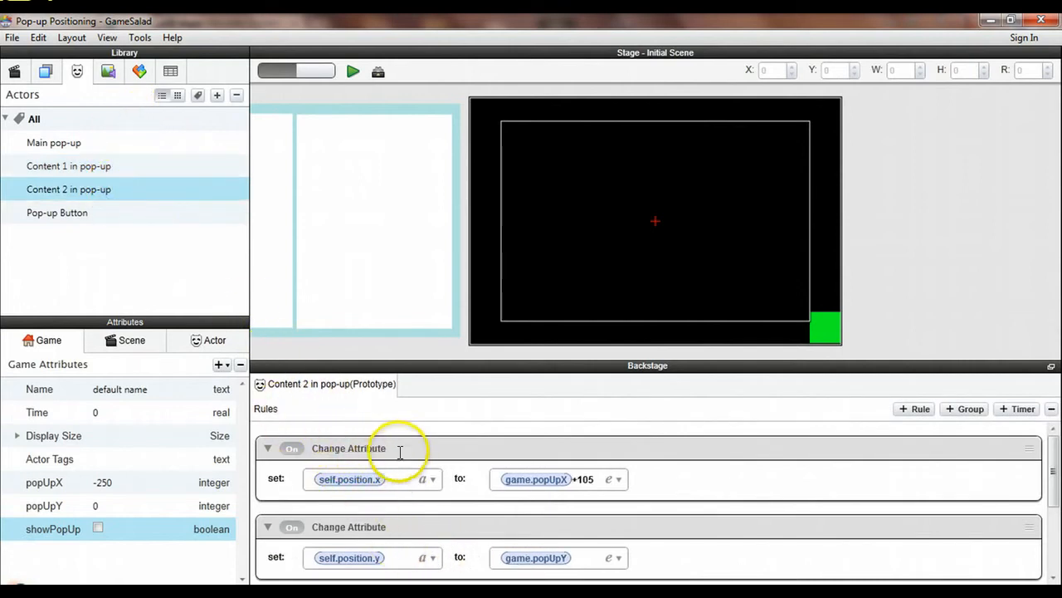
pyautogui.moveTo(471, 441)
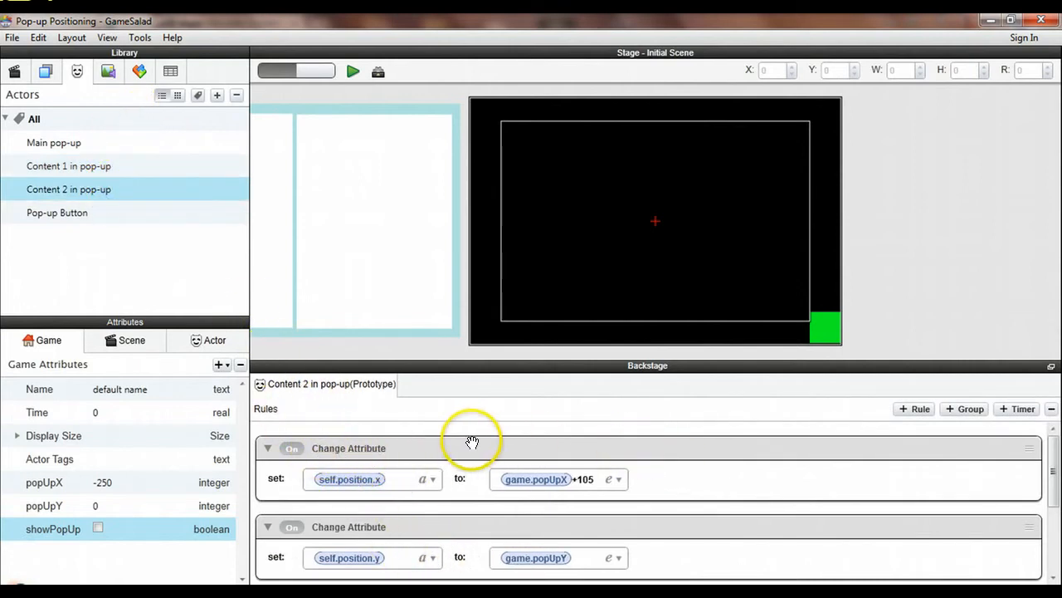
pyautogui.moveTo(516, 454)
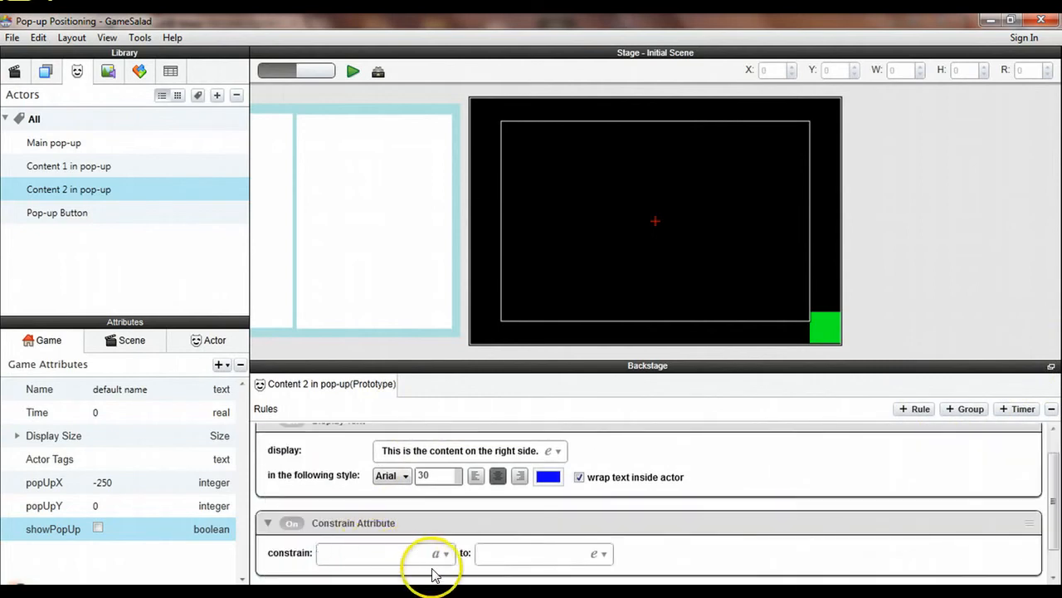
# Constrain Content 2's x position to game.popUpX + 105.
pyautogui.click(444, 553)
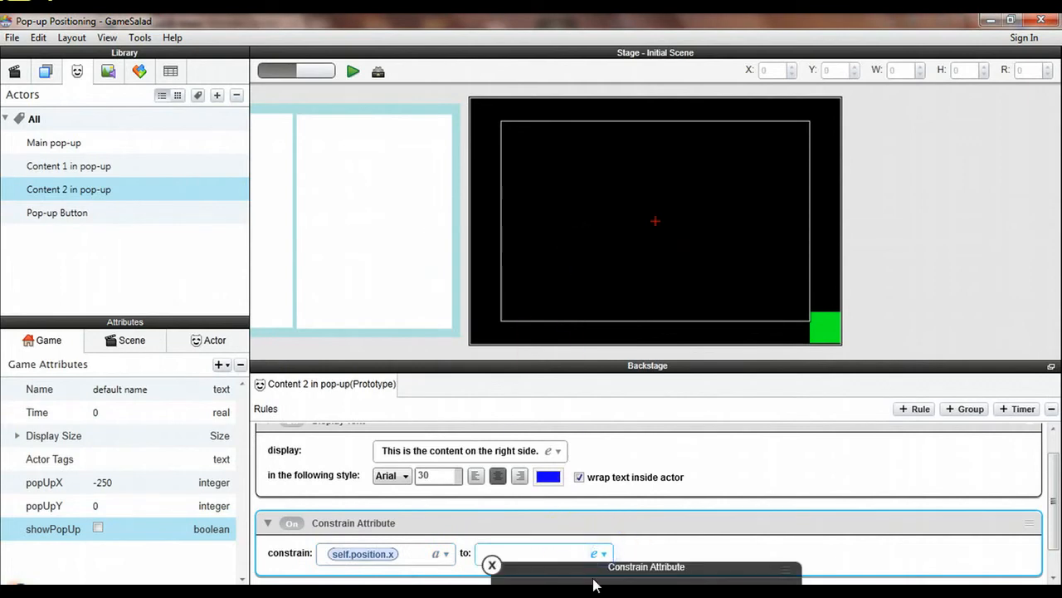
pyautogui.click(600, 554)
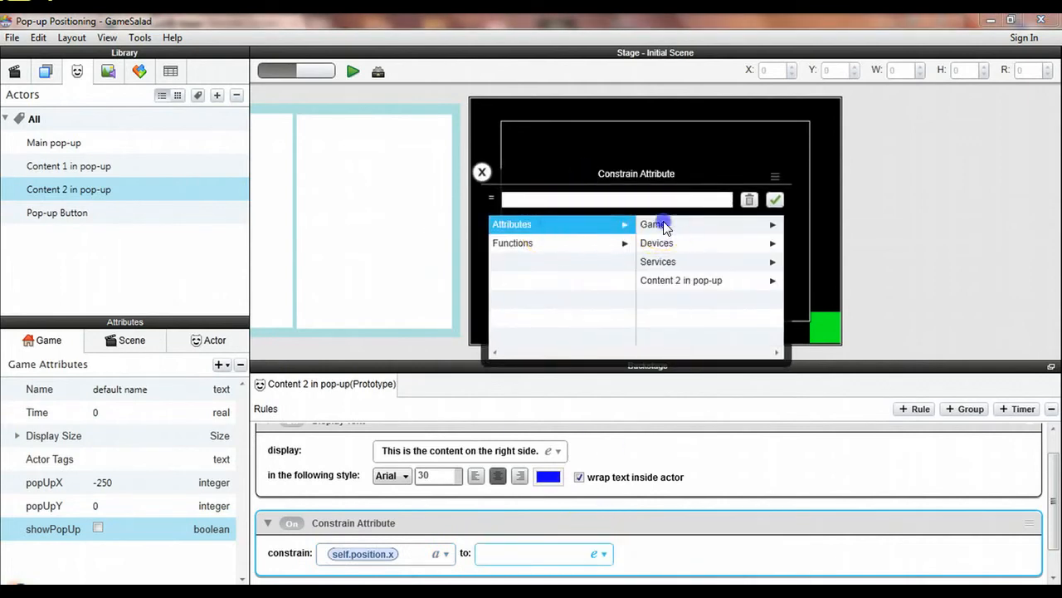
pyautogui.click(658, 299)
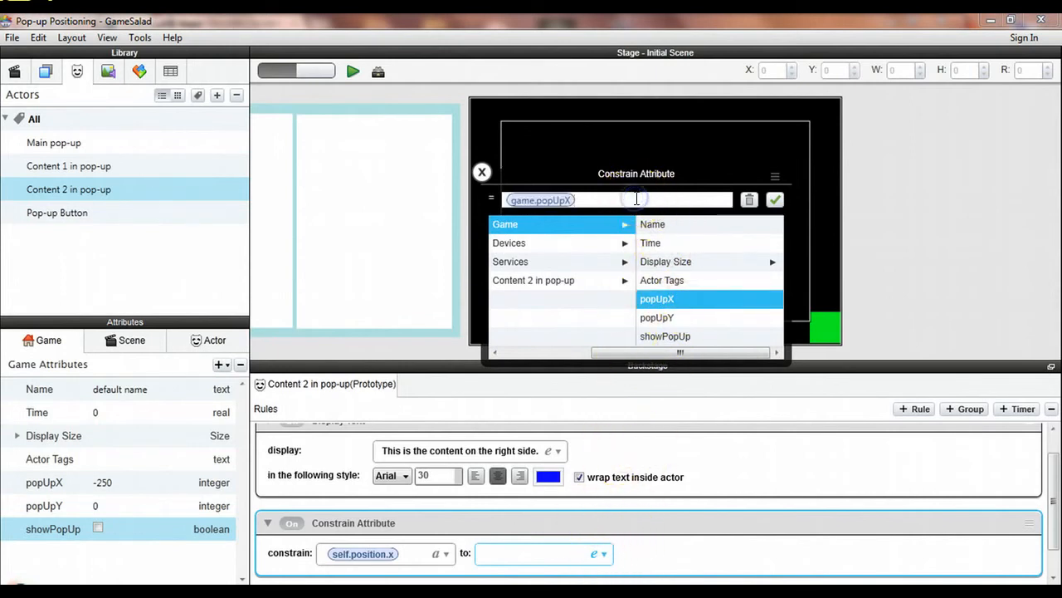
pyautogui.write('+105')
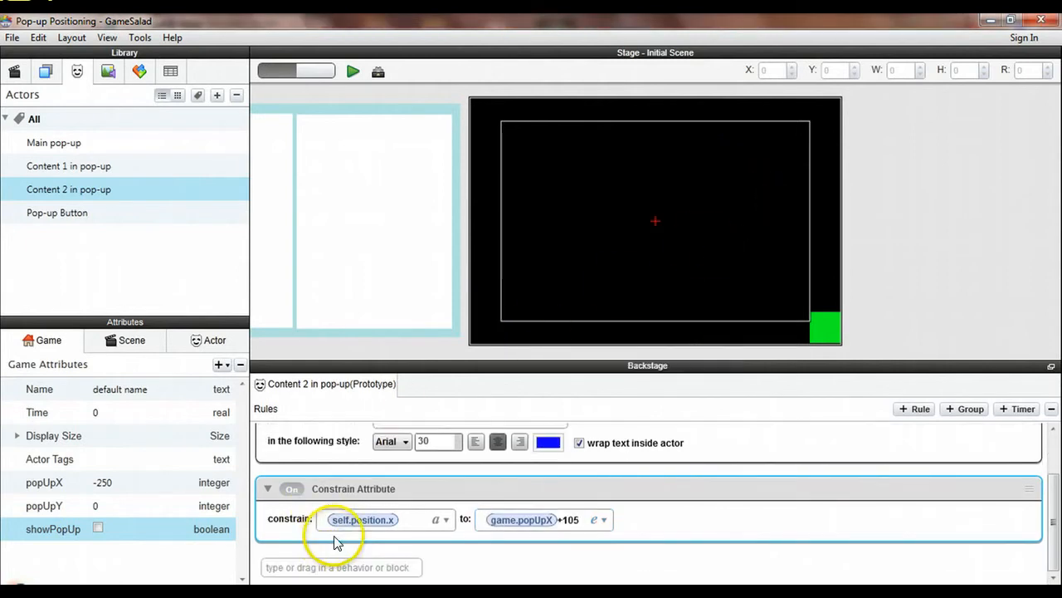
# Add a second Constrain Attribute tying self.position.y to game.popUpY.
pyautogui.click(340, 567)
pyautogui.write('con')
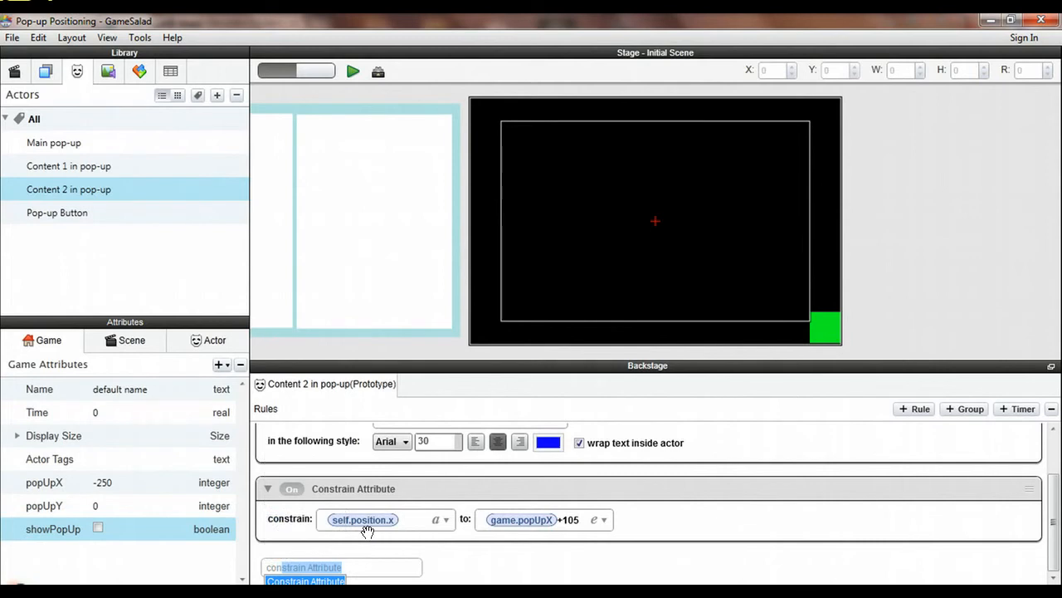
pyautogui.click(306, 580)
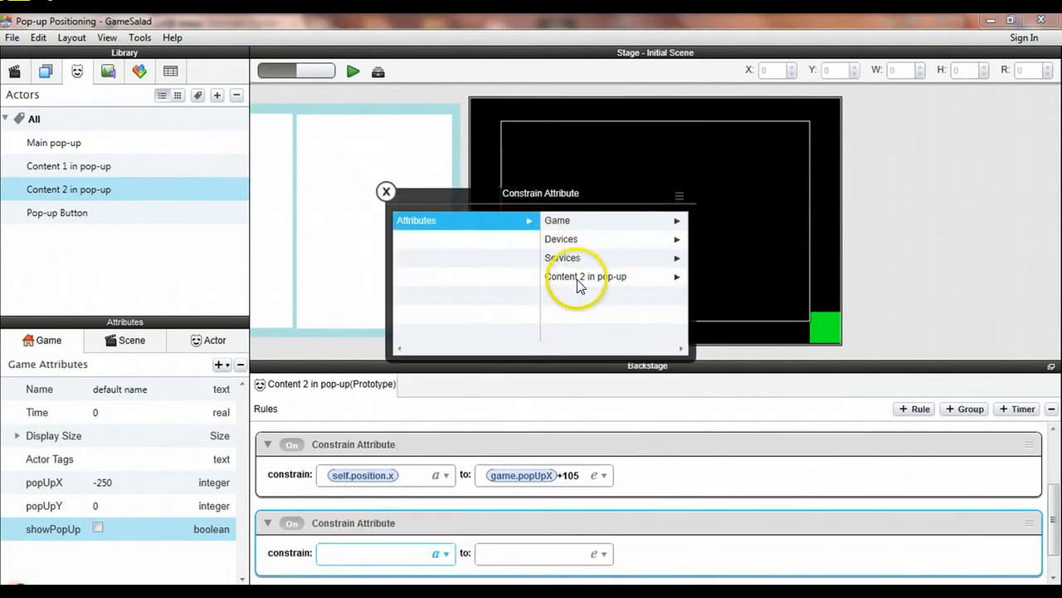
pyautogui.click(585, 276)
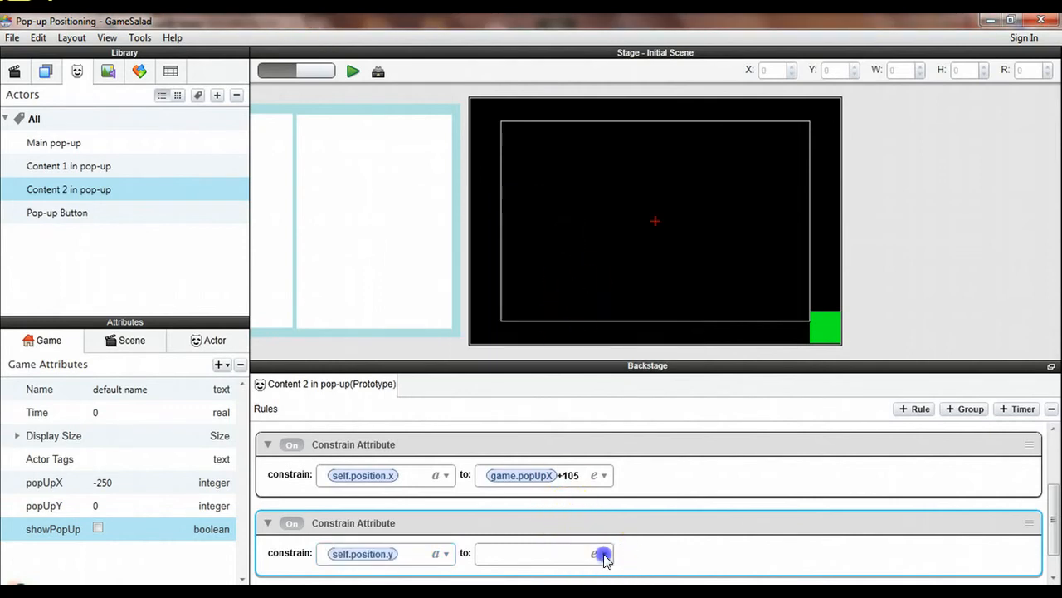
pyautogui.click(593, 554)
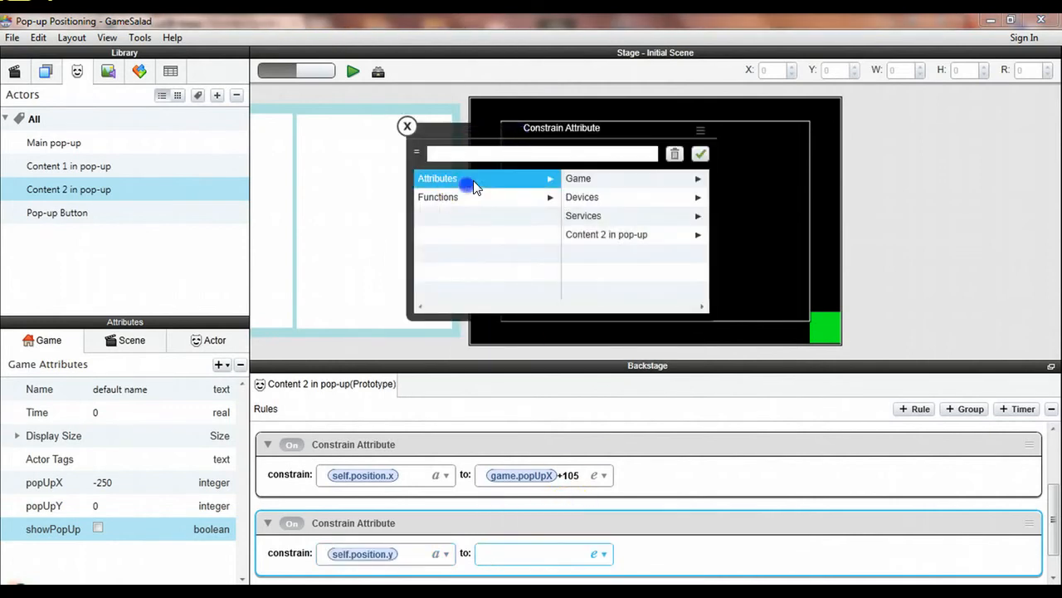
pyautogui.click(578, 178)
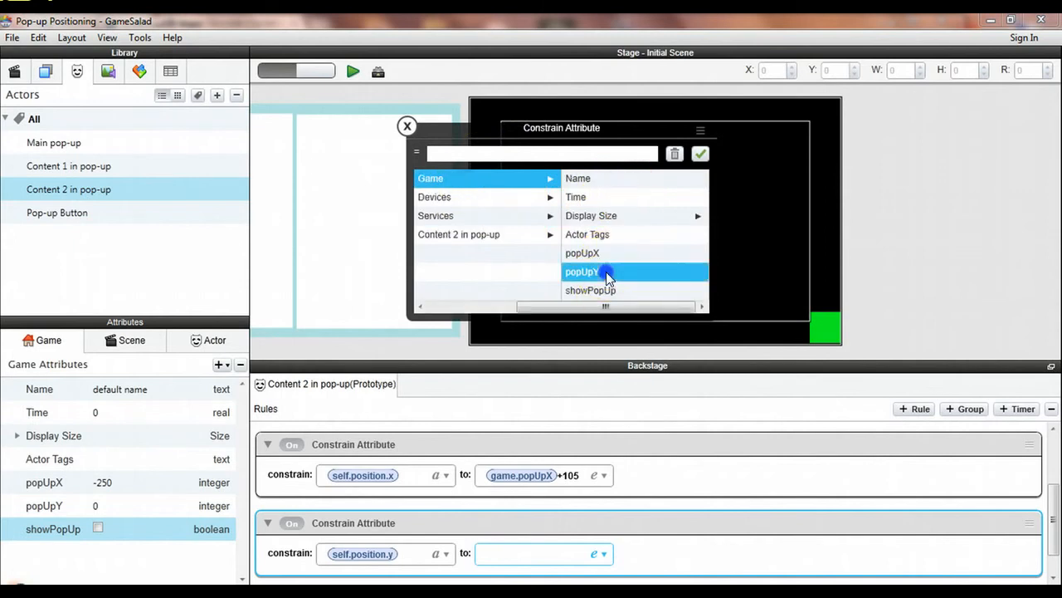
pyautogui.click(582, 271)
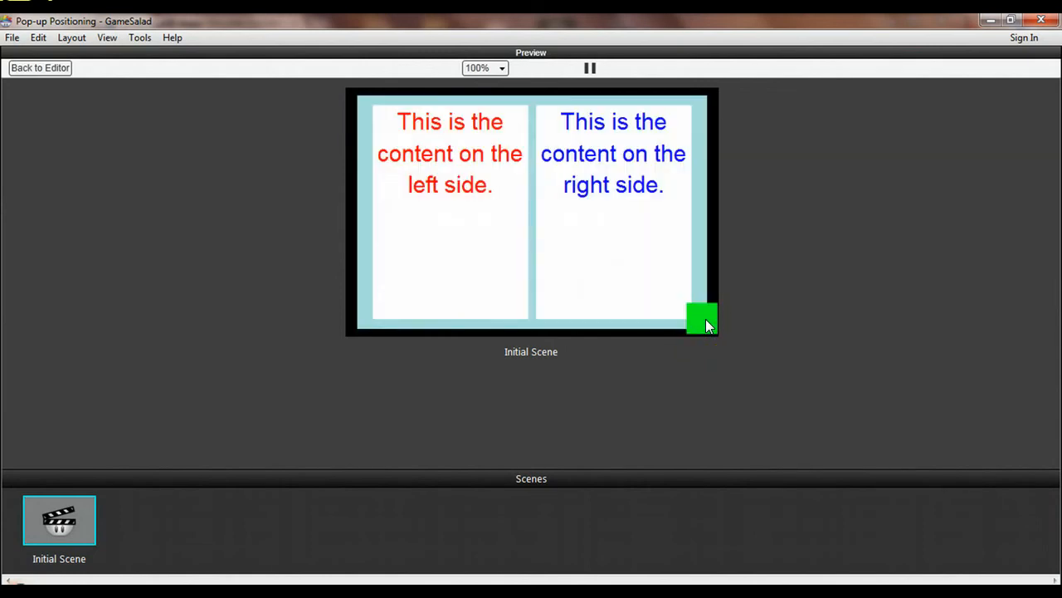
pyautogui.click(42, 67)
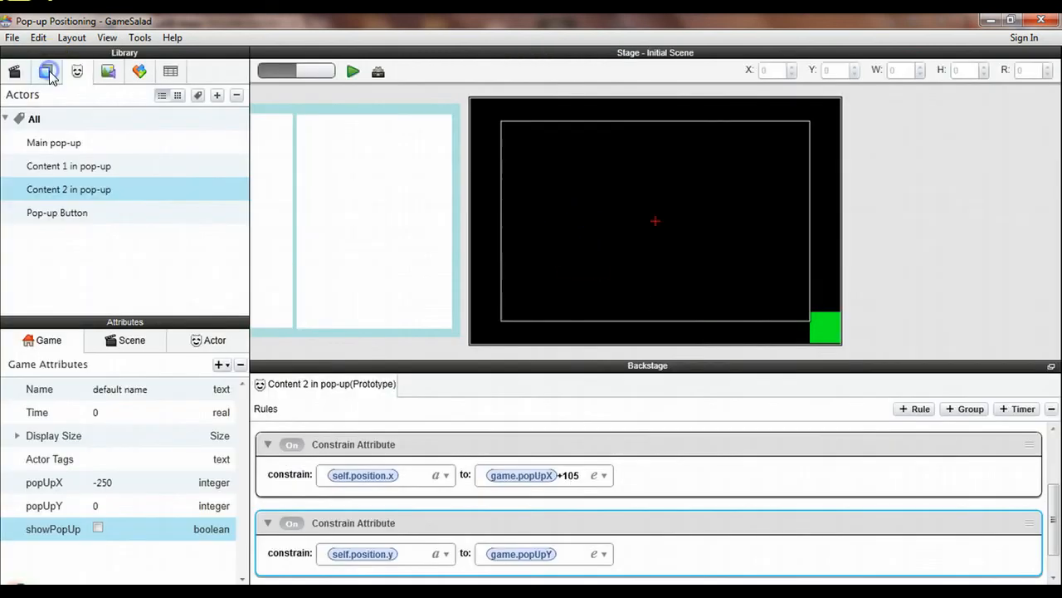